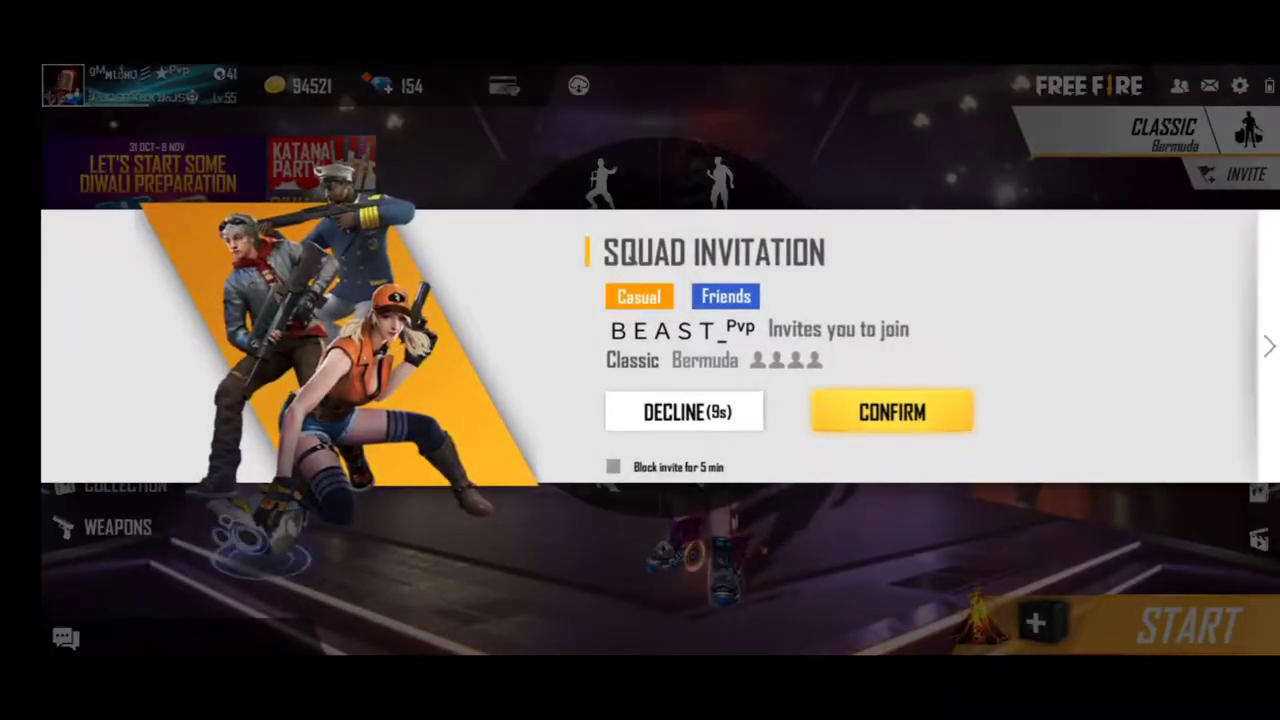
# - Decline both squad invitation pop-ups in the Free Fire lobby
pyautogui.click(684, 411)
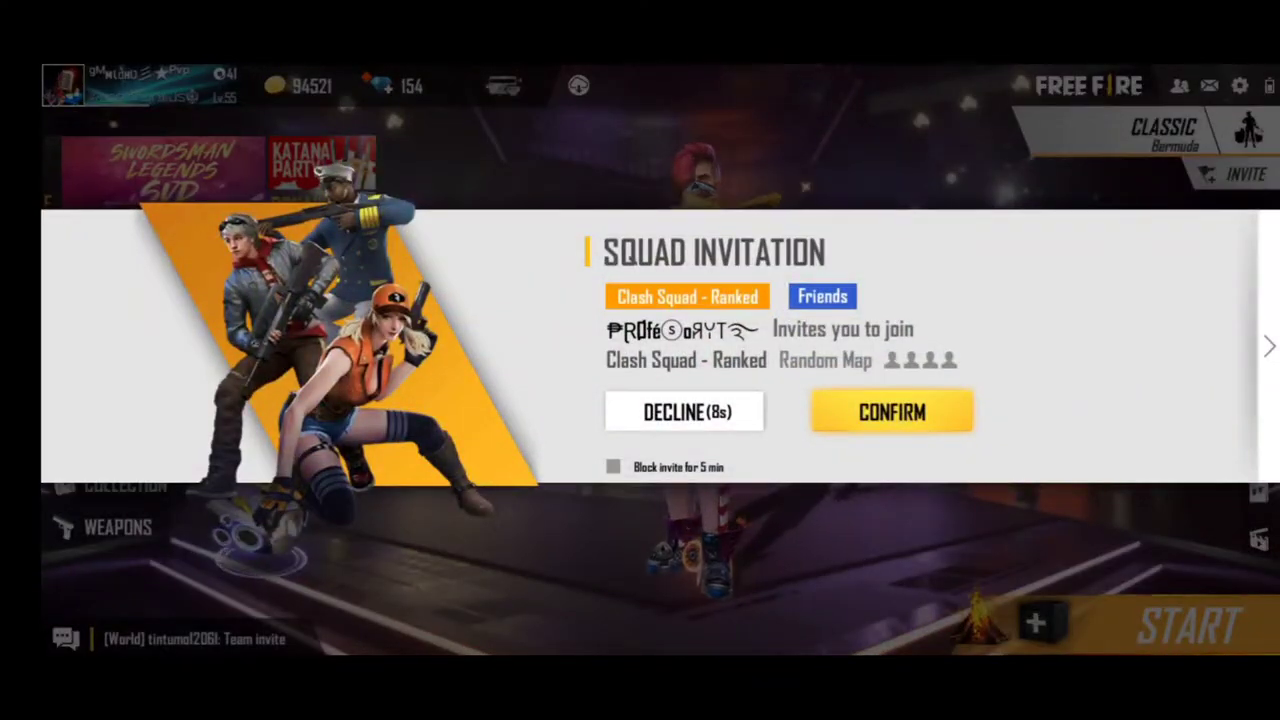
pyautogui.click(683, 411)
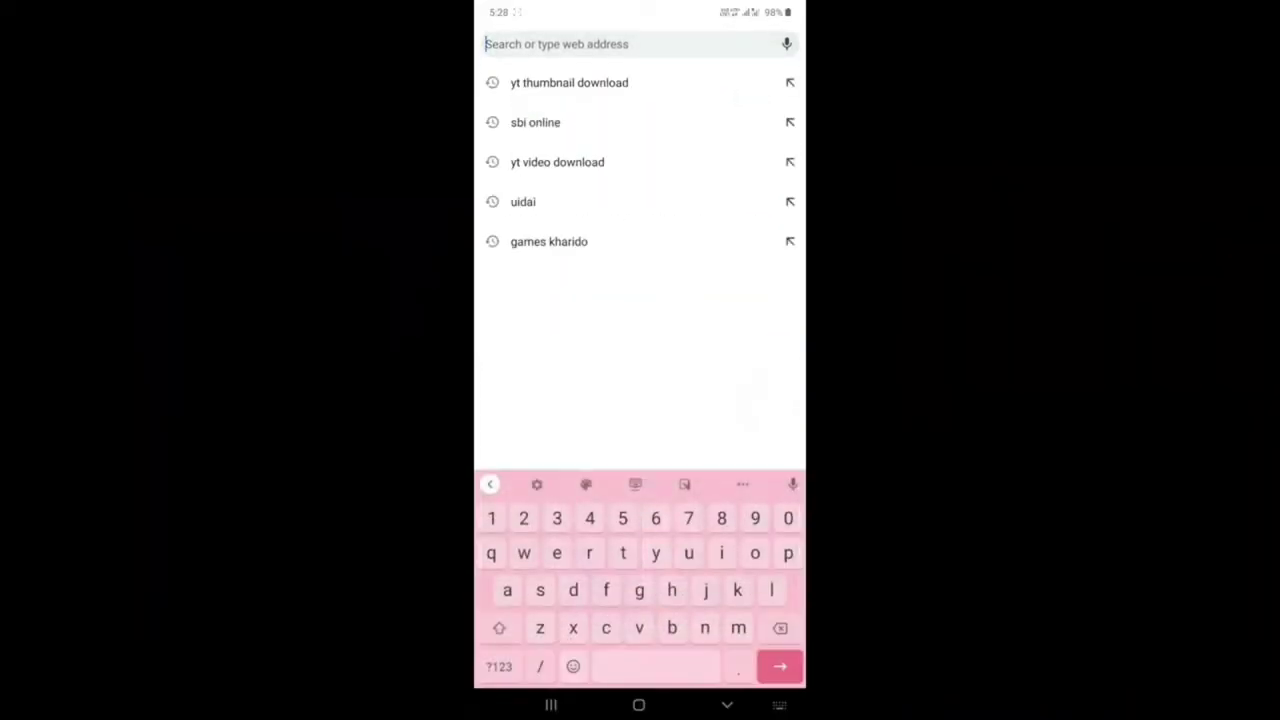
# - Search codashop, reach the Free Fire top-up page and enter the player ID
pyautogui.write('codasho')
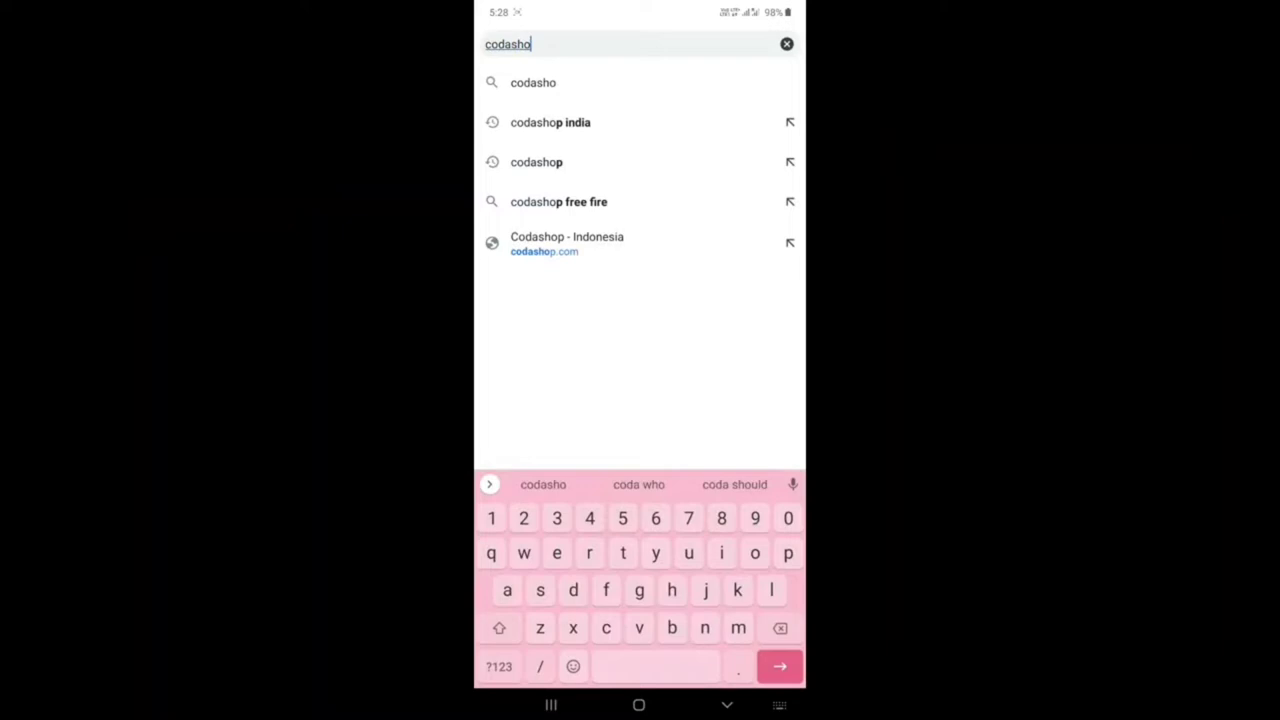
pyautogui.click(550, 122)
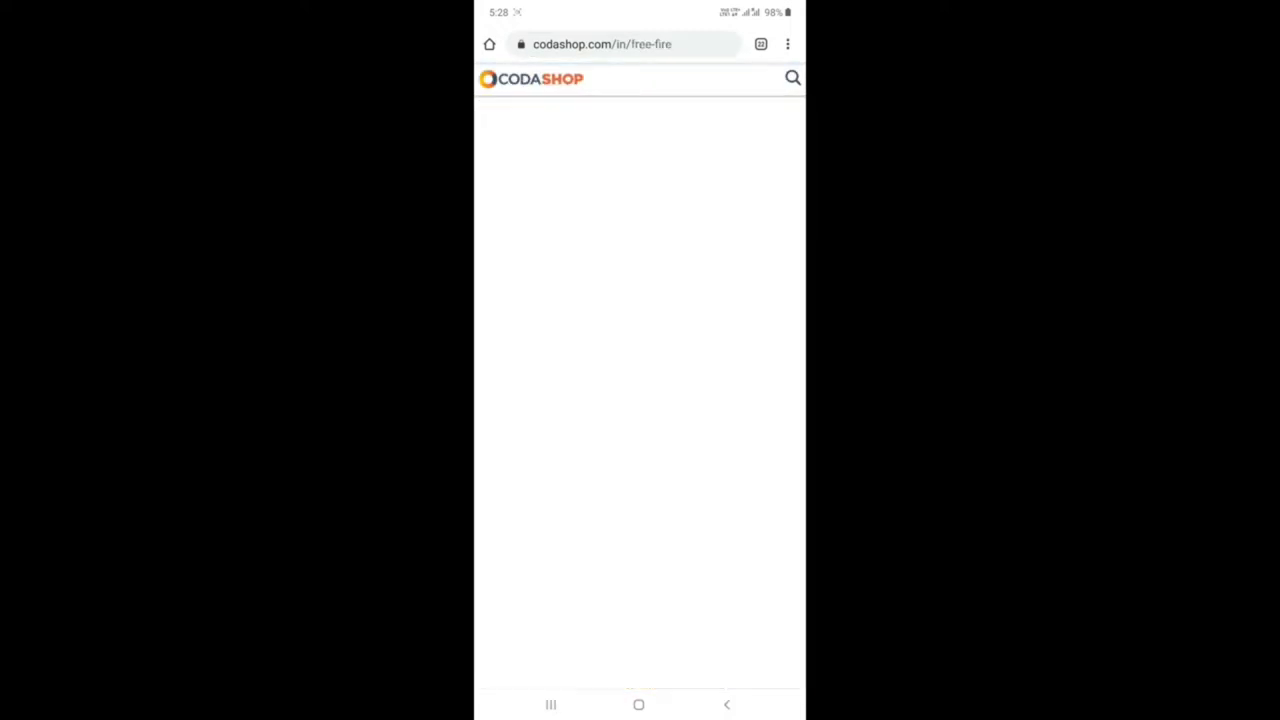
pyautogui.click(575, 398)
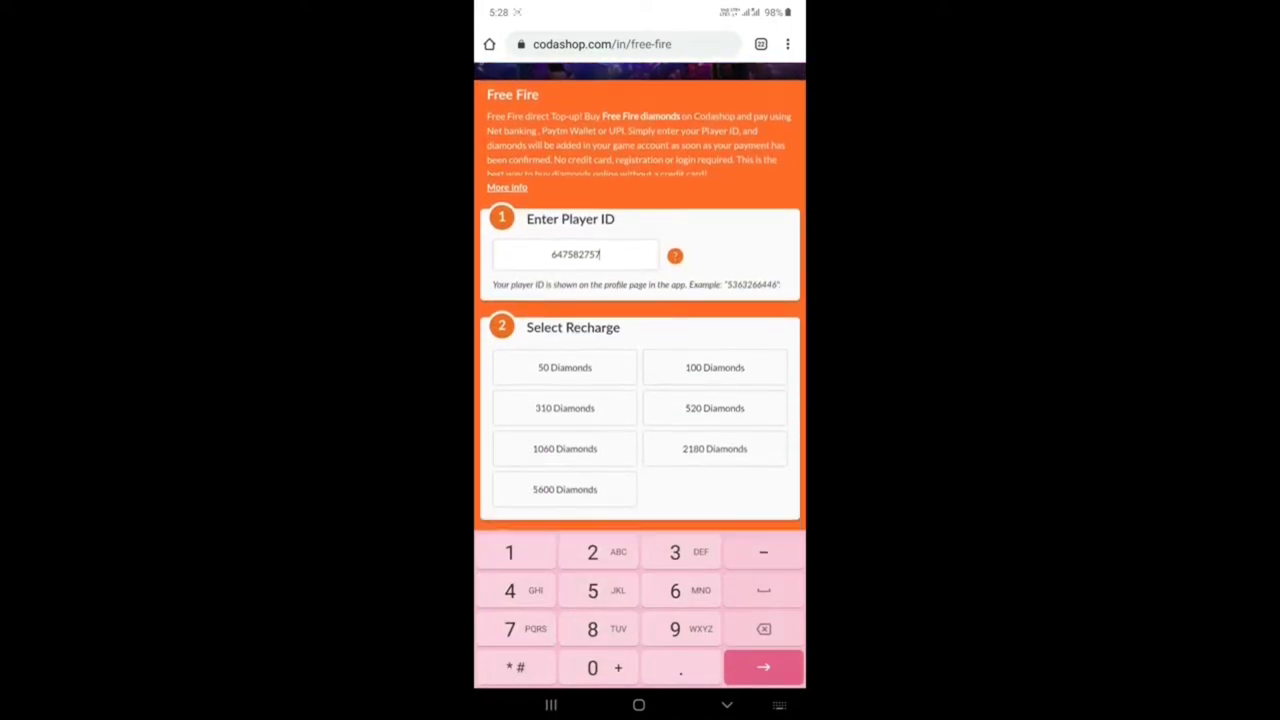
pyautogui.scroll(-3)
pyautogui.write('abu')
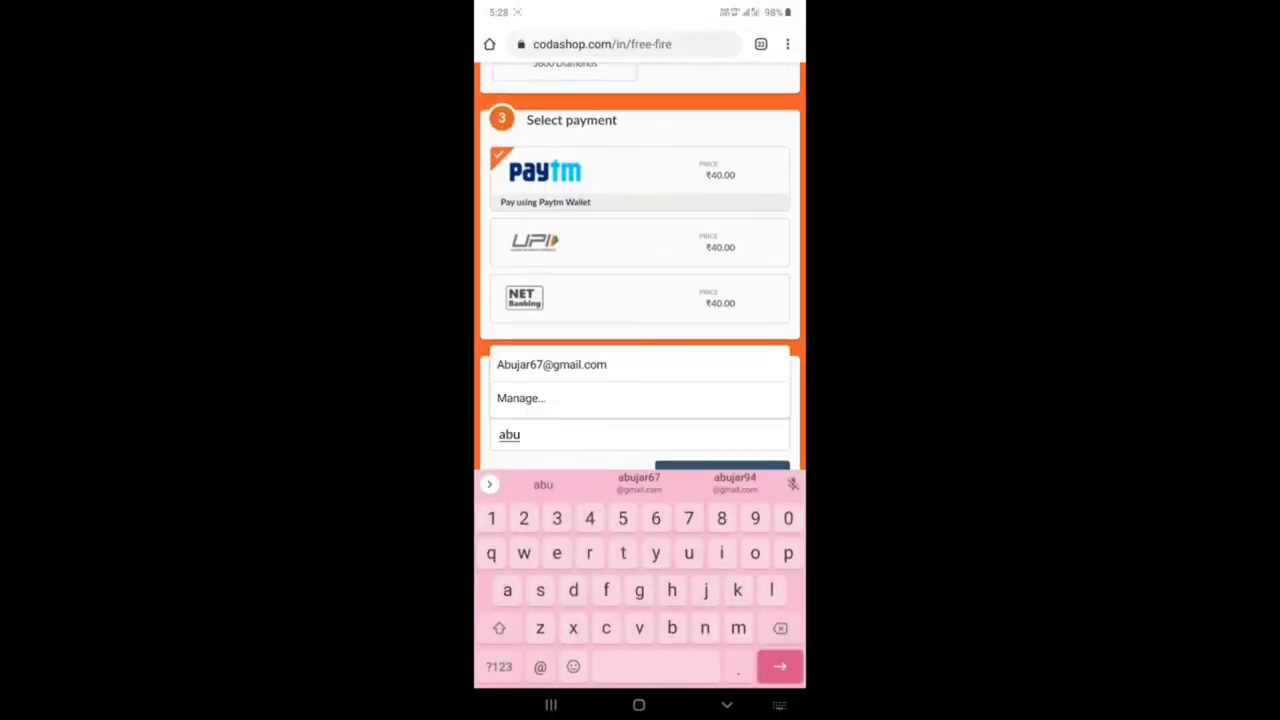
# - Fill the receipt email, buy the ₹40 diamond pack and confirm payment via Paytm Wallet
pyautogui.click(638, 483)
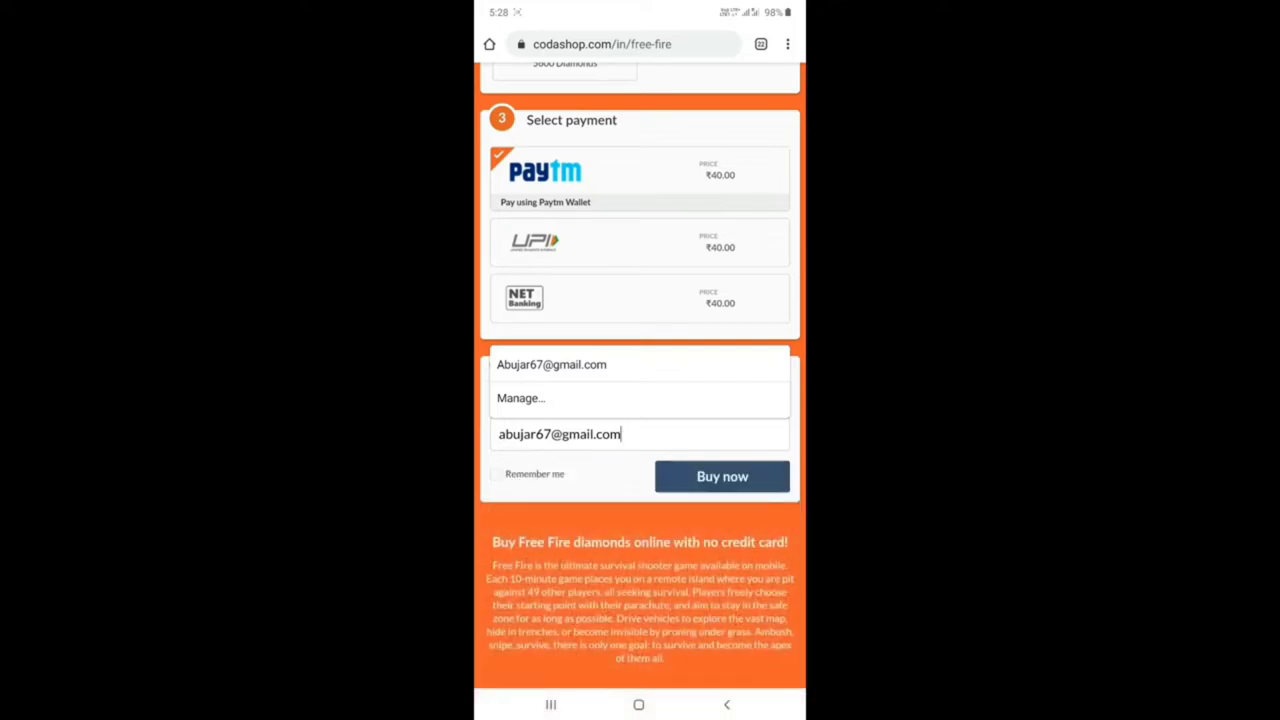
pyautogui.click(722, 476)
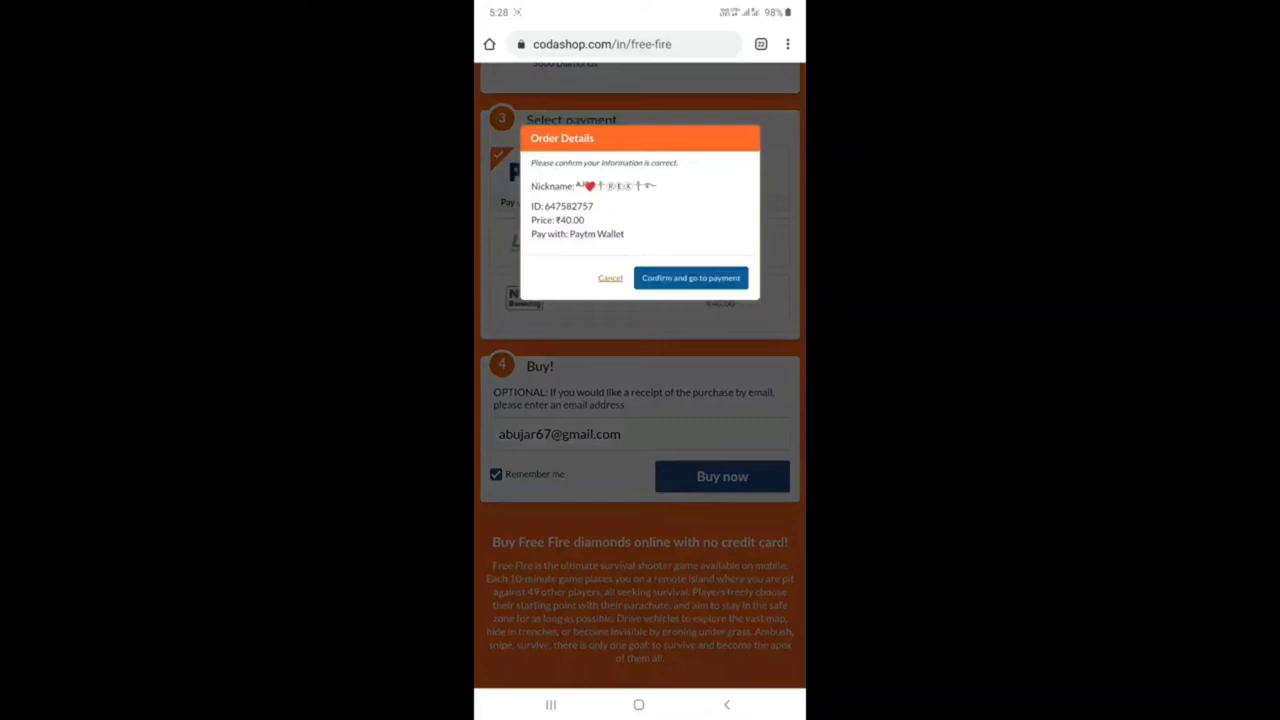
pyautogui.click(690, 278)
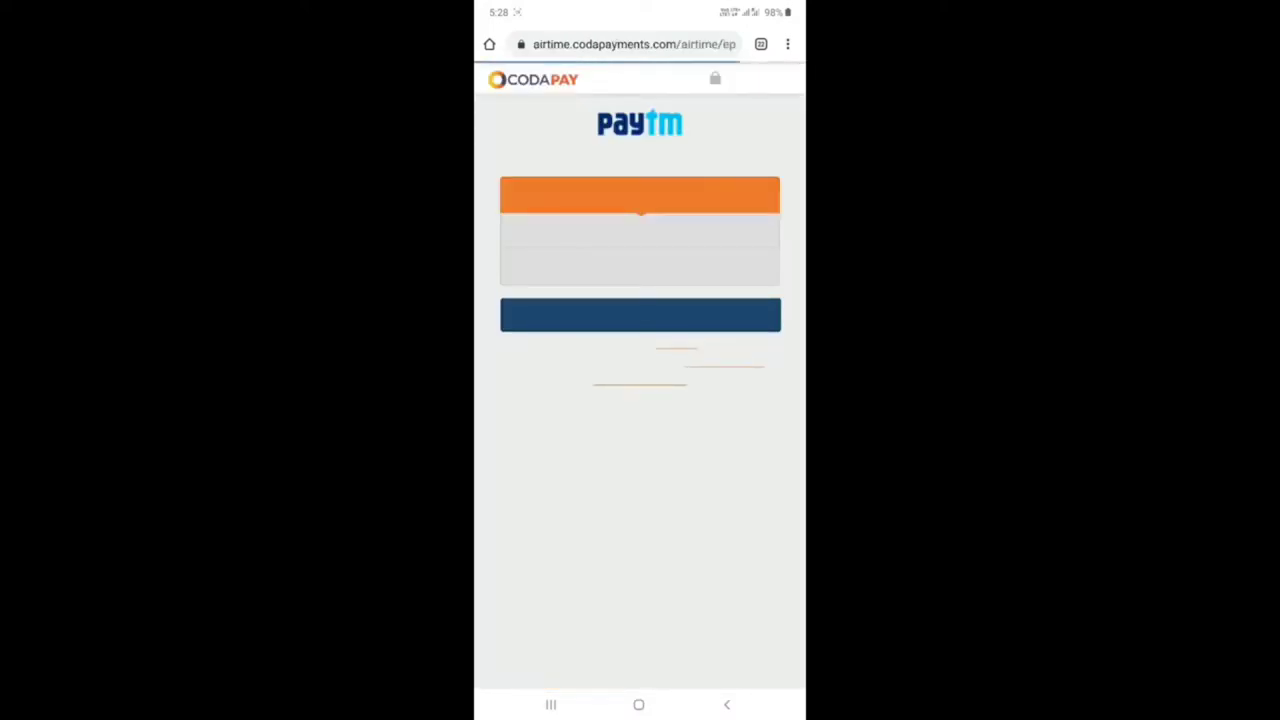
pyautogui.click(640, 315)
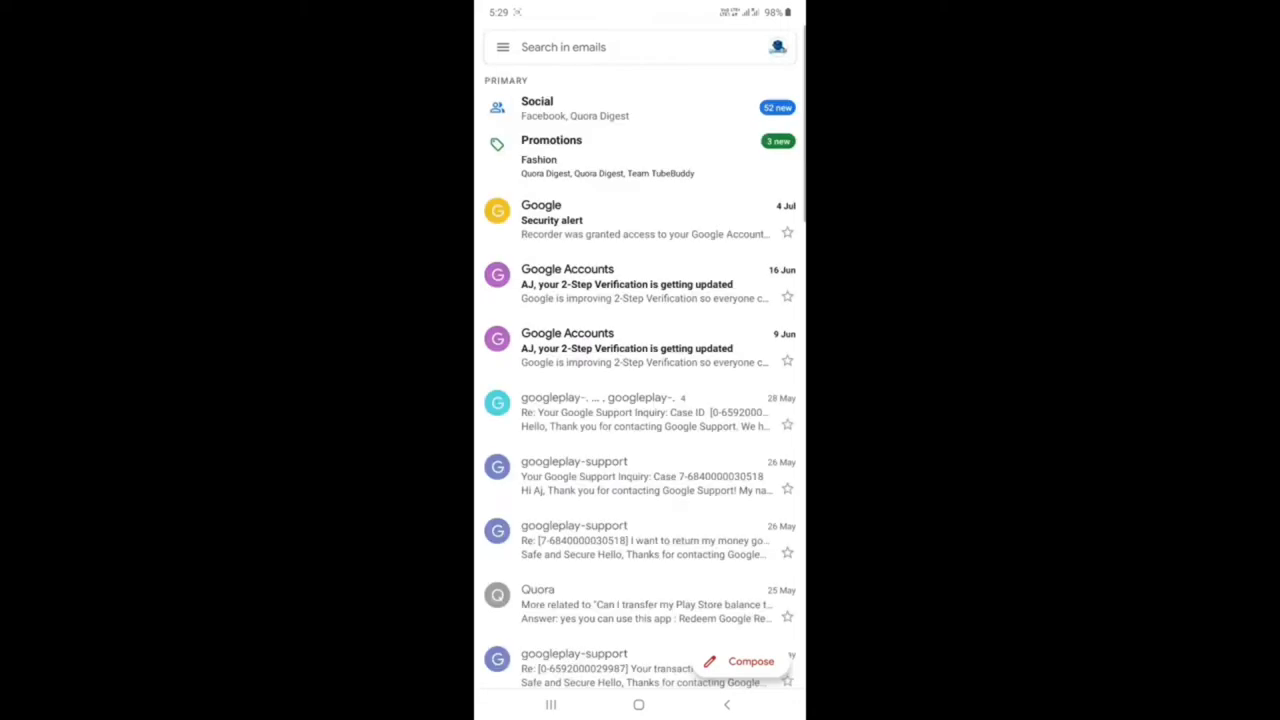
# - Read Codashop's 'Thank you for your order!' email confirming 50 diamonds for ₹40, then bring up recent apps
pyautogui.click(777, 47)
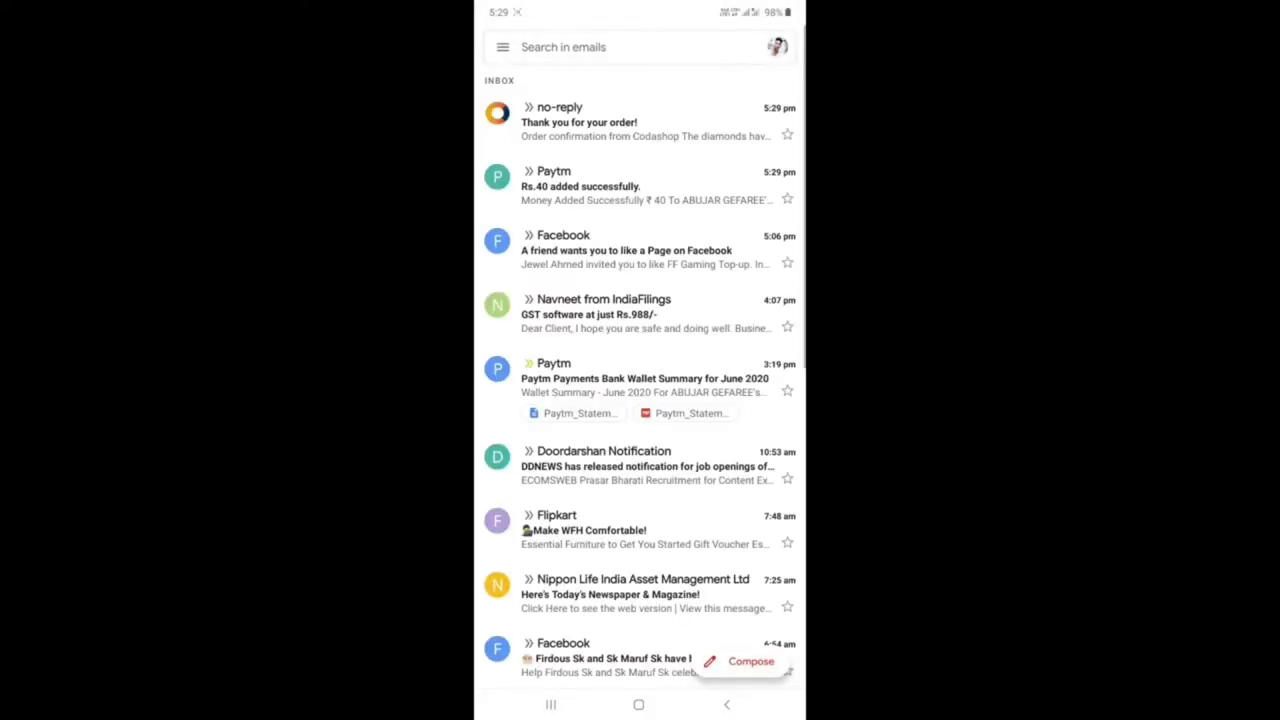
pyautogui.click(640, 121)
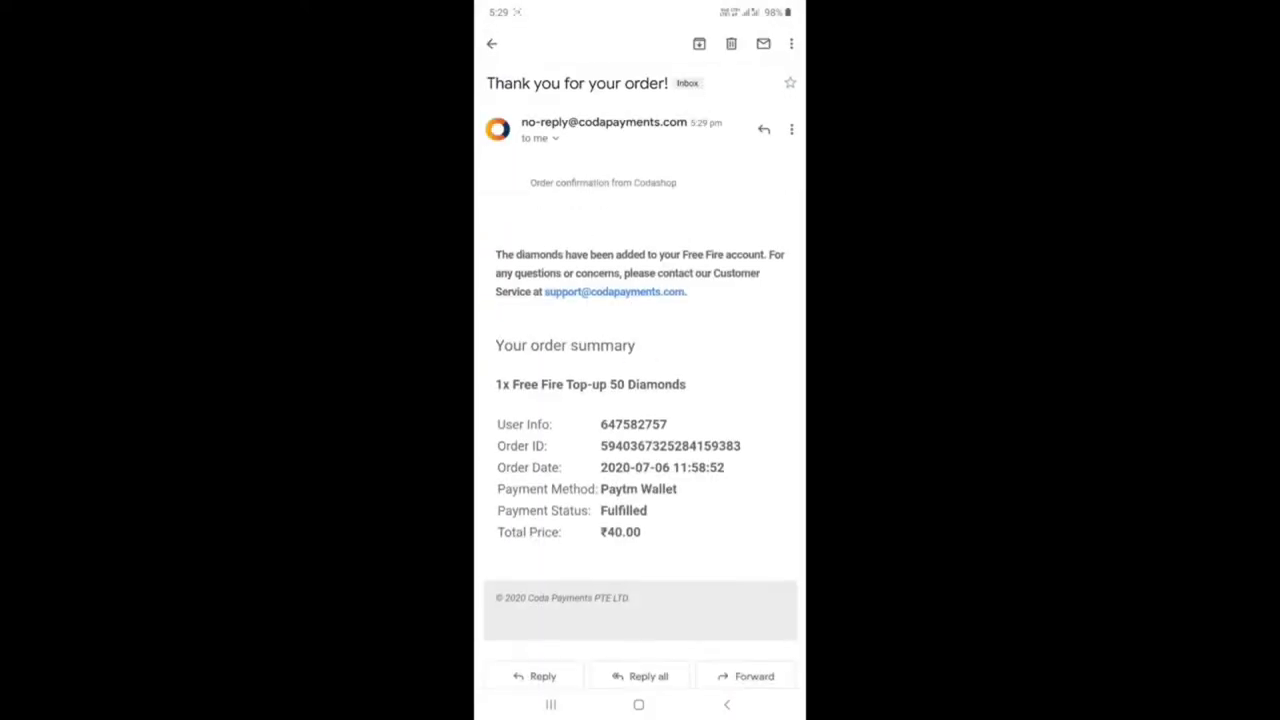
pyautogui.scroll(3)
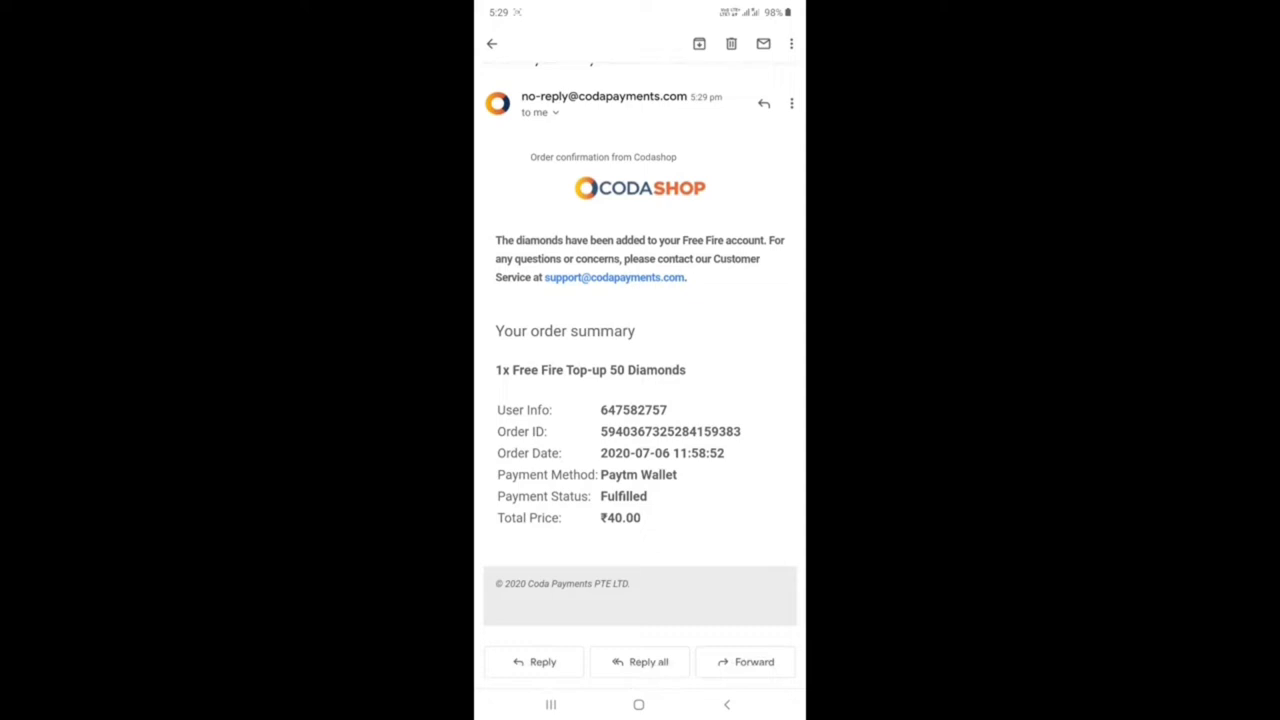
pyautogui.doubleClick(633, 409)
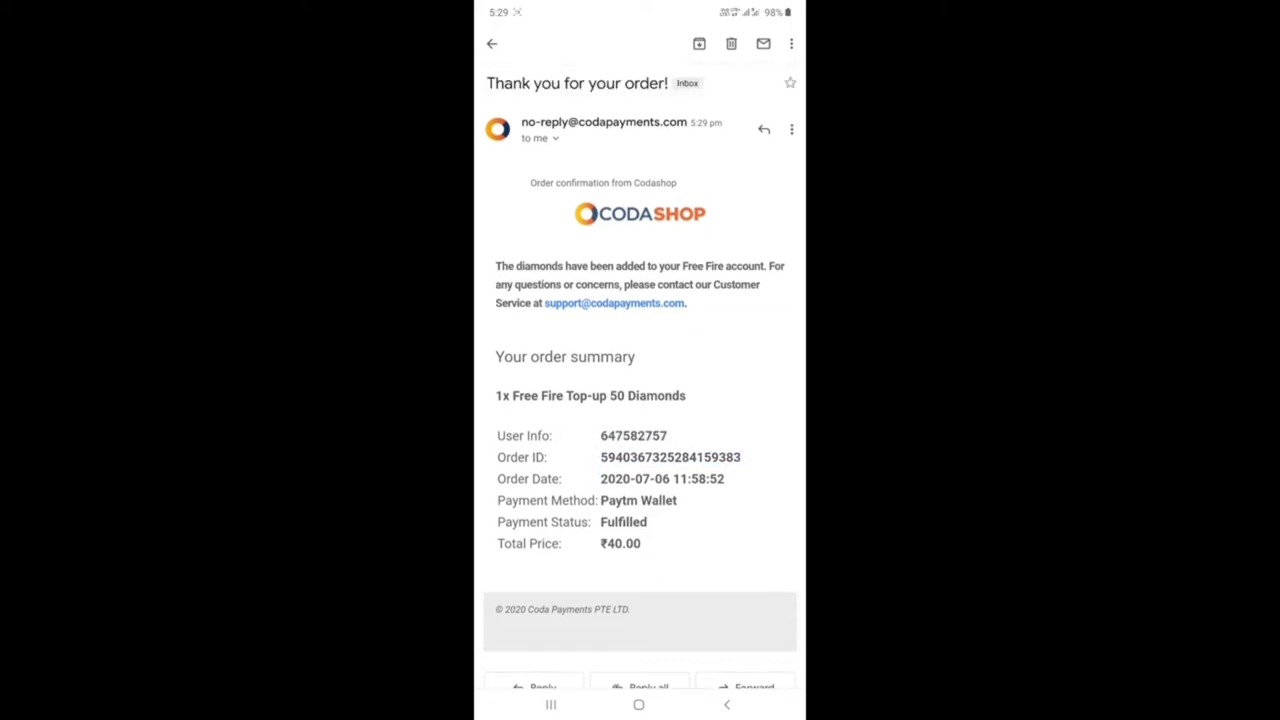
pyautogui.click(613, 303)
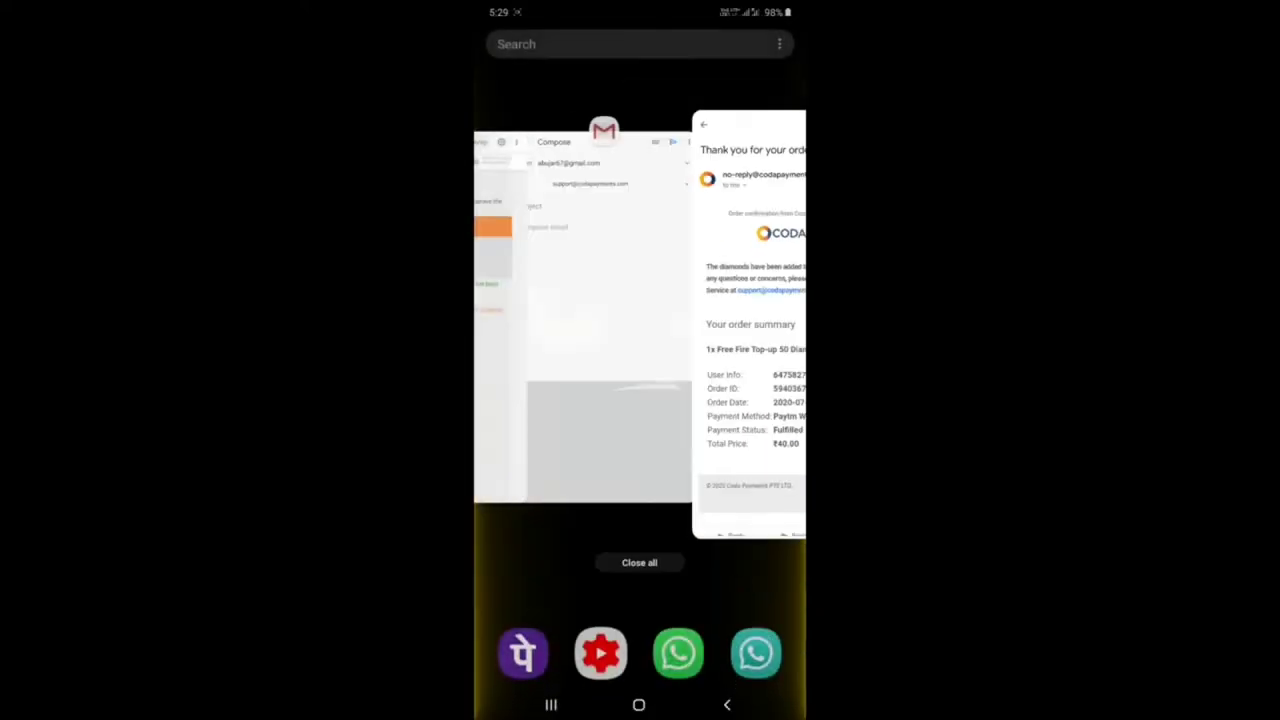
# - View the ₹40 tax invoice on Codapay's confirmation page and continue to the merchant
pyautogui.click(750, 300)
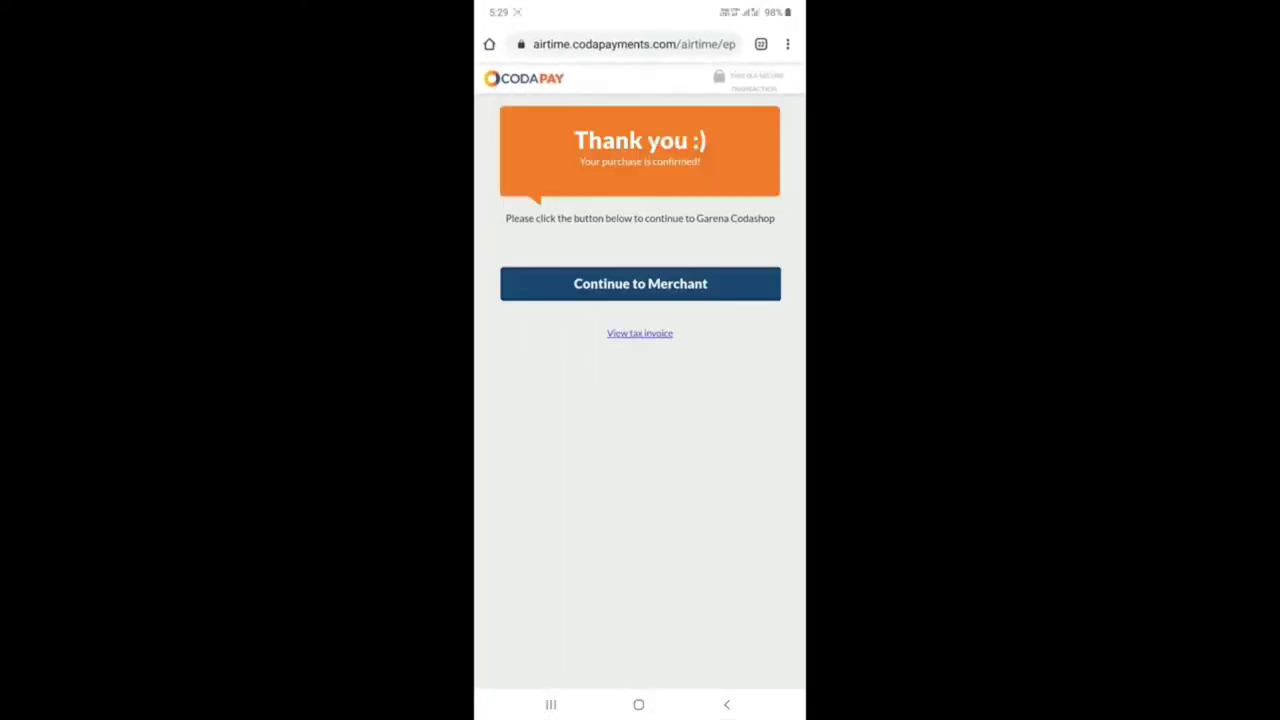
pyautogui.click(639, 333)
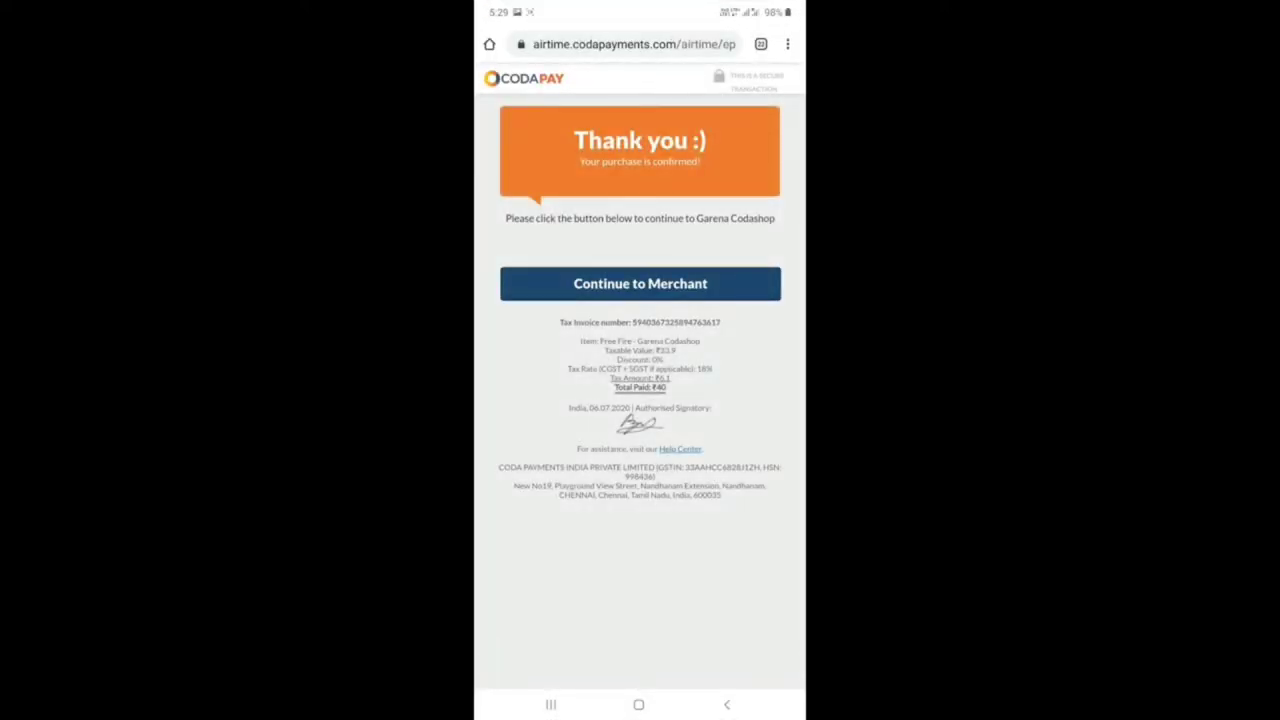
pyautogui.click(639, 283)
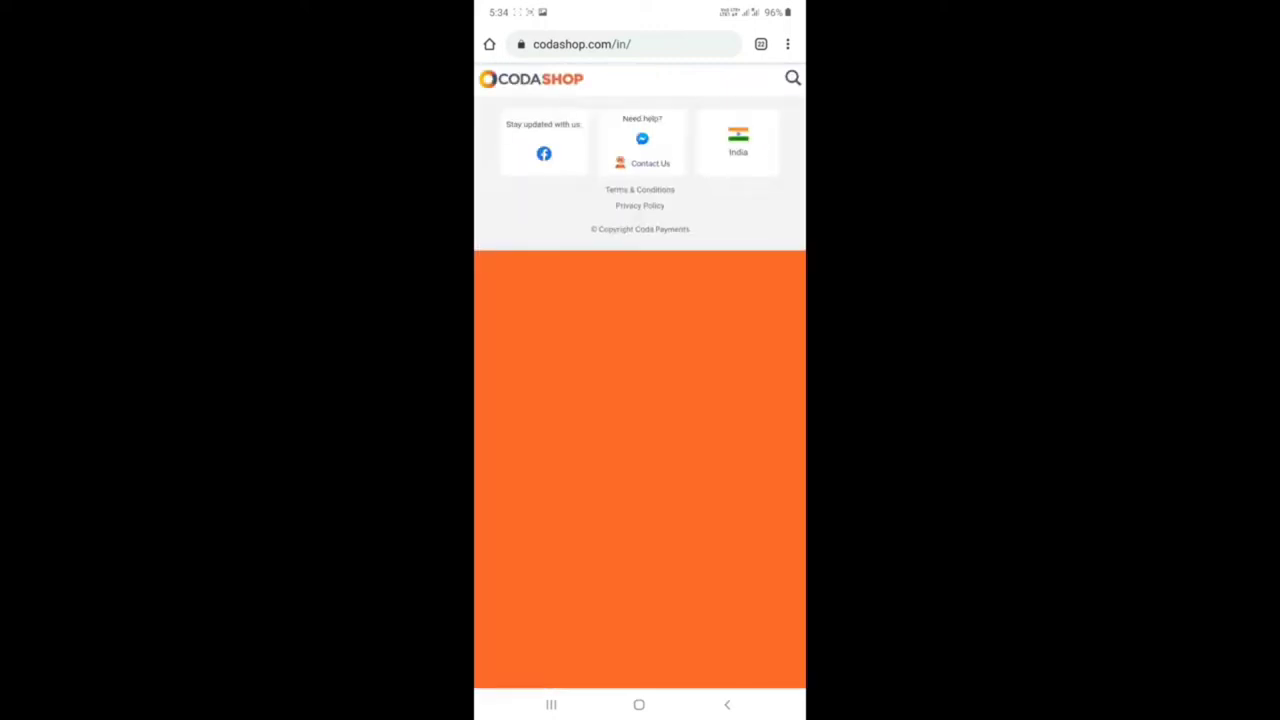
# - From Codashop India, dismiss the add-to-home prompt and reach the customer support help pages
pyautogui.scroll(3)
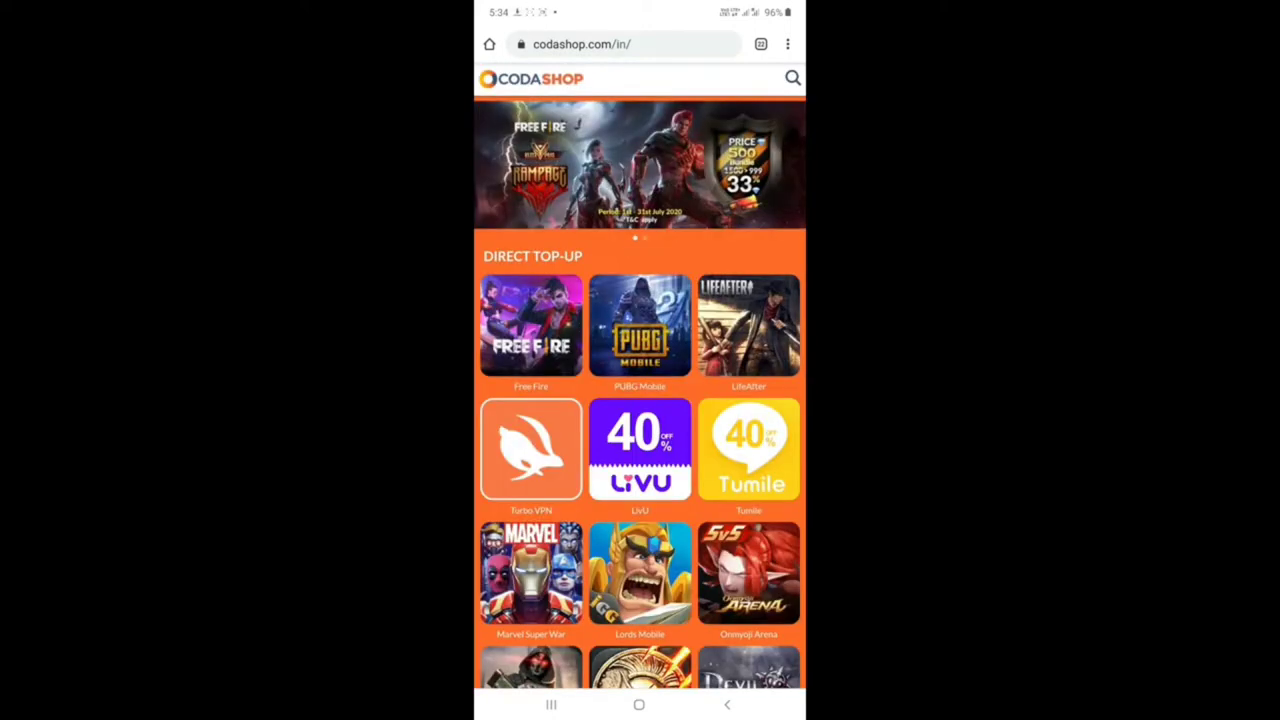
pyautogui.click(531, 325)
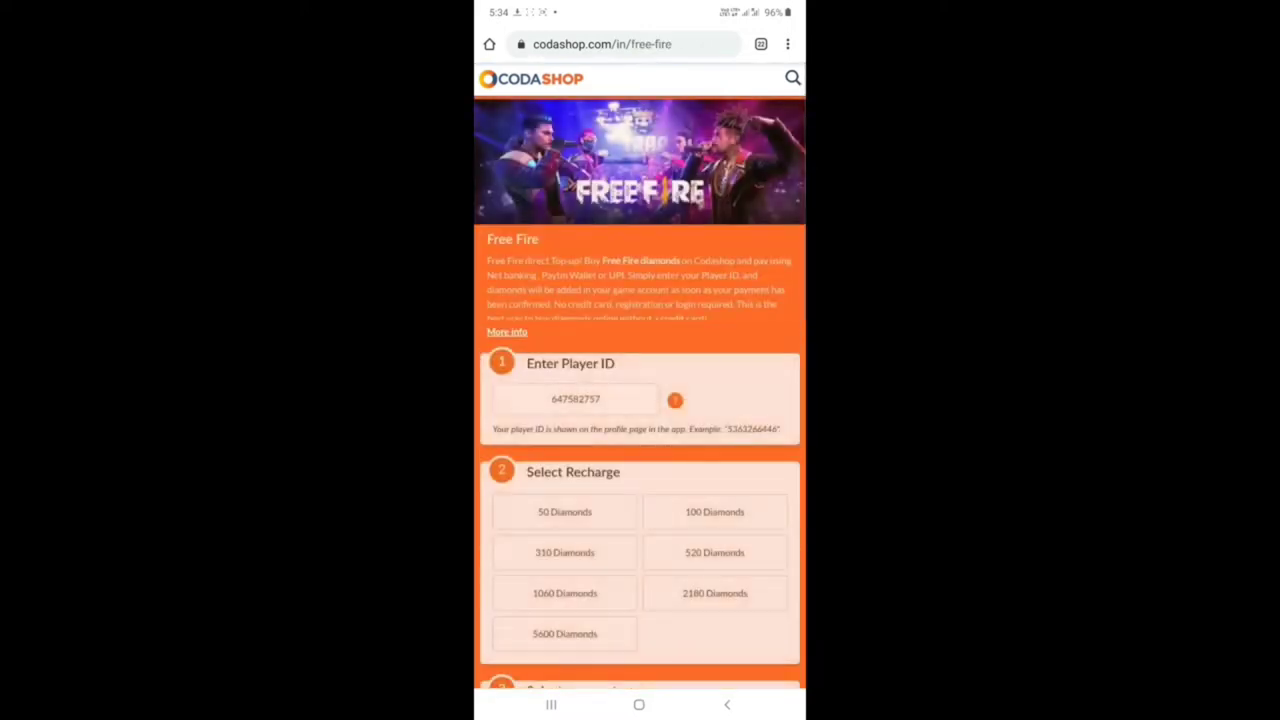
pyautogui.click(788, 43)
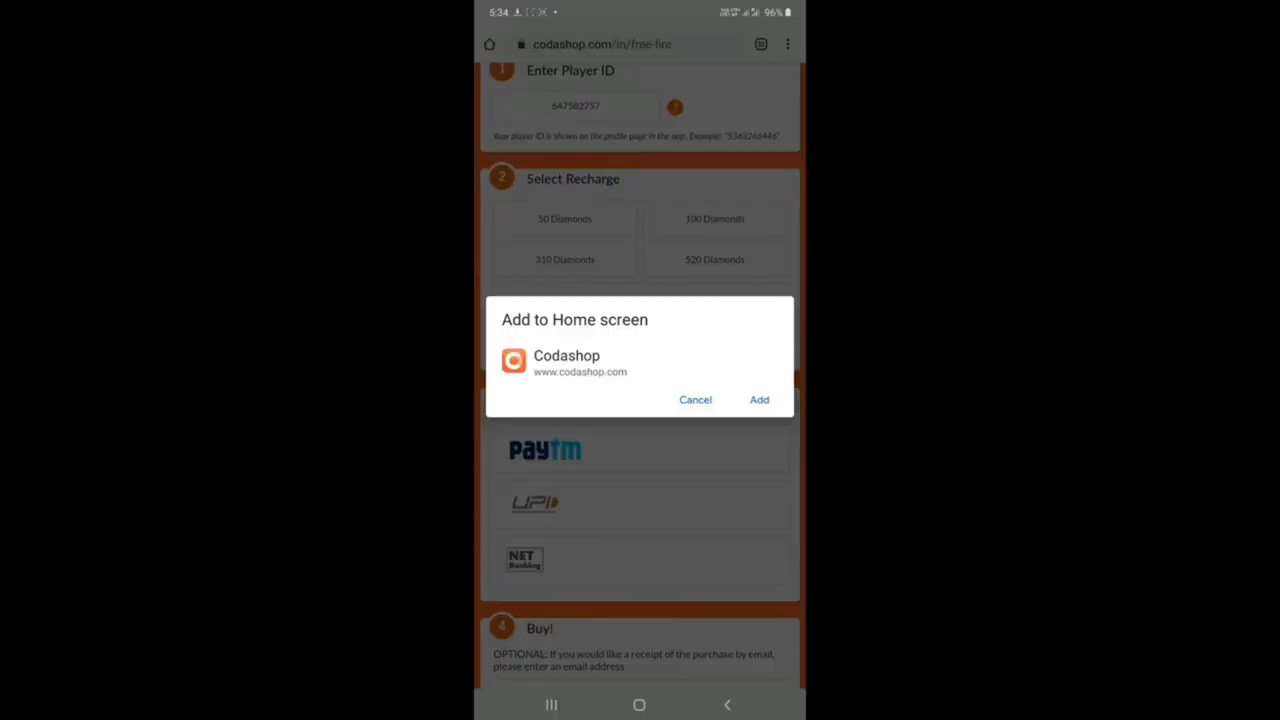
pyautogui.click(695, 399)
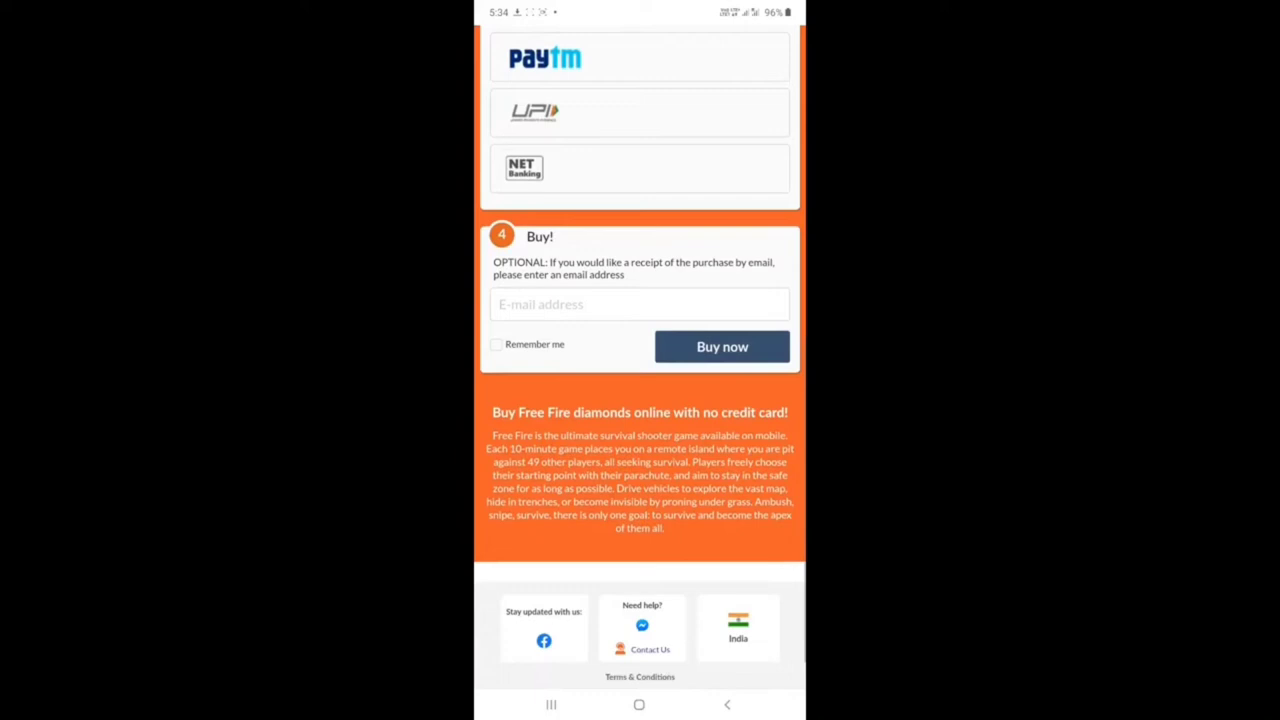
pyautogui.scroll(-3)
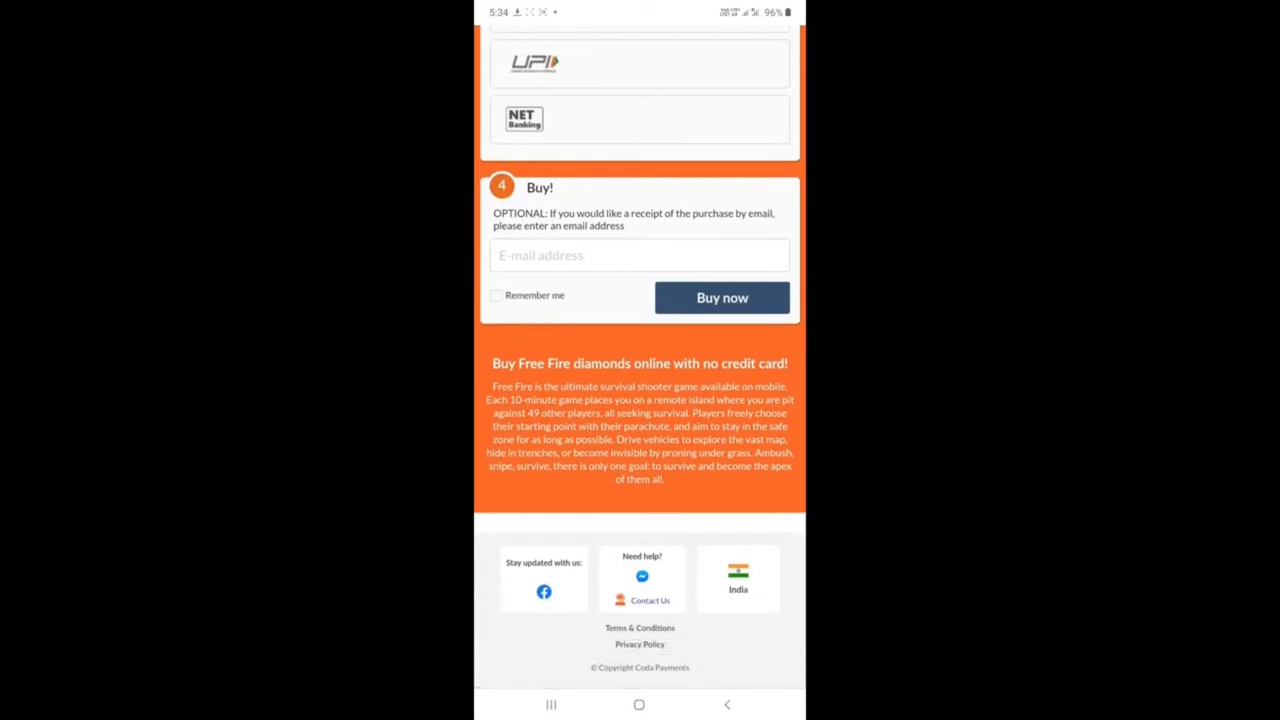
pyautogui.click(738, 578)
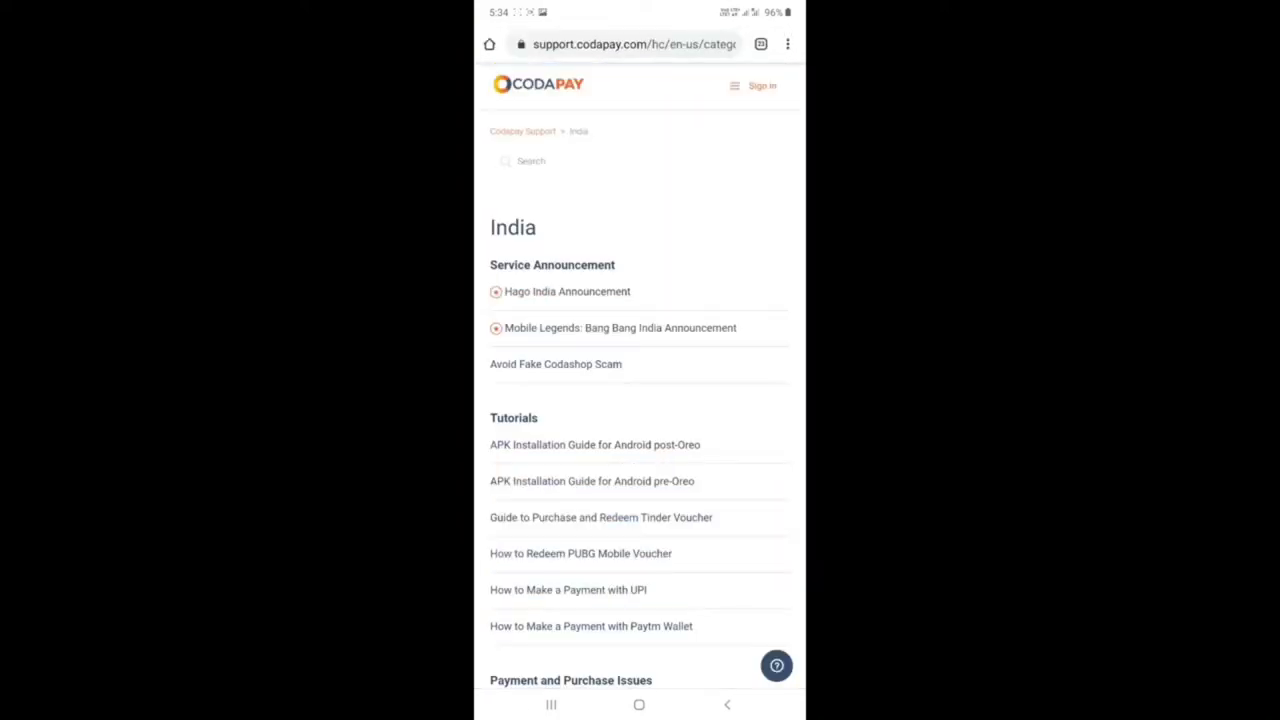
# - Find the article about purchases not received, leading to the Submit a request form
pyautogui.scroll(-3)
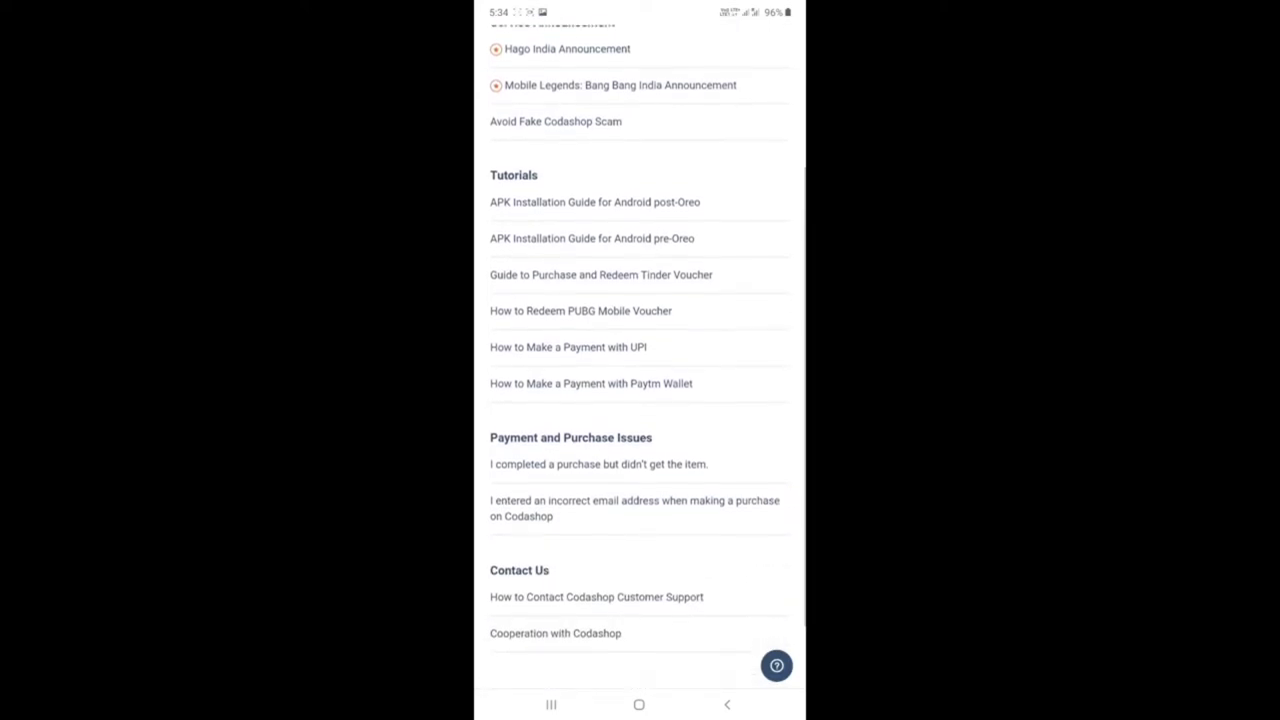
pyautogui.scroll(-3)
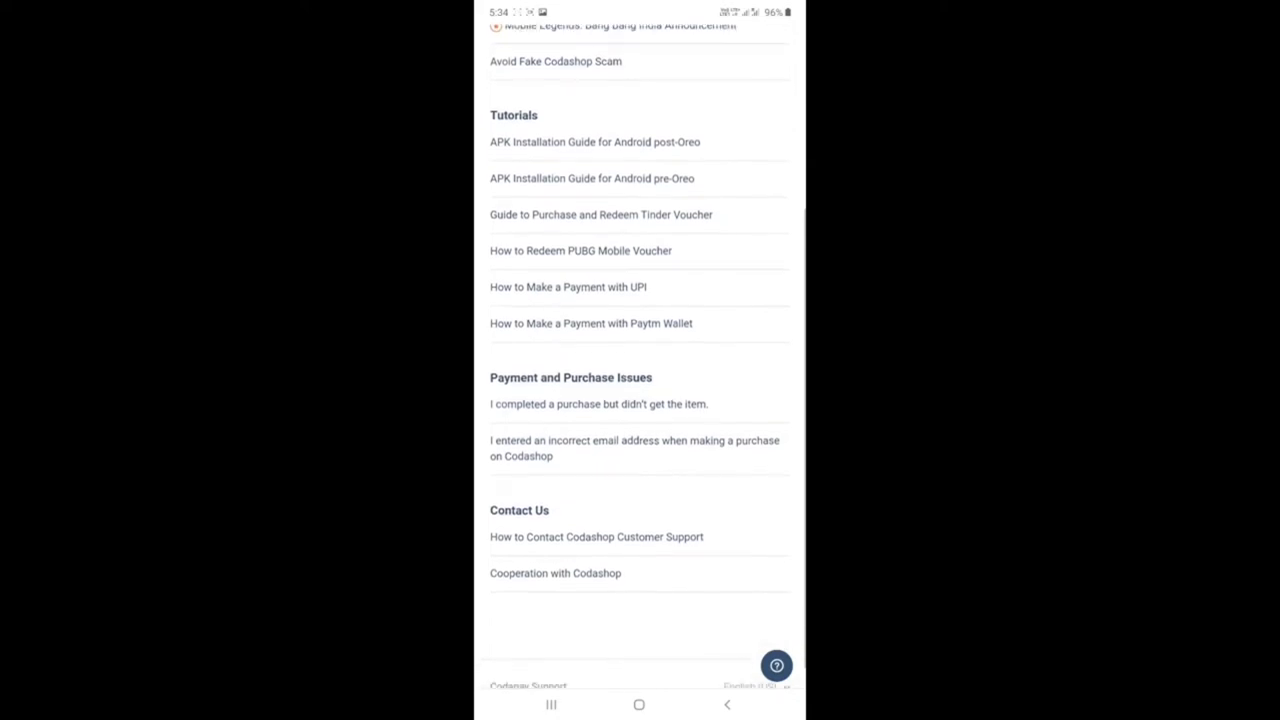
pyautogui.scroll(3)
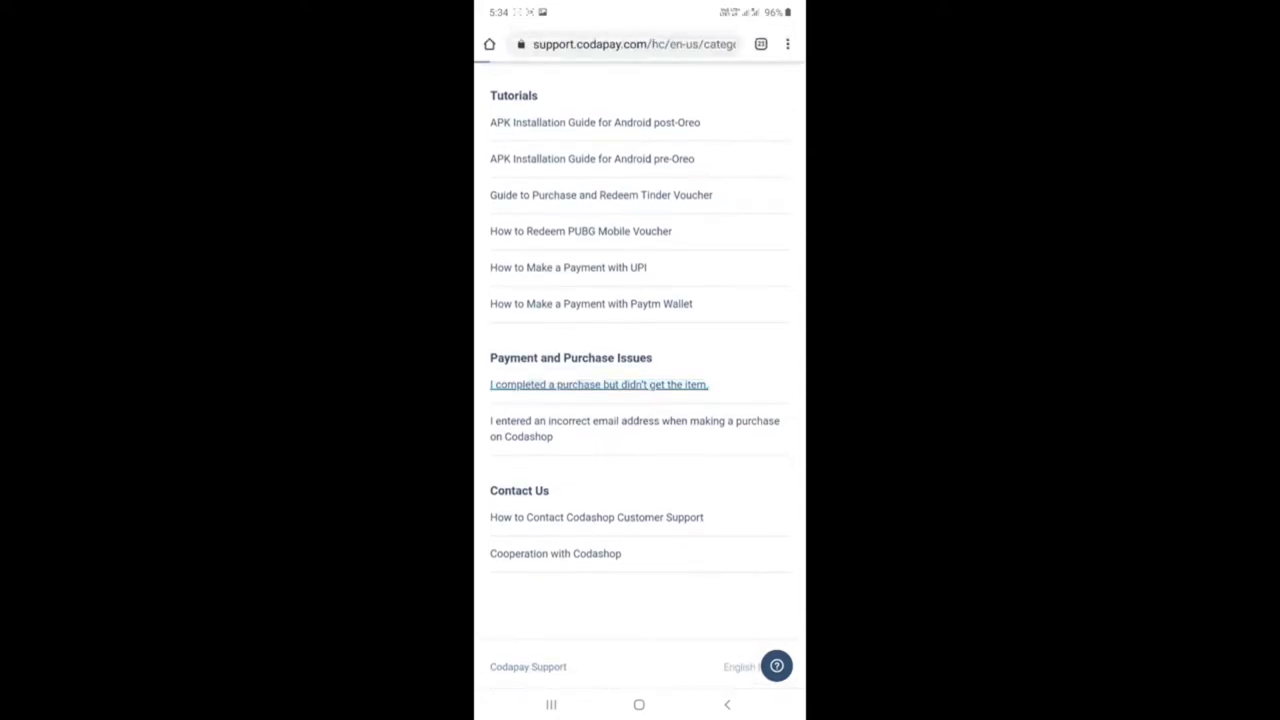
pyautogui.click(598, 384)
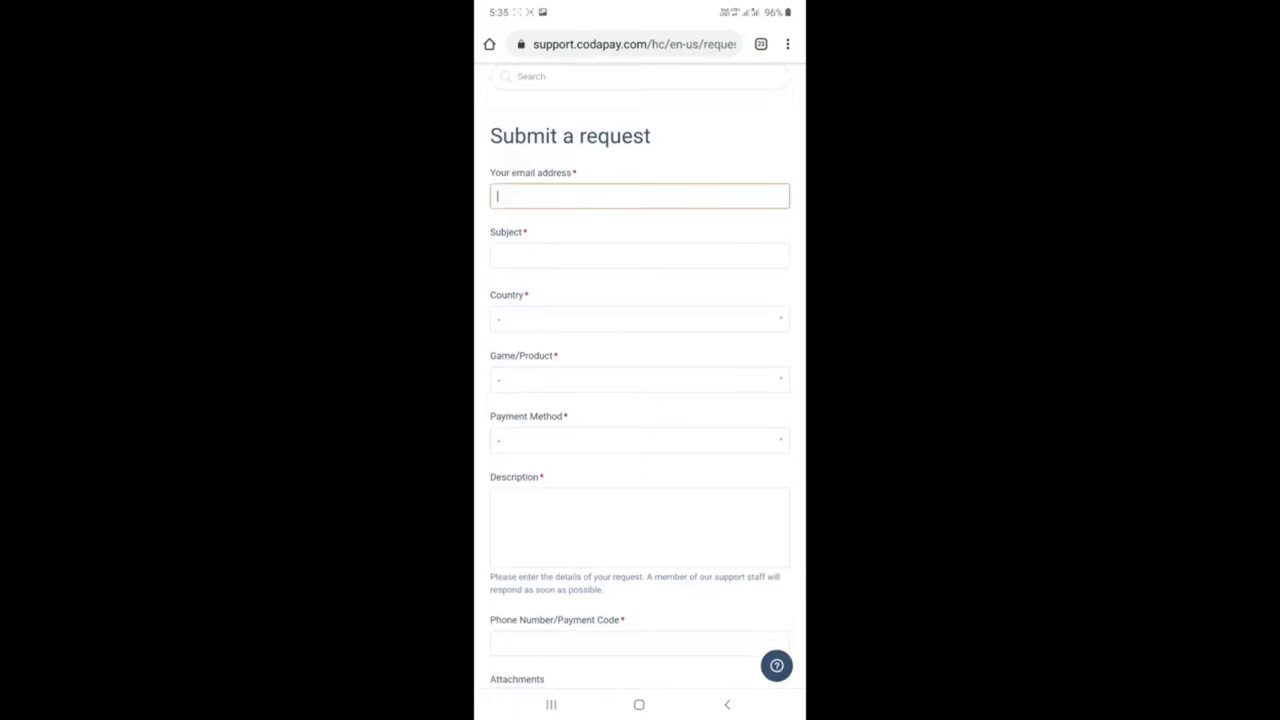
# - Enter the contact email and the subject 'Free fire top up'
pyautogui.write('Q')
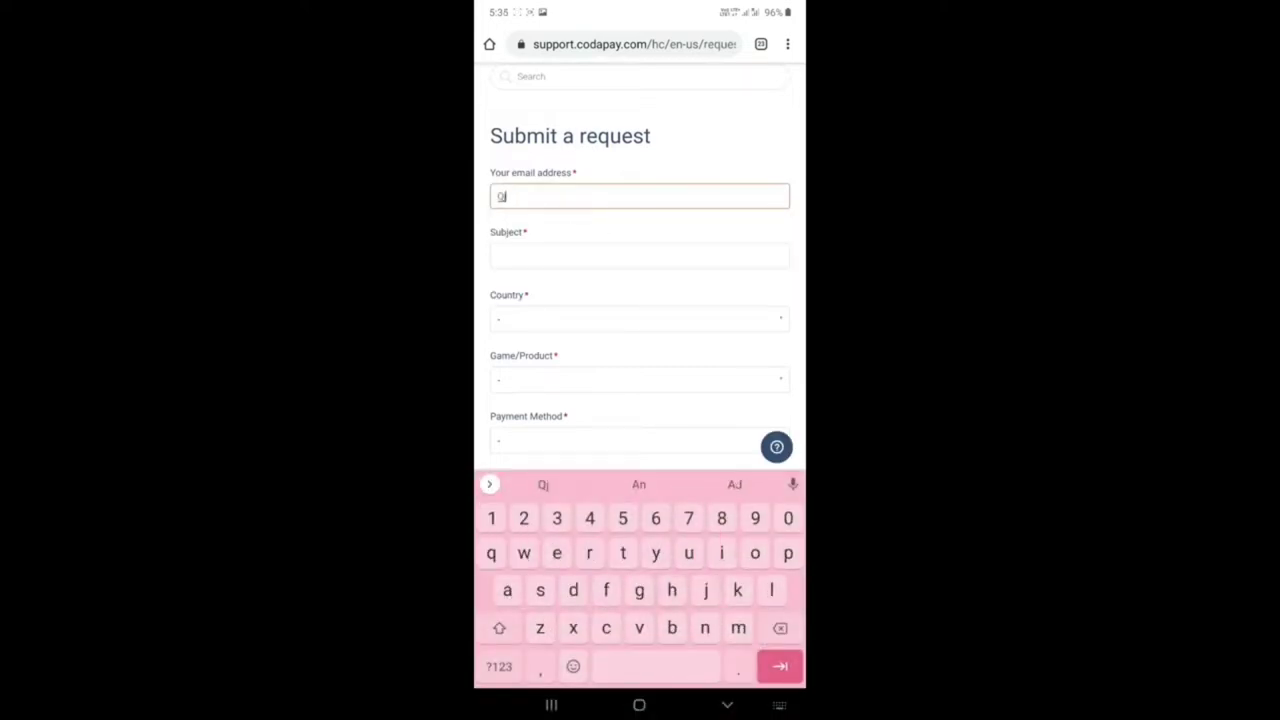
pyautogui.write('w')
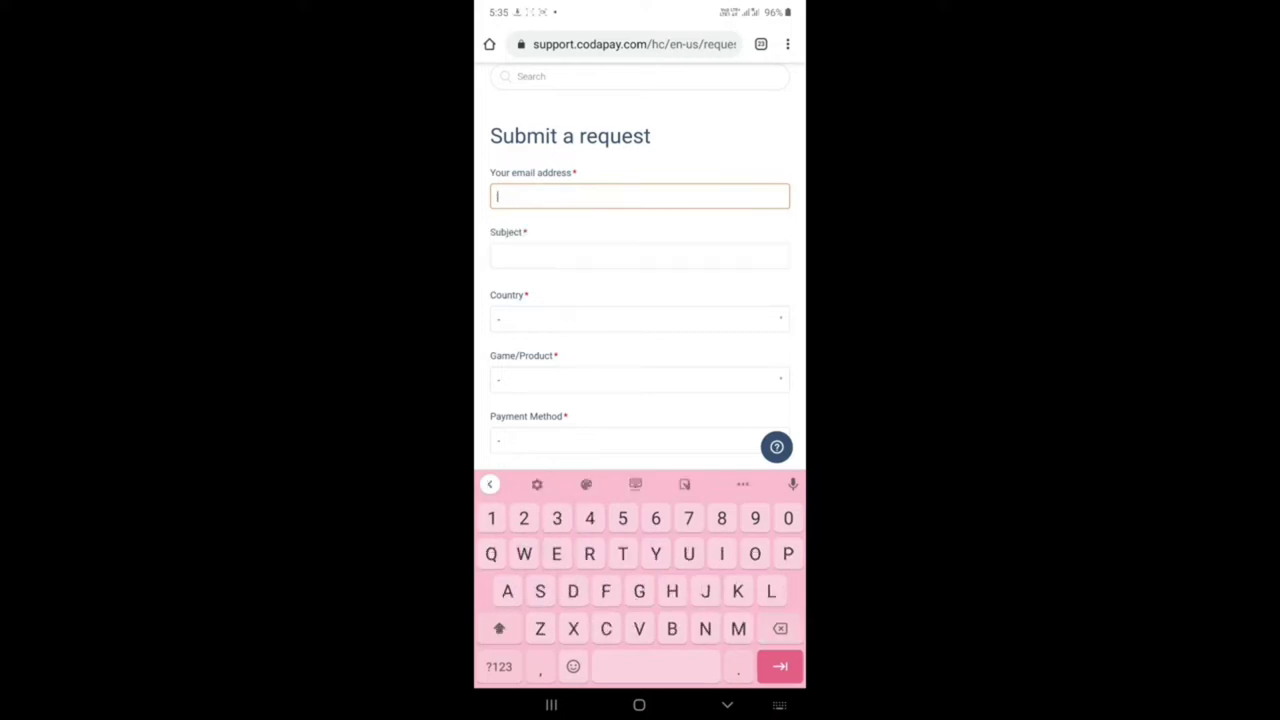
pyautogui.write('Dulc')
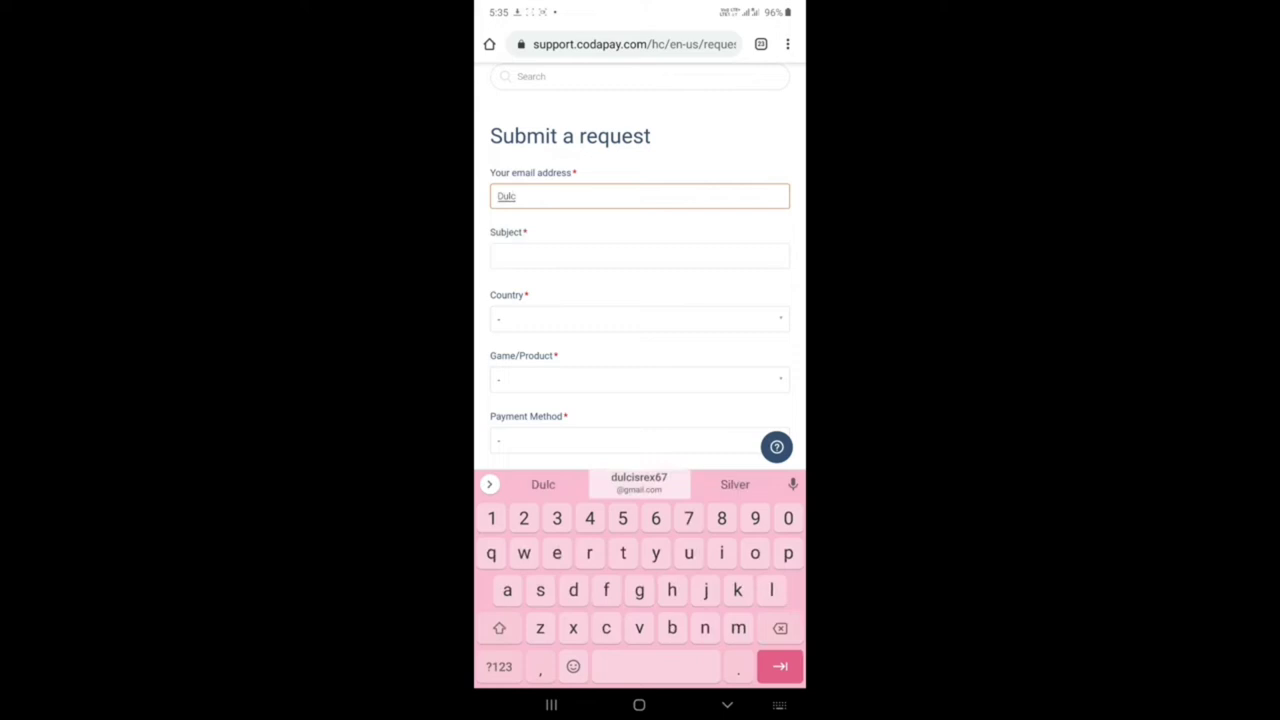
pyautogui.click(639, 483)
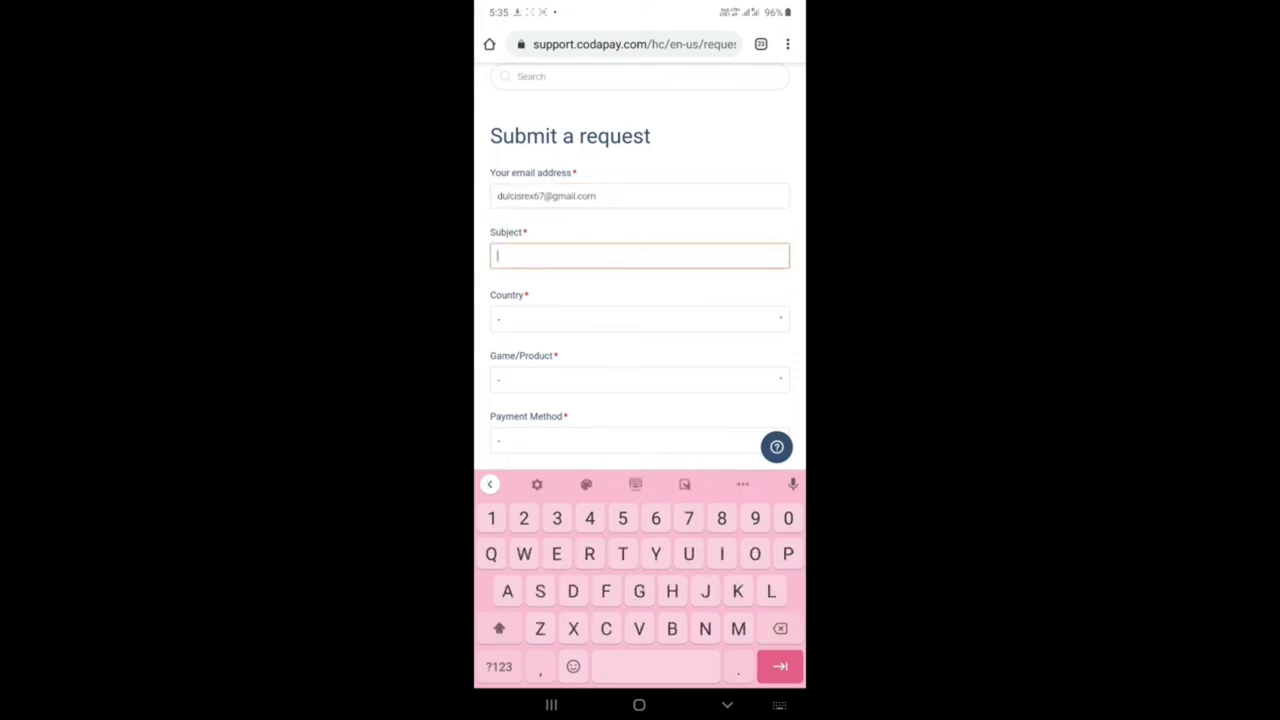
pyautogui.write('Free fire')
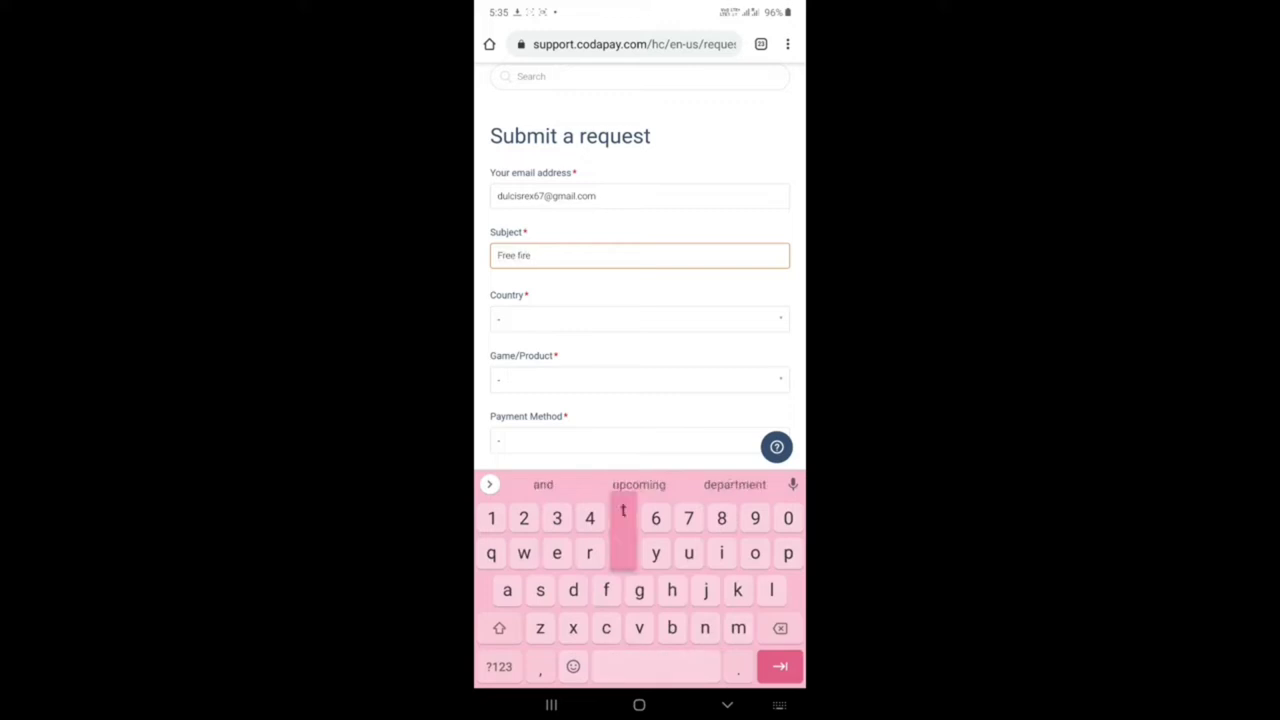
pyautogui.write('top up')
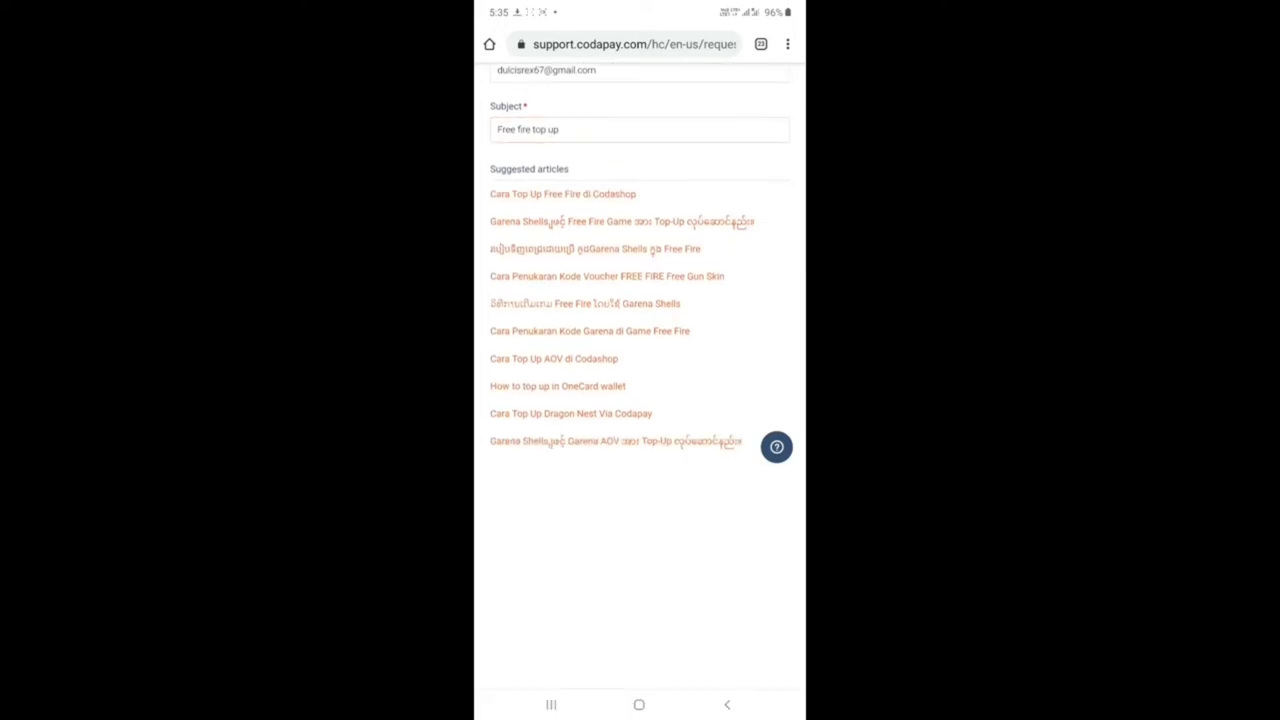
# - Choose India, Paytm Wallet, Free Fire and E-wallet, and begin the description with Dear
pyautogui.click(639, 497)
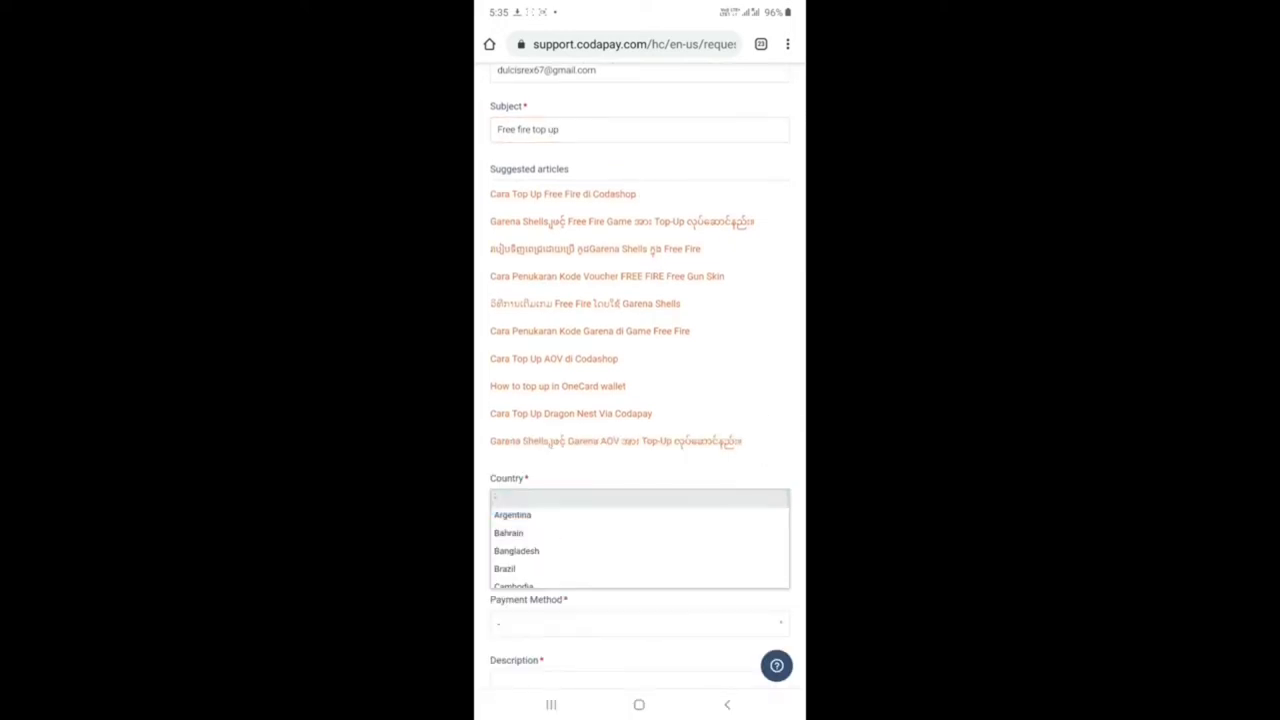
pyautogui.scroll(-3)
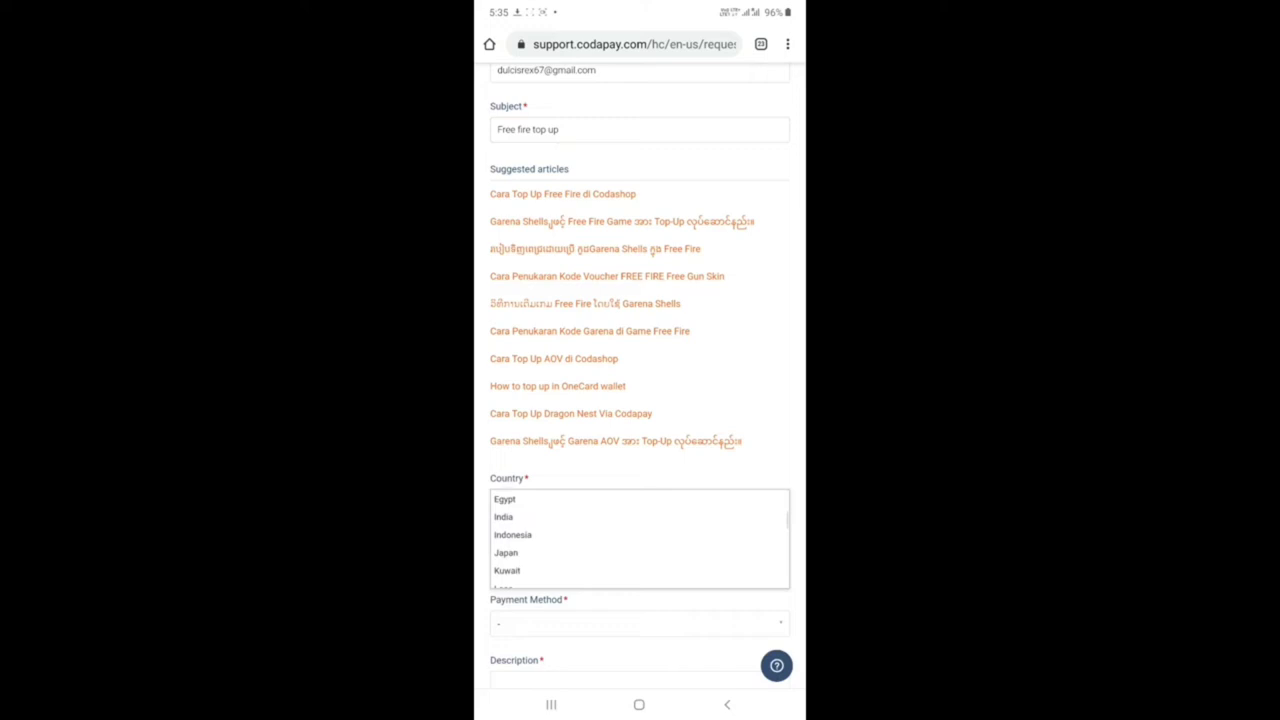
pyautogui.click(503, 516)
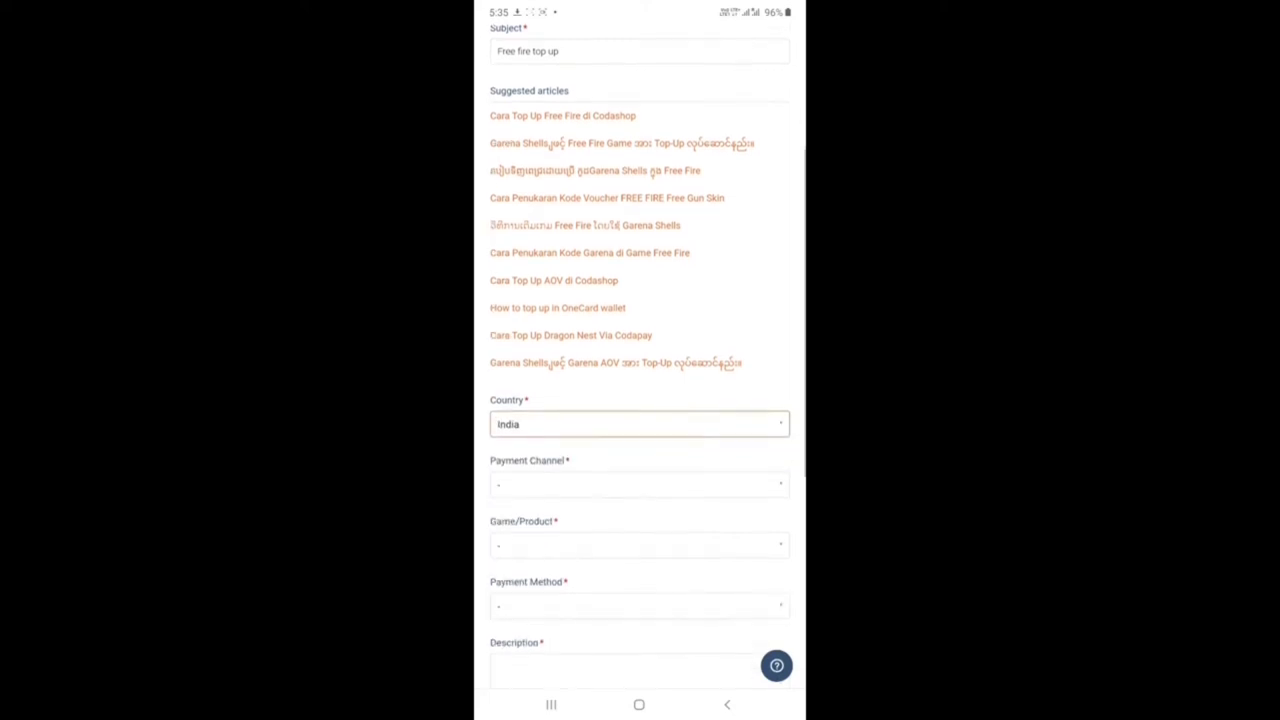
pyautogui.click(639, 484)
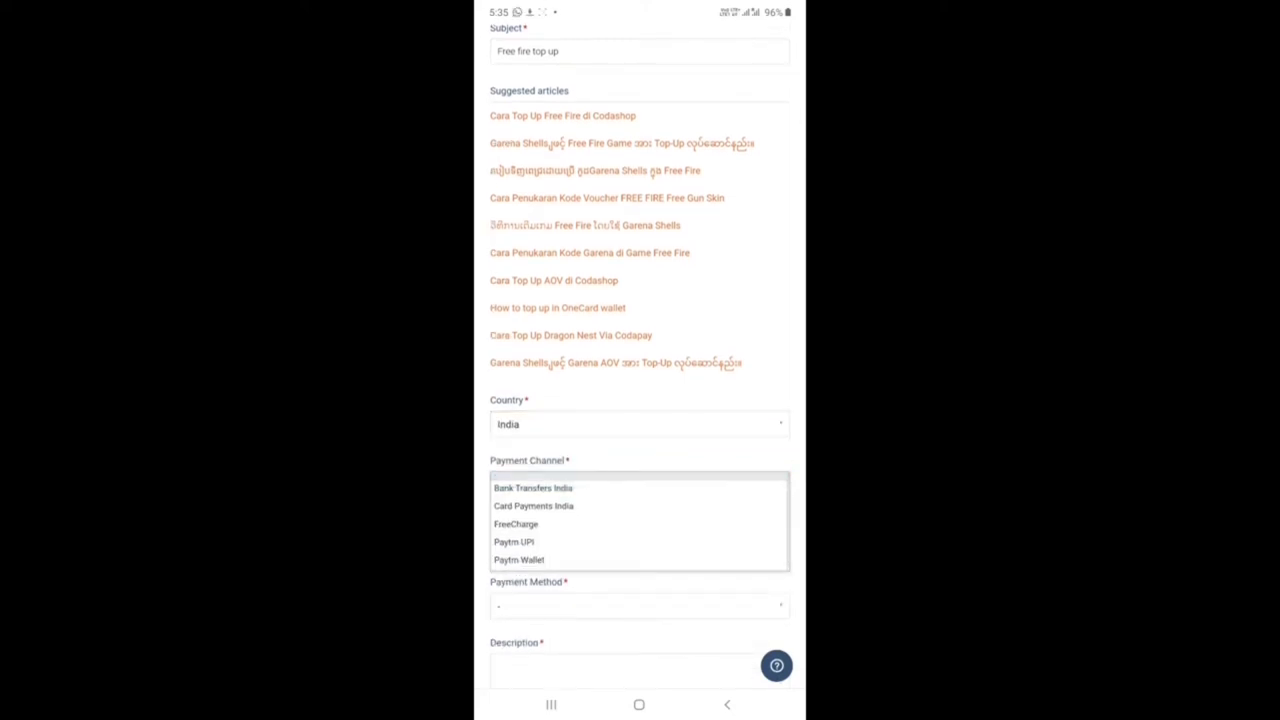
pyautogui.click(519, 559)
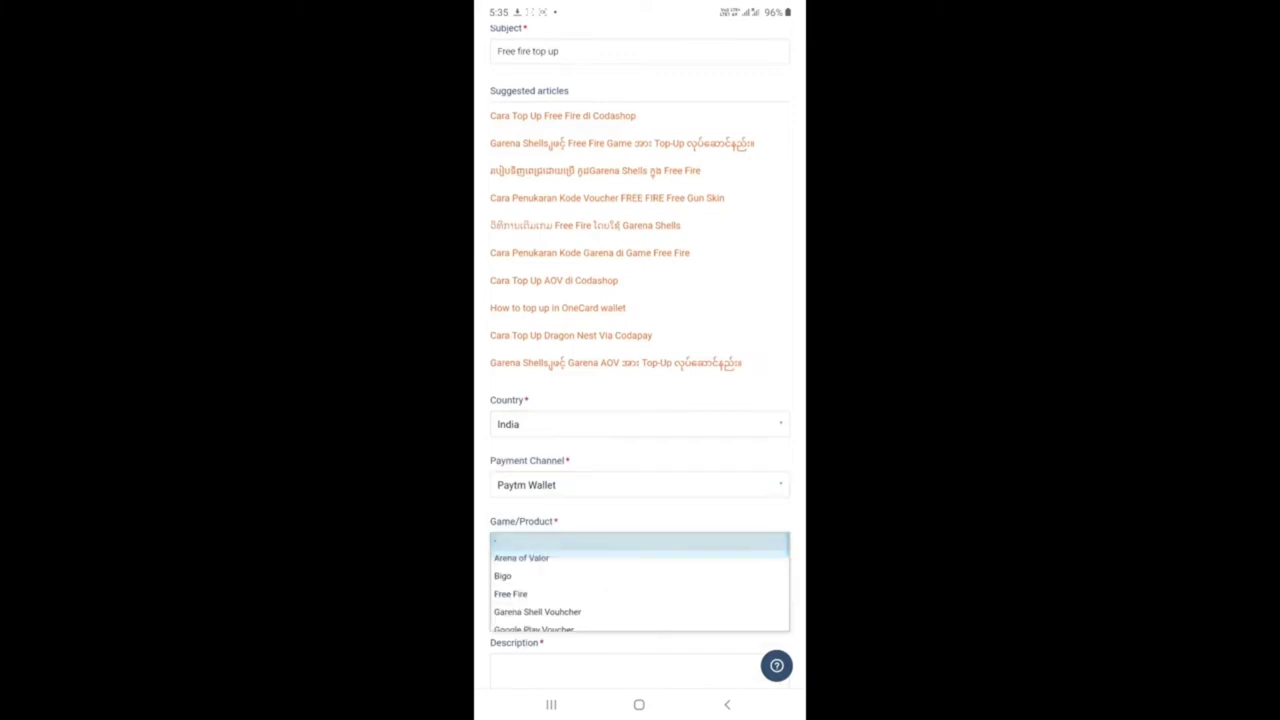
pyautogui.click(510, 593)
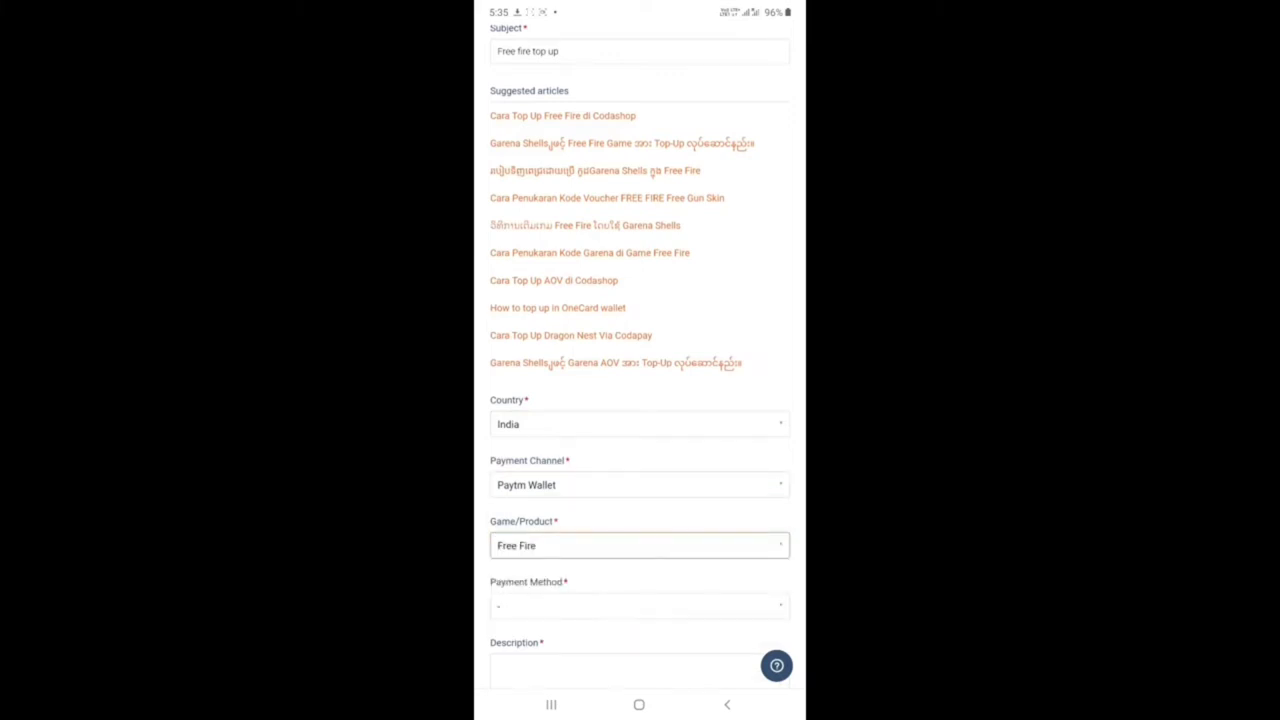
pyautogui.click(639, 605)
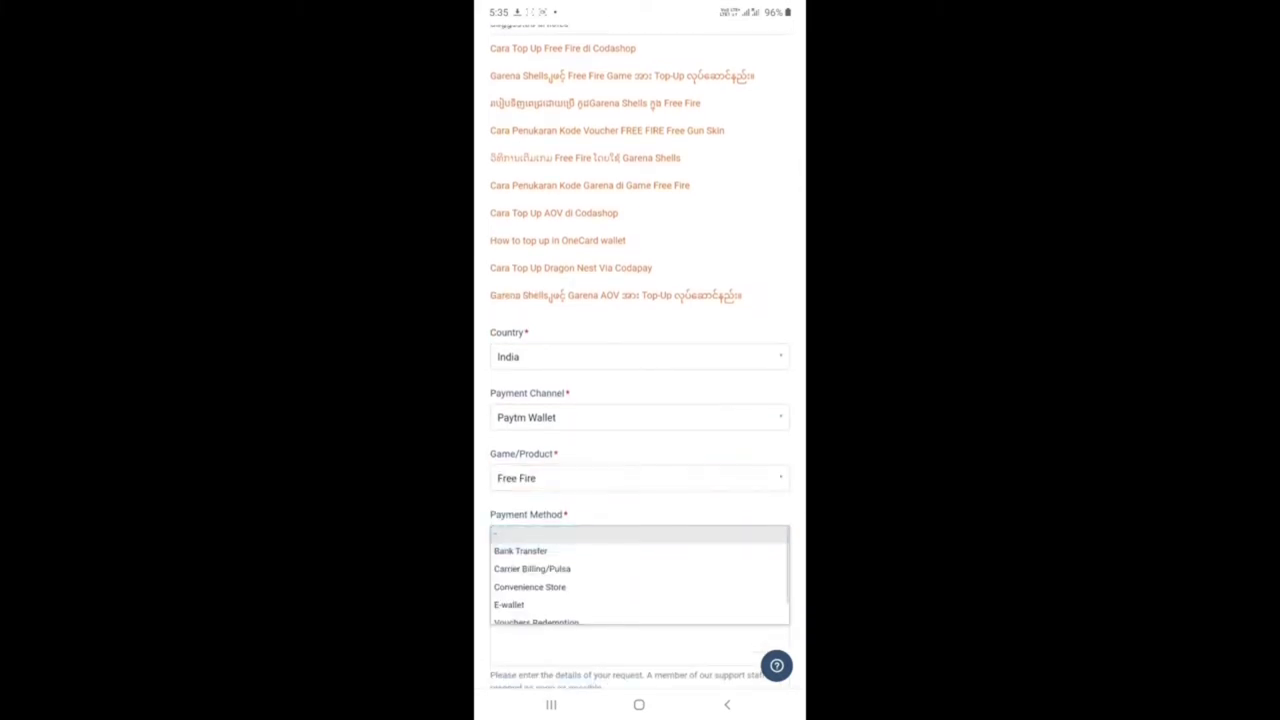
pyautogui.click(508, 604)
pyautogui.write('D')
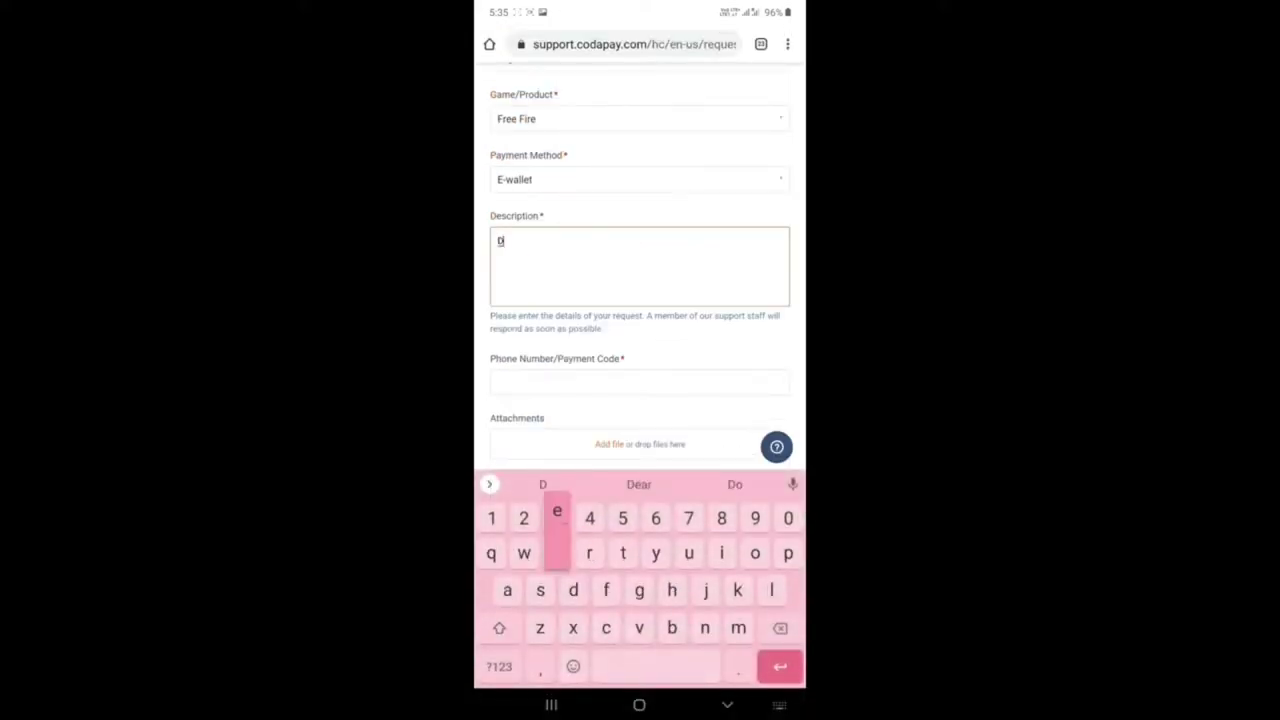
pyautogui.click(638, 484)
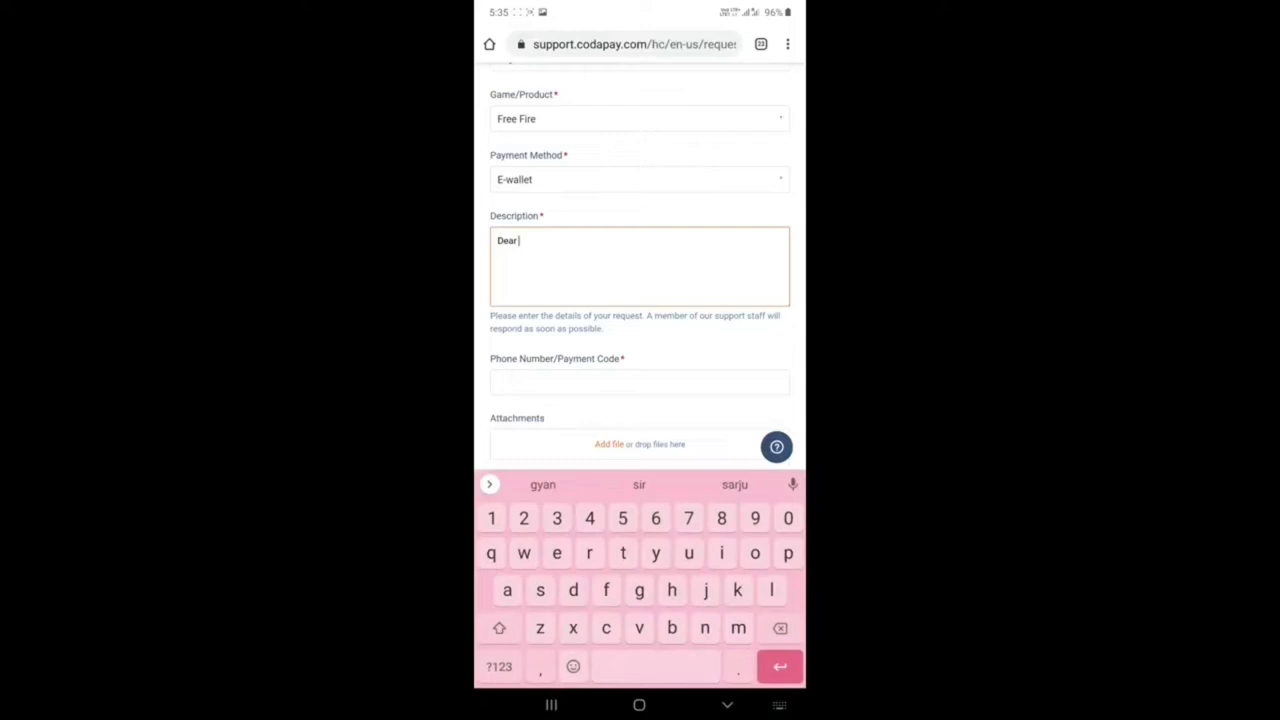
# - Address the Codapay team and explain the ₹40 diamond purchase went to the wrong game ID
pyautogui.write('g')
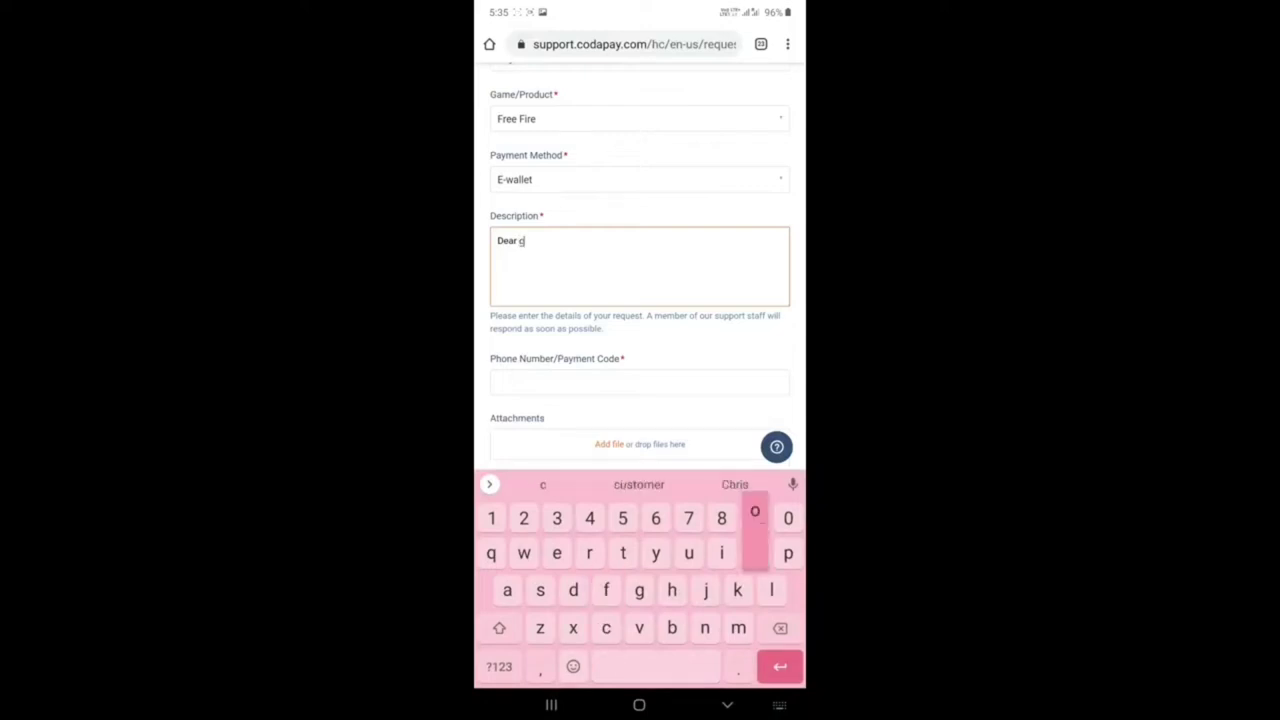
pyautogui.write('odasho')
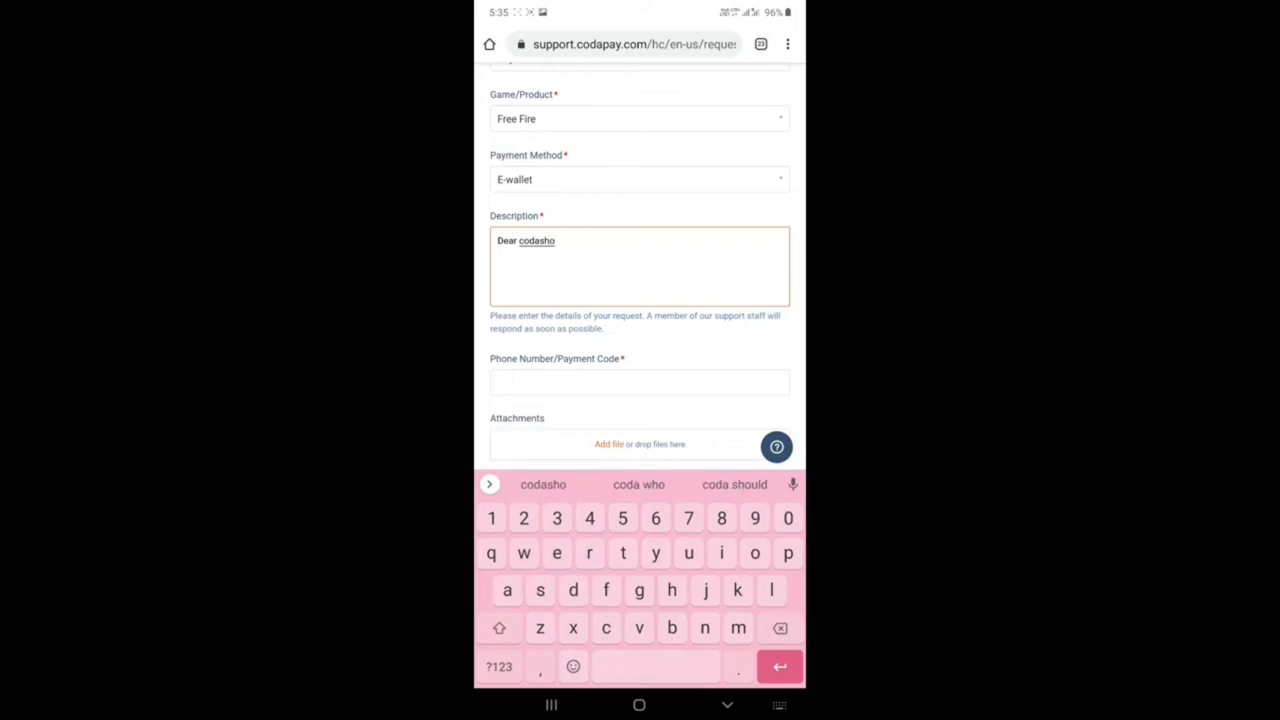
pyautogui.write('p')
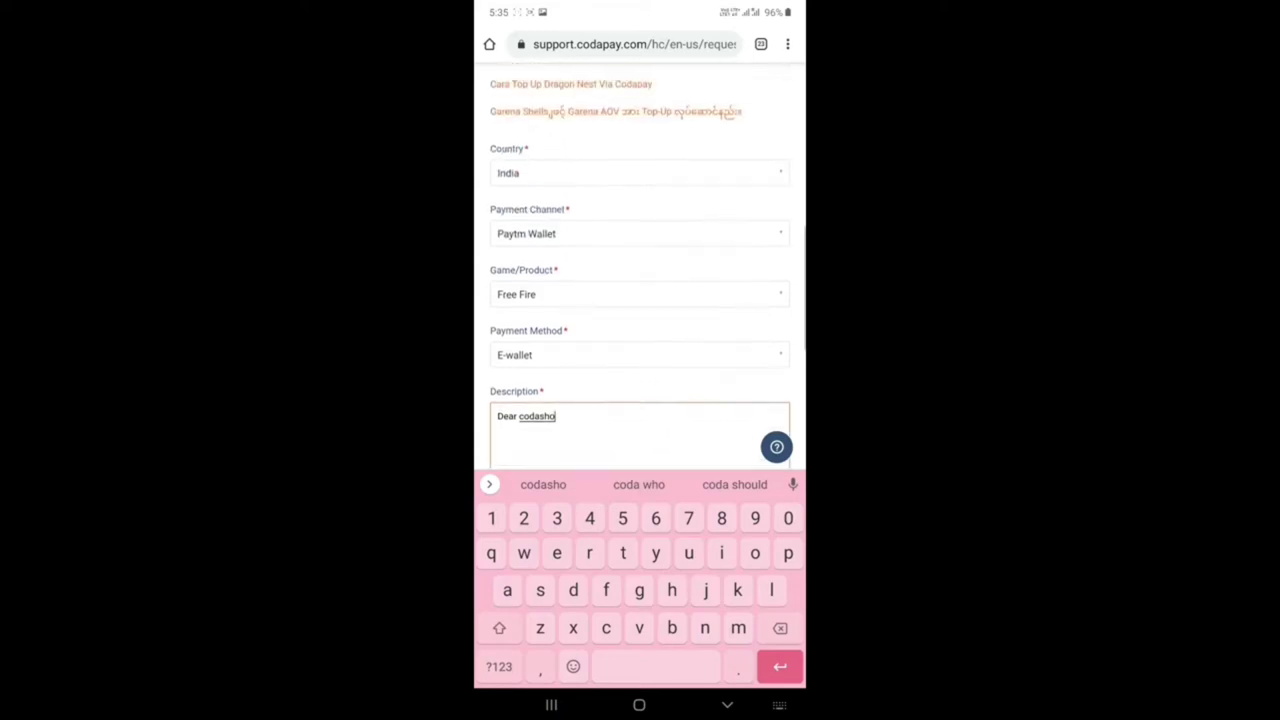
pyautogui.scroll(3)
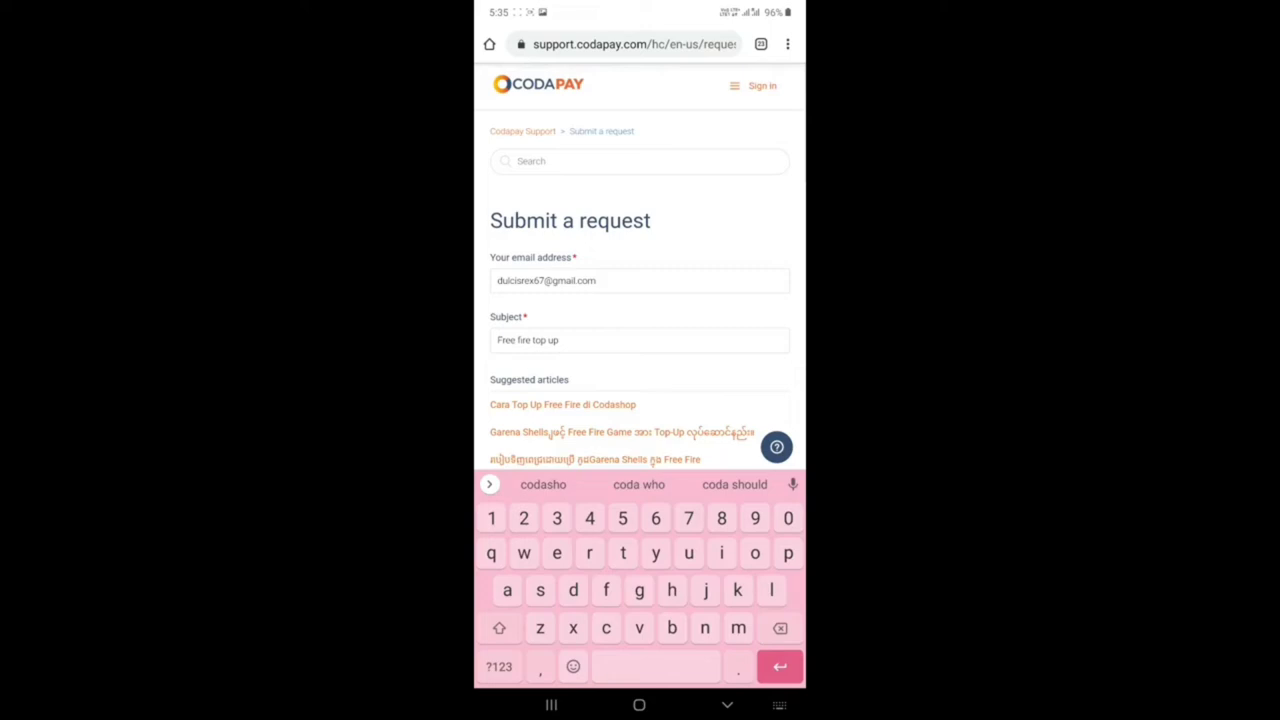
pyautogui.scroll(-3)
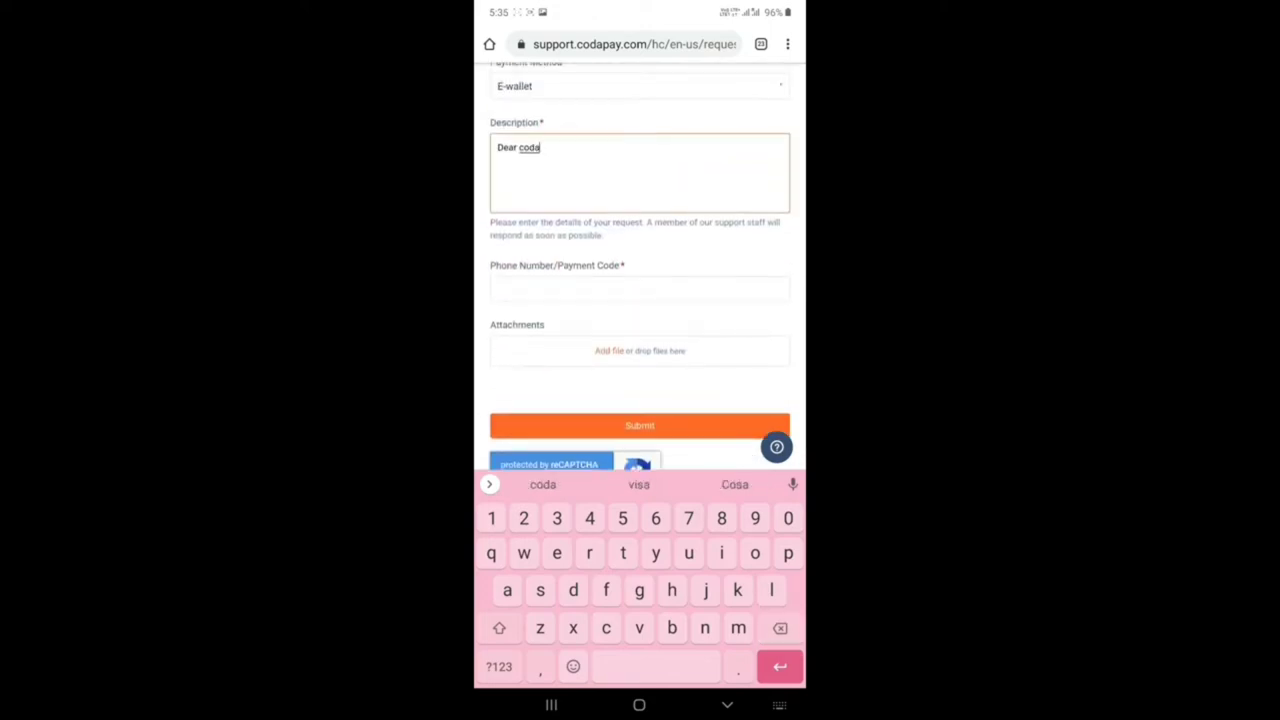
pyautogui.write('pay')
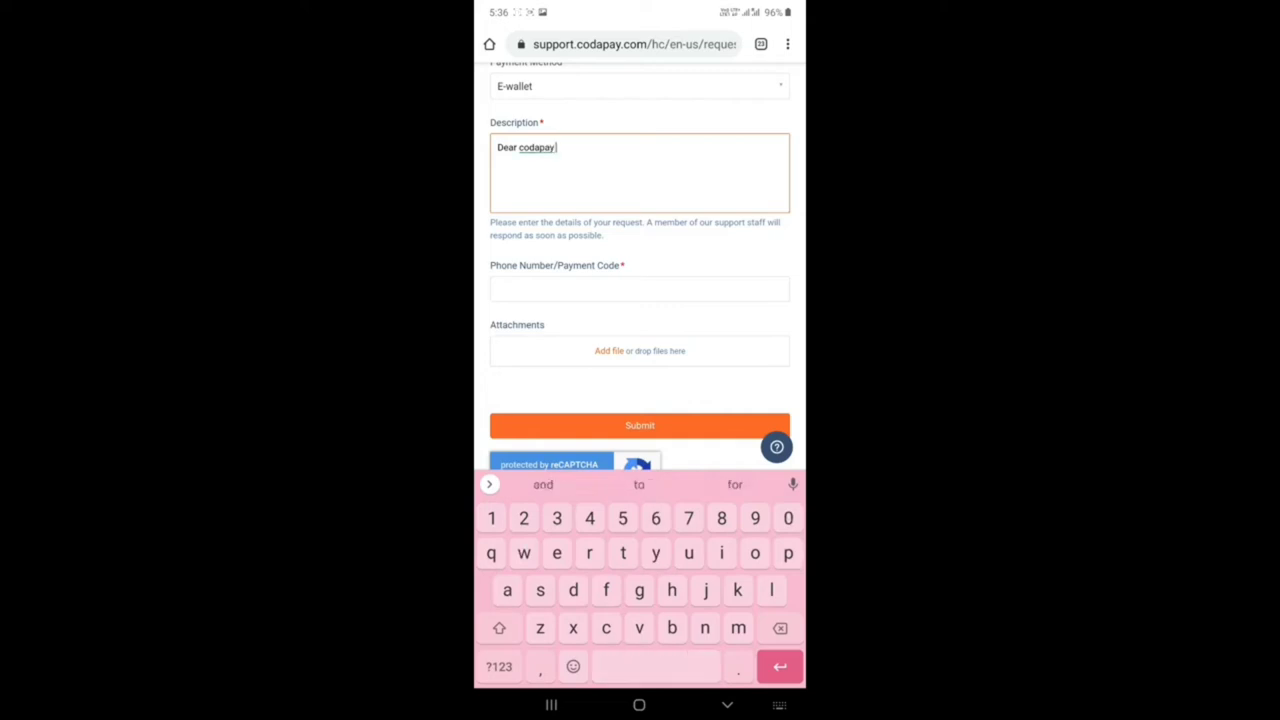
pyautogui.write('team,')
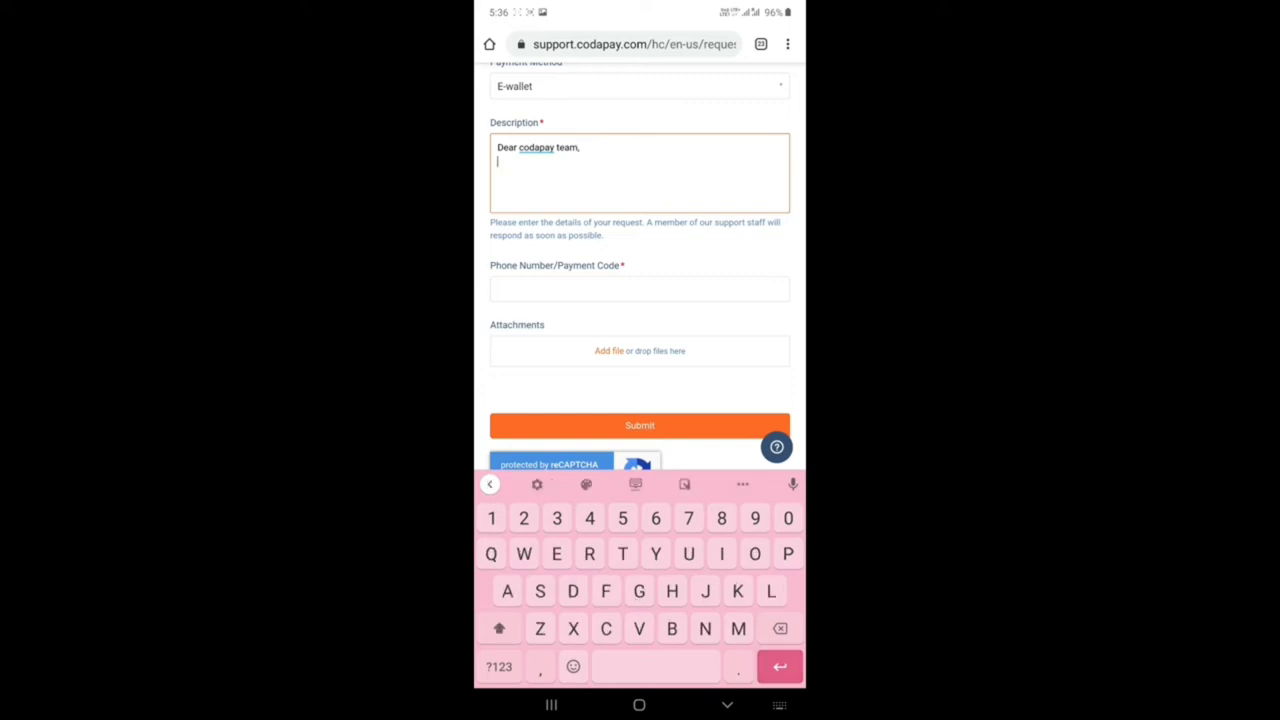
pyautogui.write('I will')
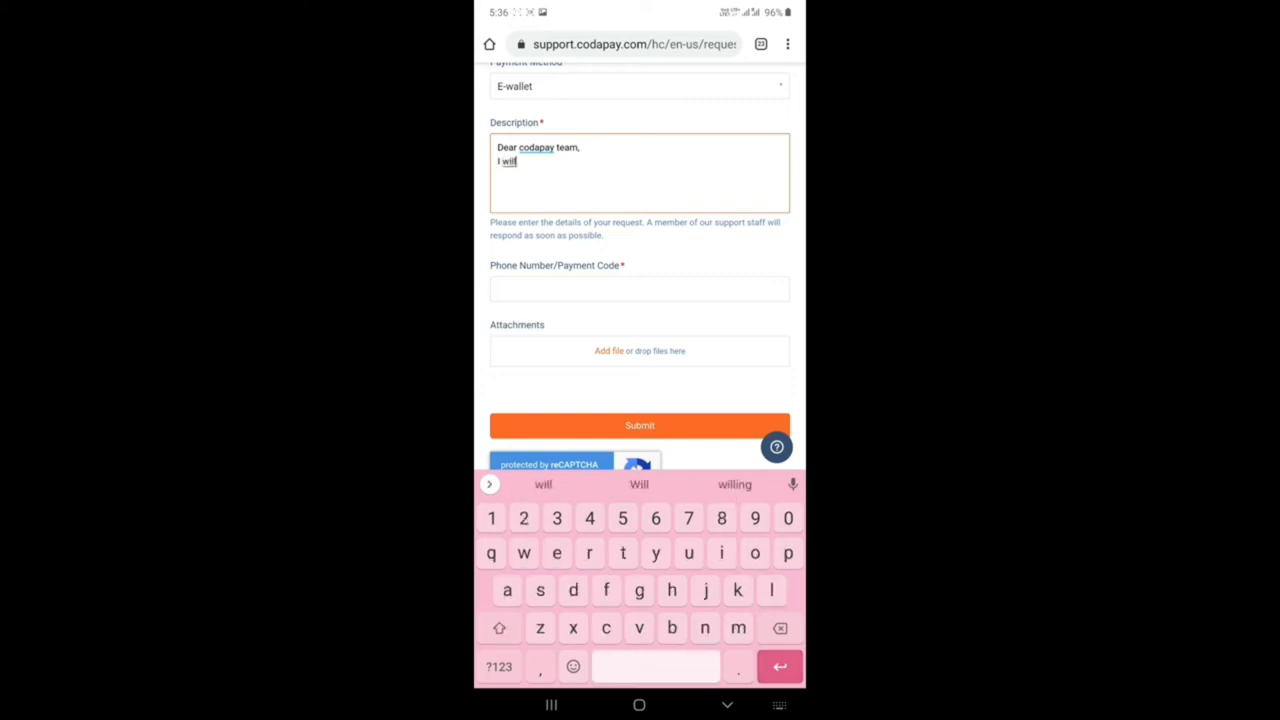
pyautogui.write('purchase 4')
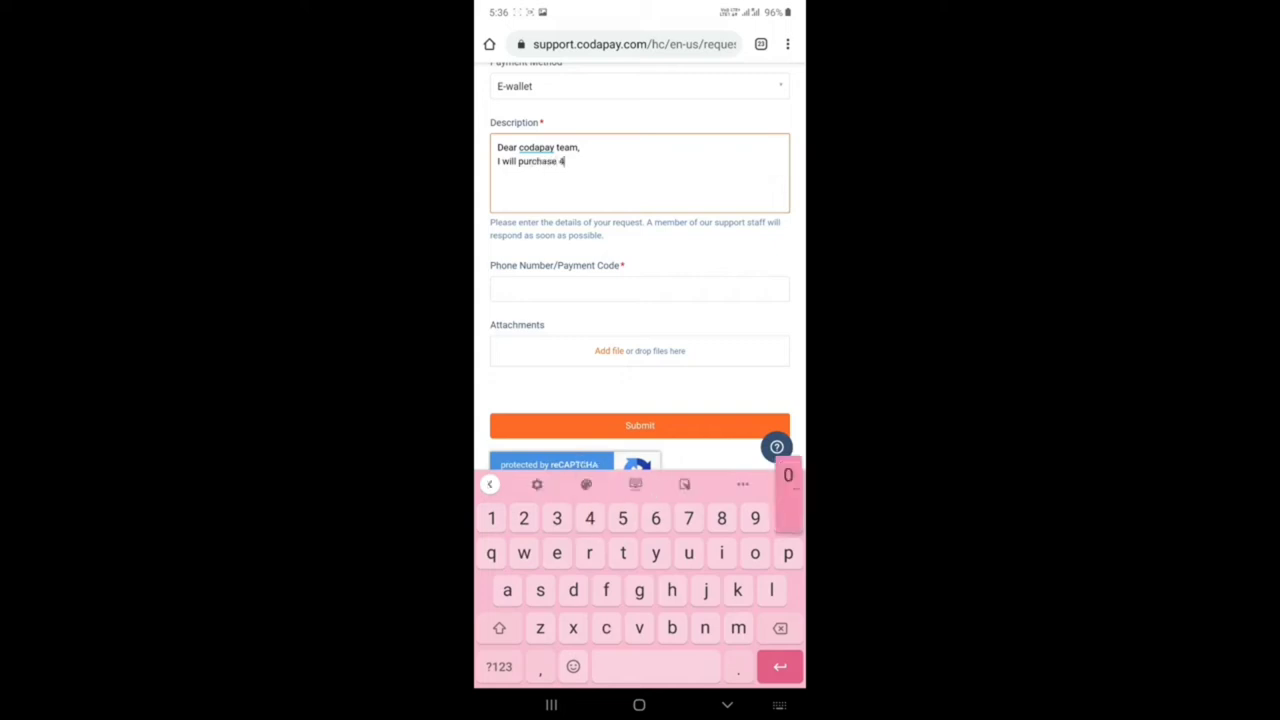
pyautogui.write('0 rs')
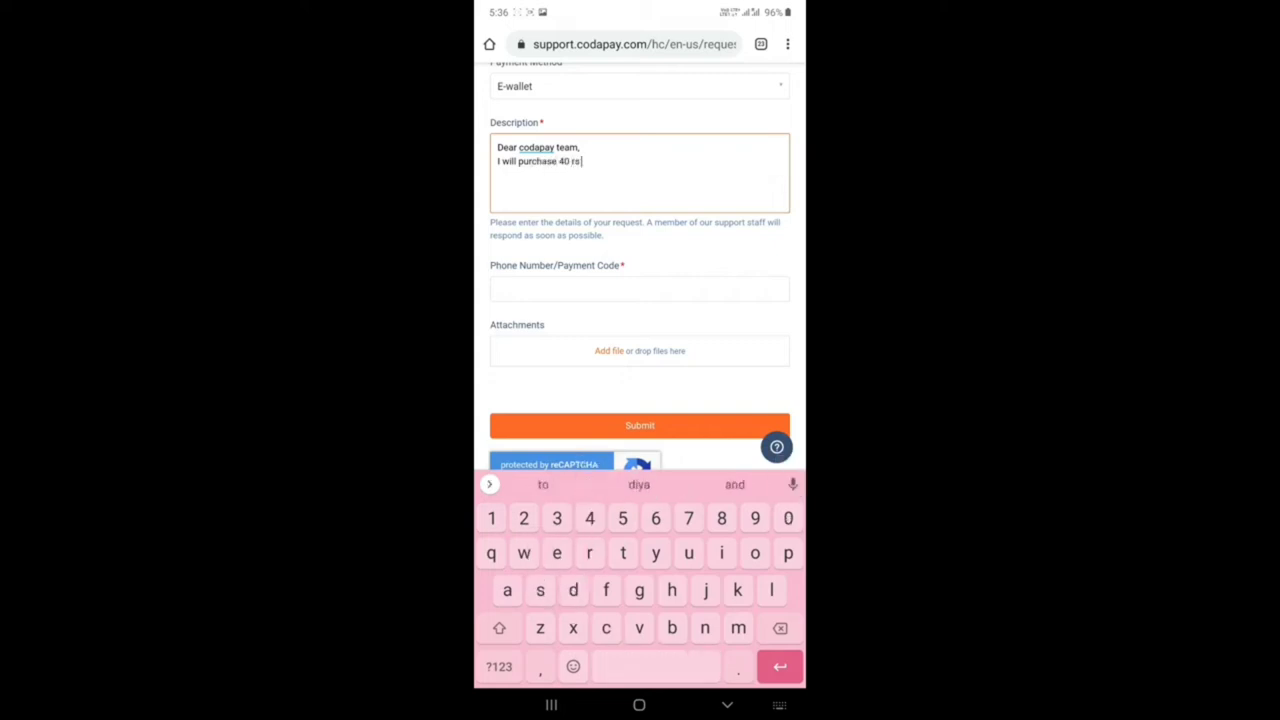
pyautogui.write('diamond but my')
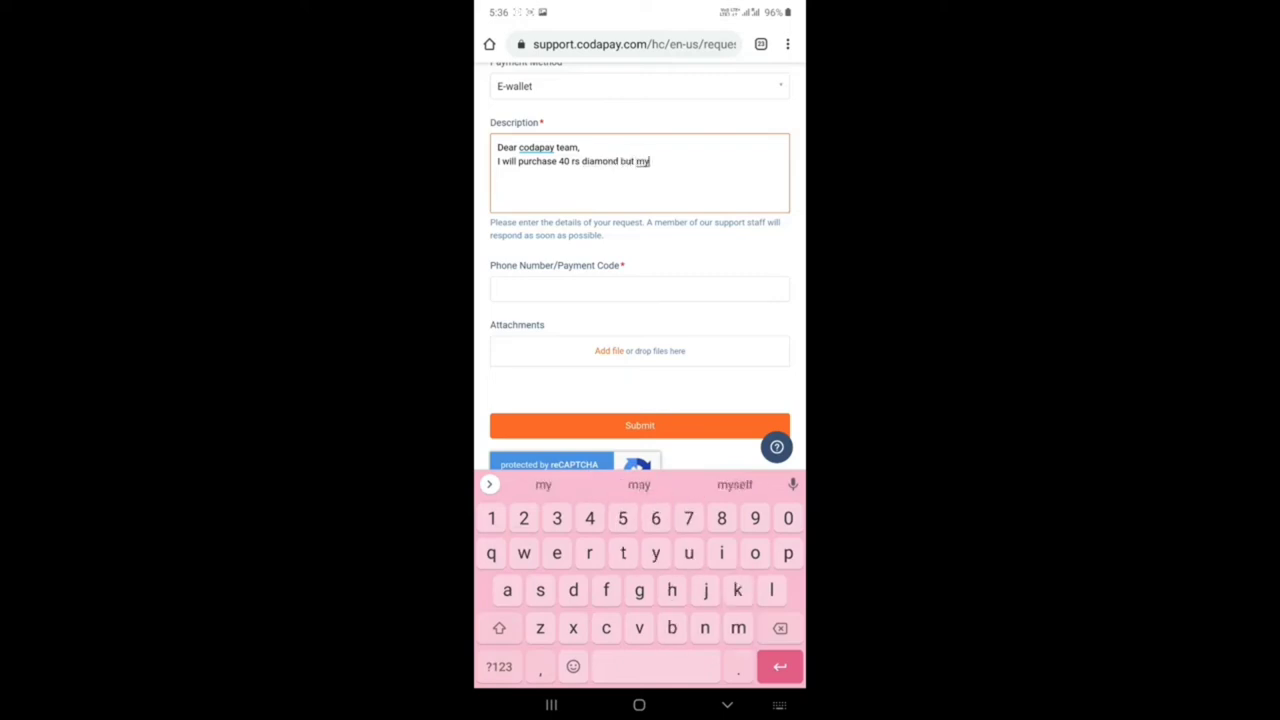
pyautogui.write('game id is inco')
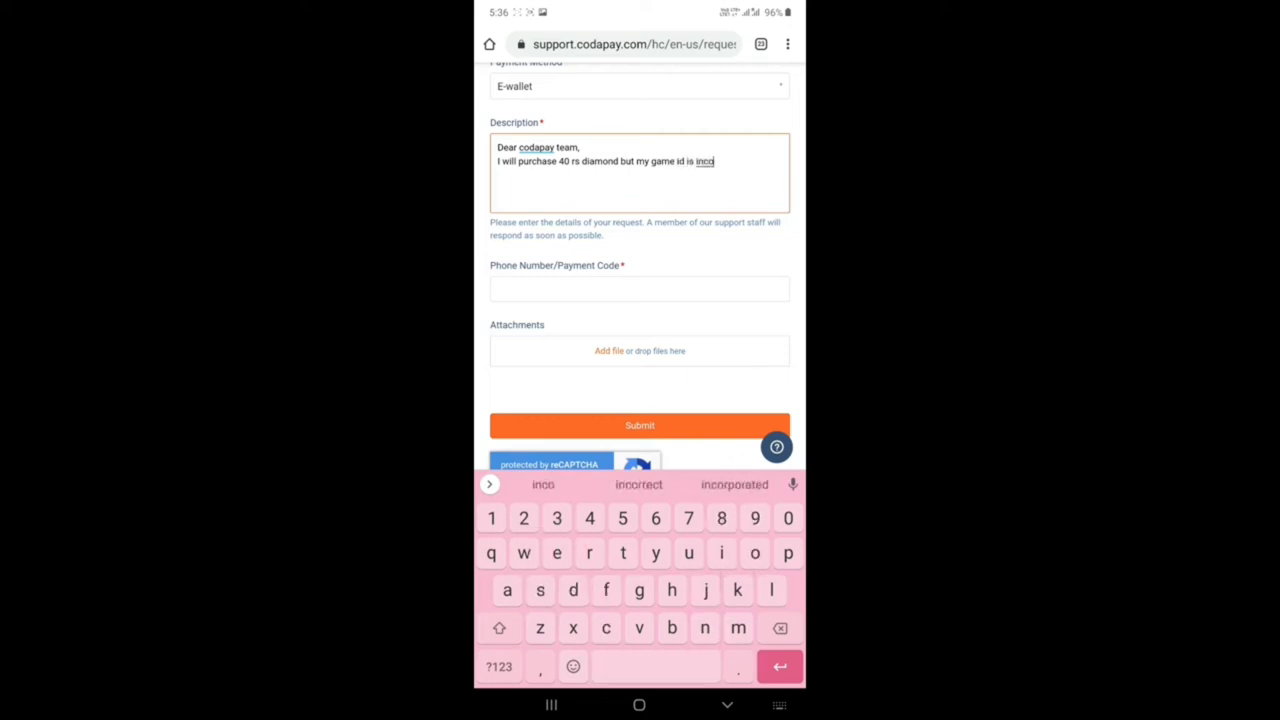
# - Give the own game UID and the other UID the top-up was credited to
pyautogui.click(638, 484)
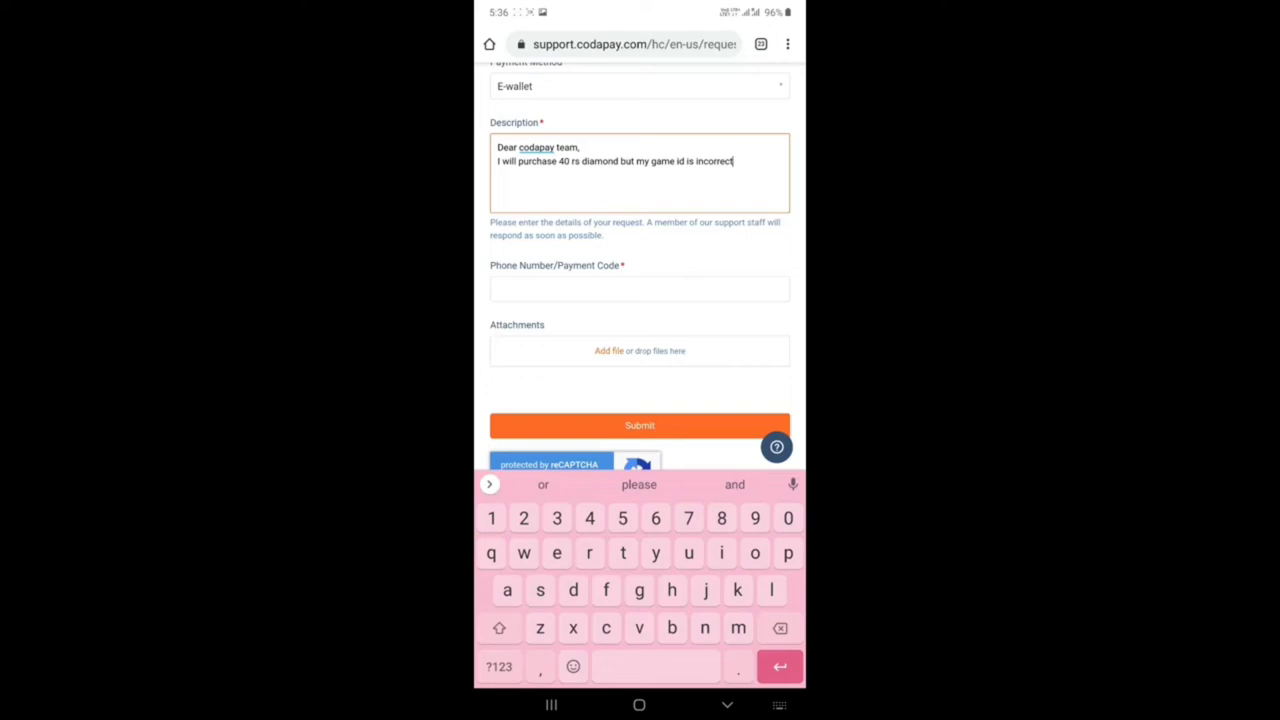
pyautogui.write('m')
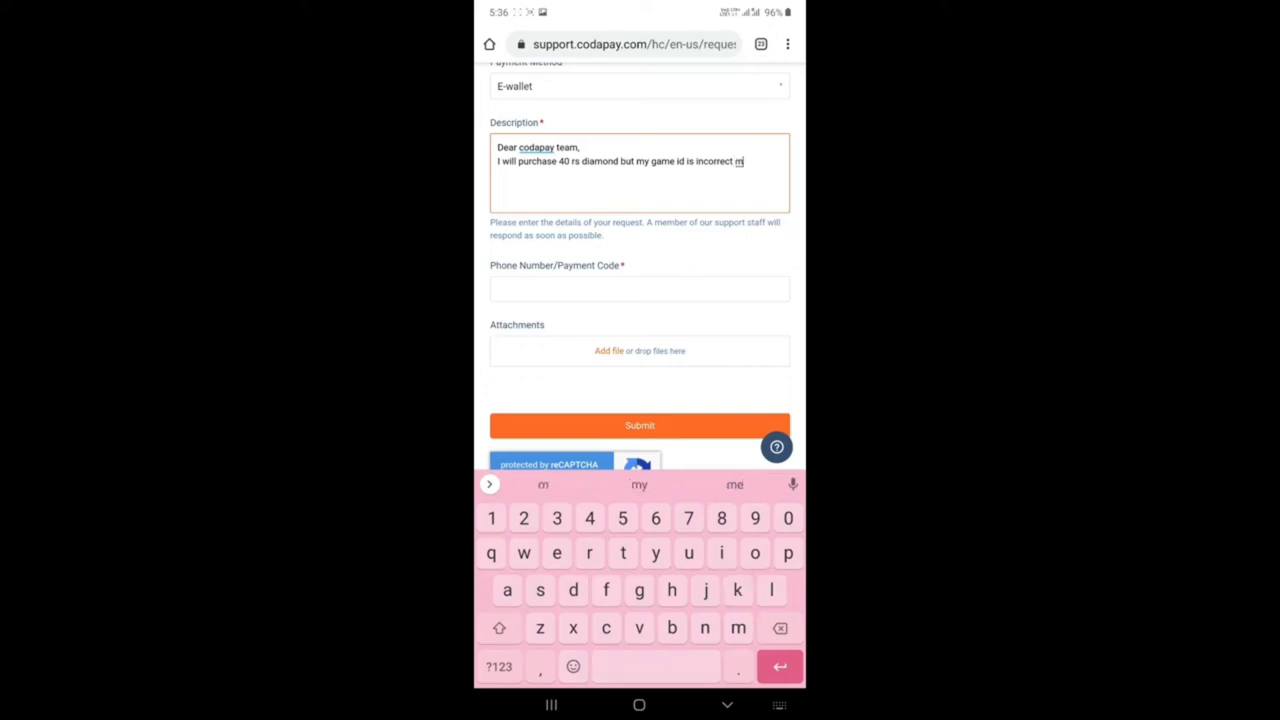
pyautogui.write('y game id is 6475')
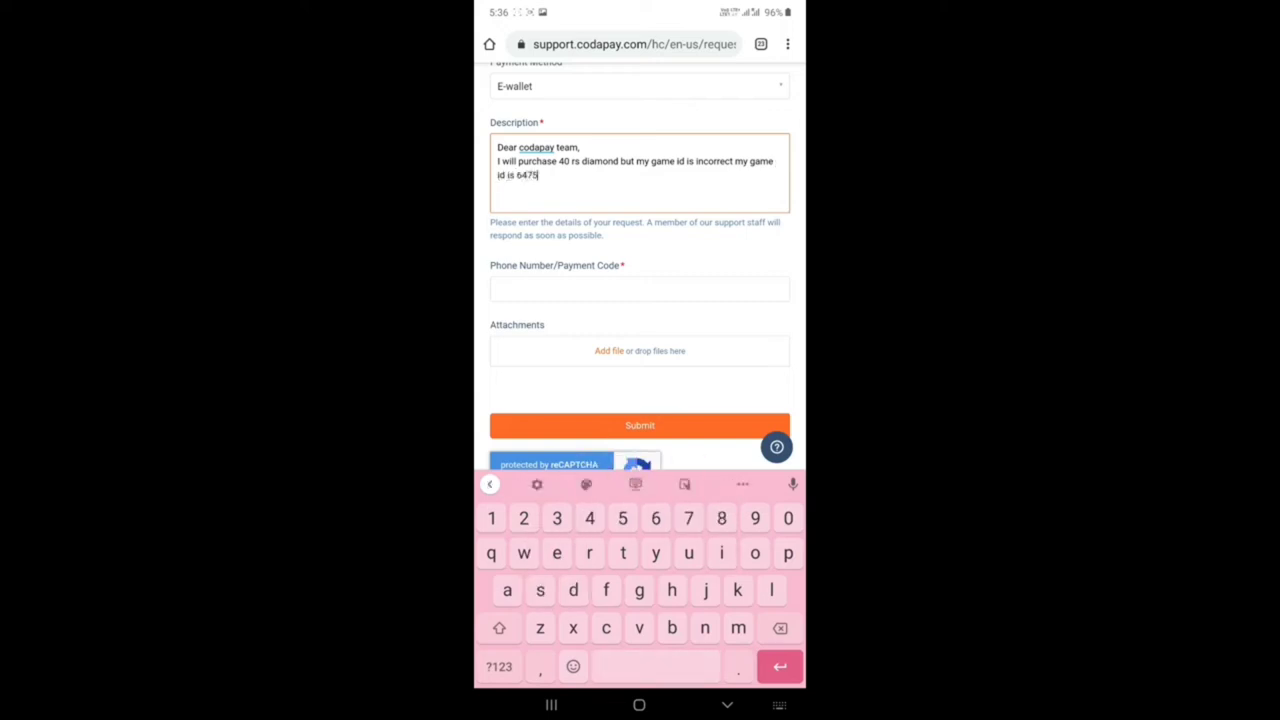
pyautogui.write('82758')
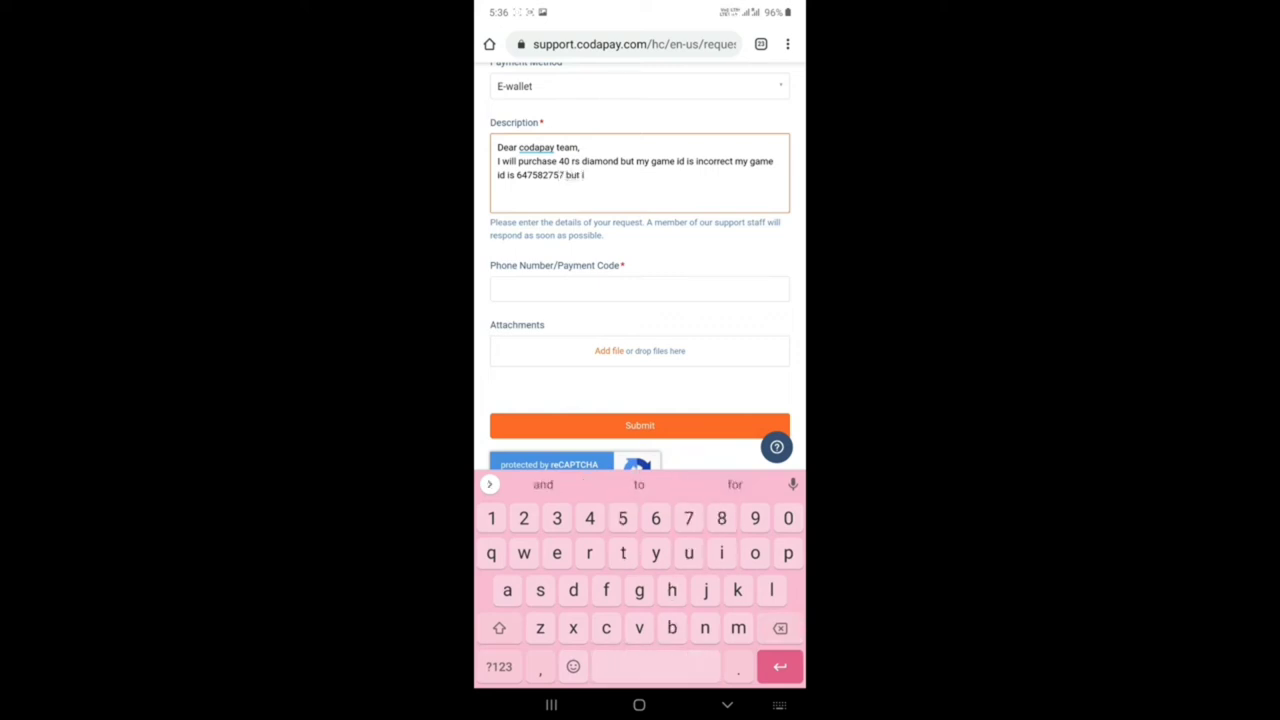
pyautogui.write('top up')
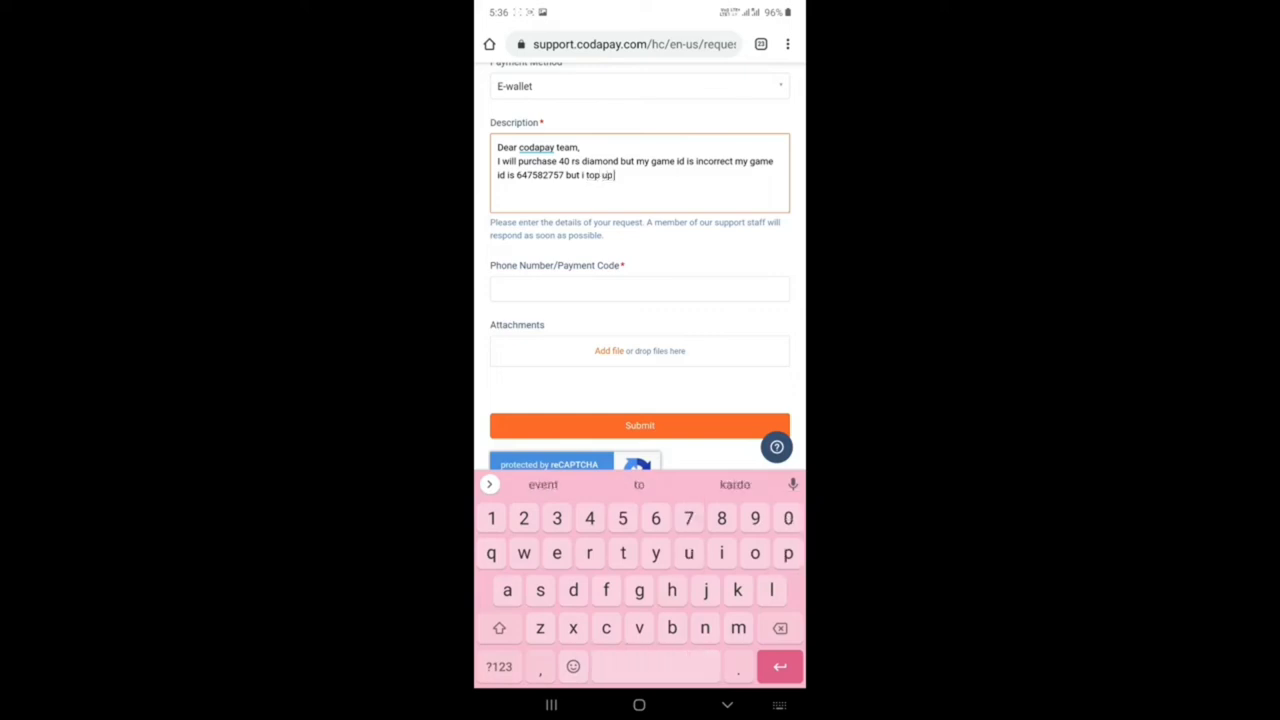
pyautogui.write('anoth')
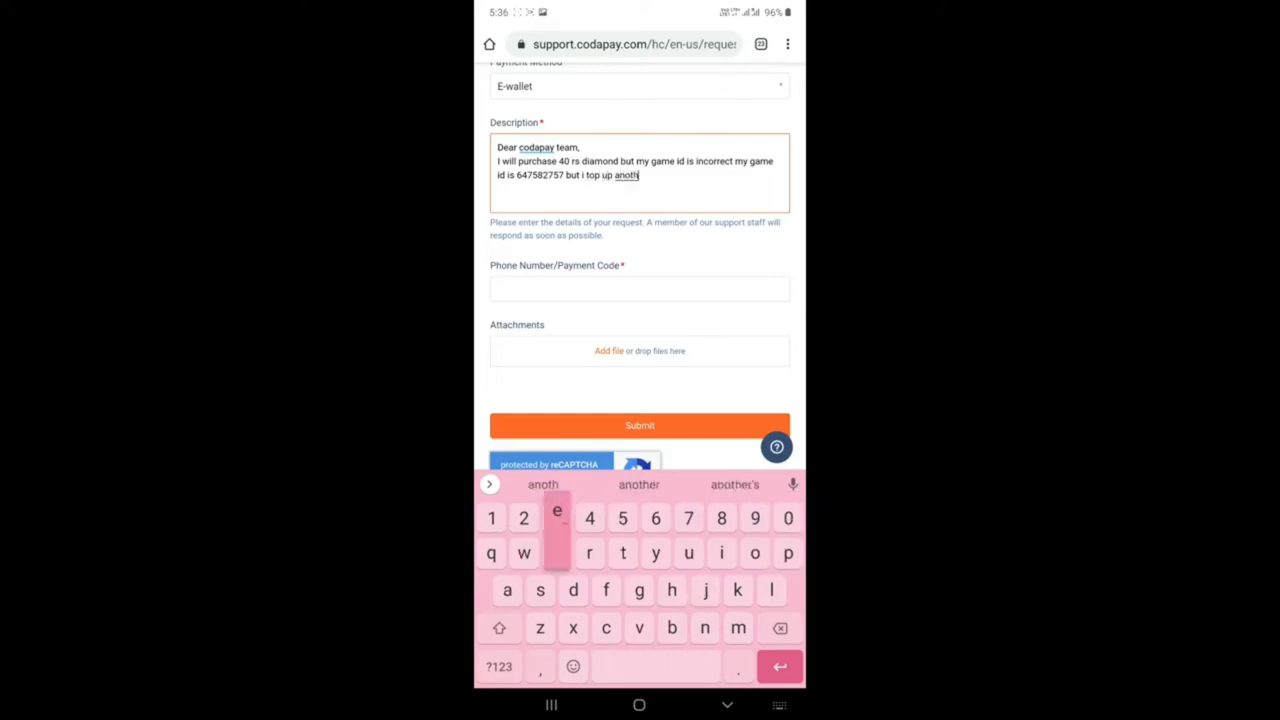
pyautogui.click(638, 484)
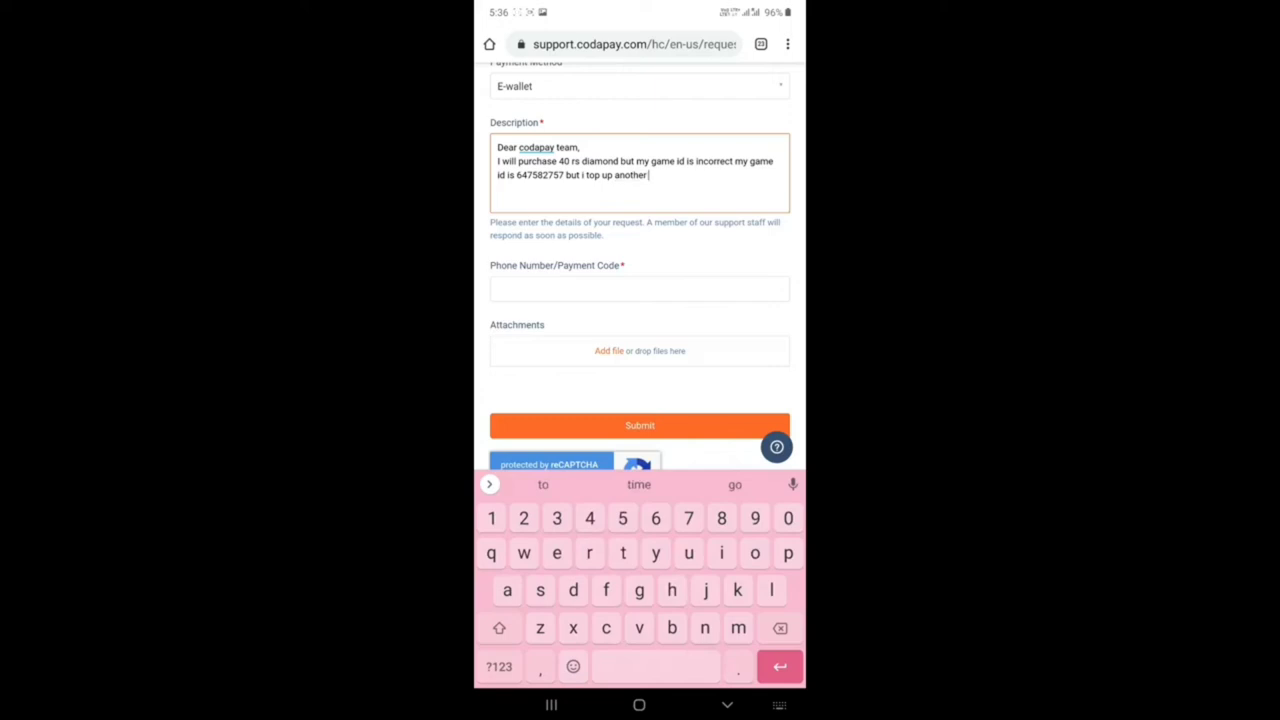
pyautogui.write('uid')
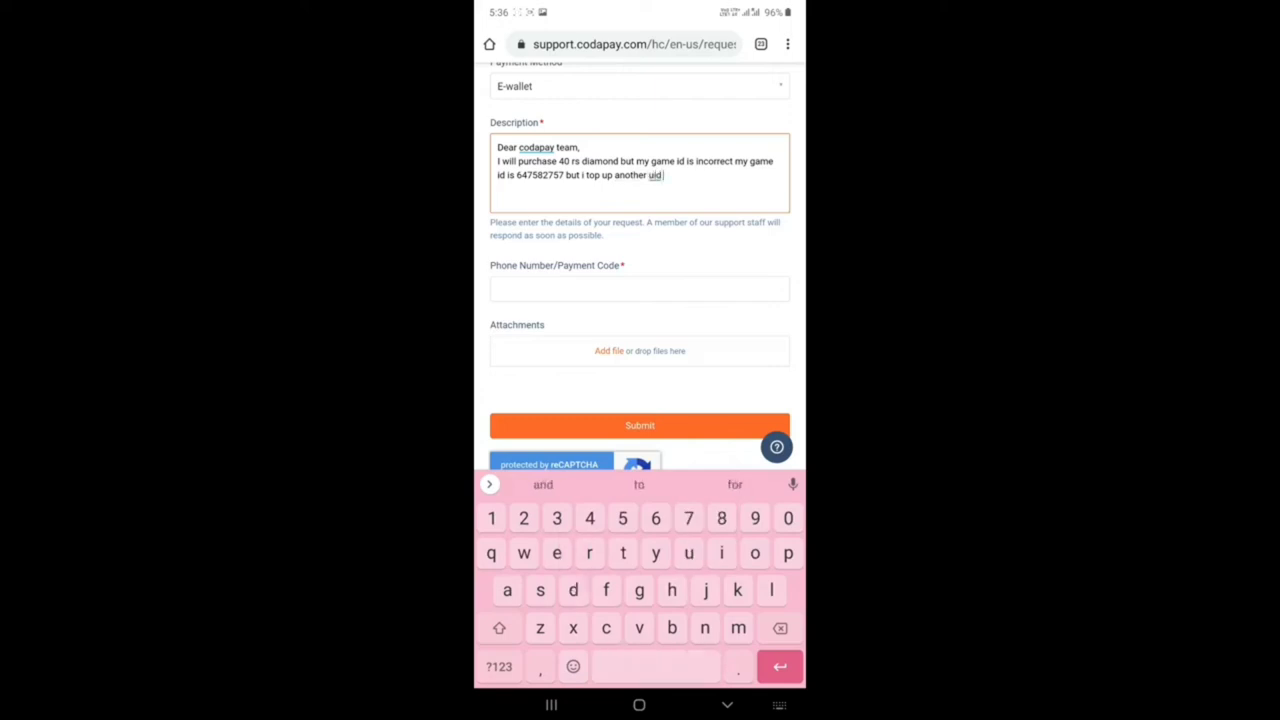
pyautogui.write('.')
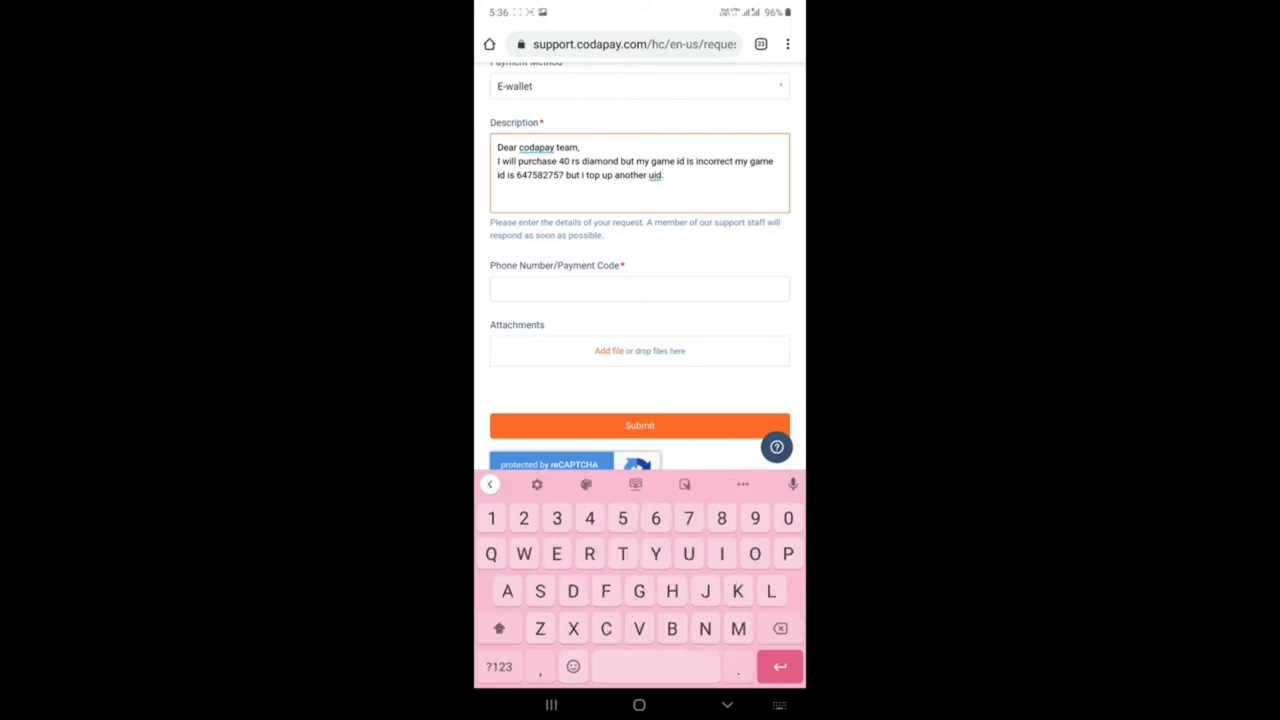
pyautogui.write('Another uid is')
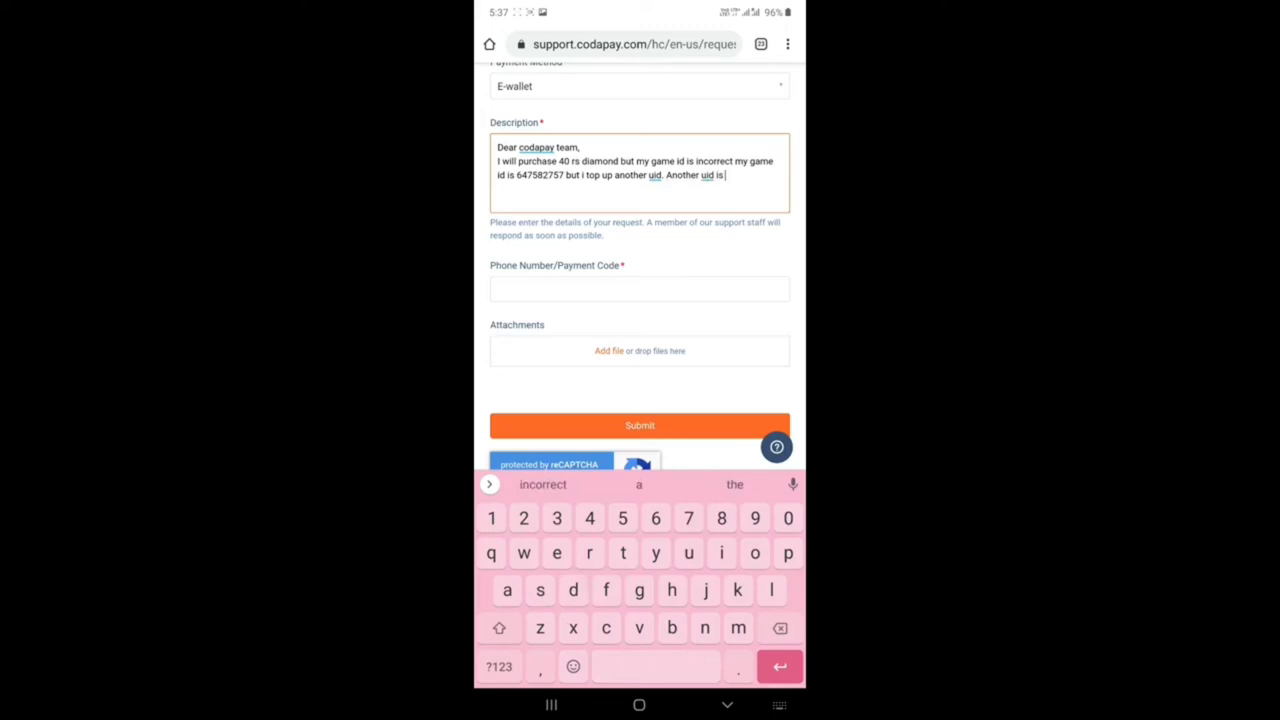
pyautogui.write('64758')
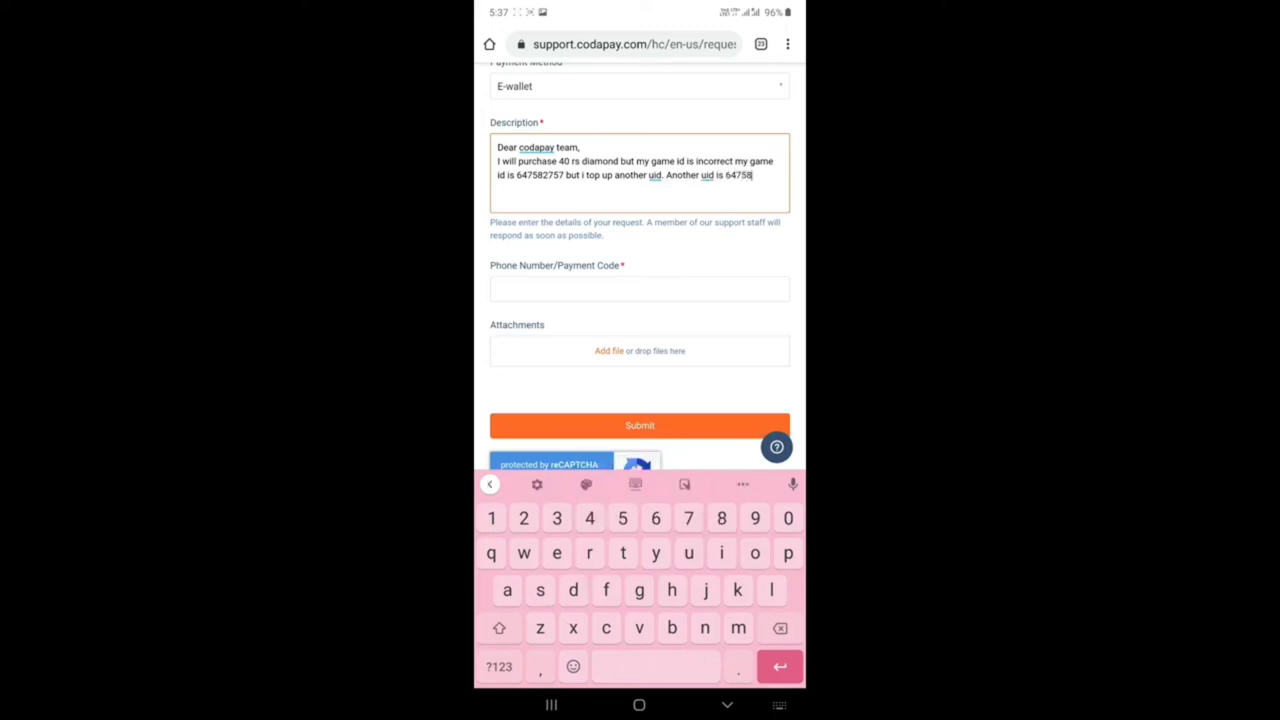
pyautogui.write('275.')
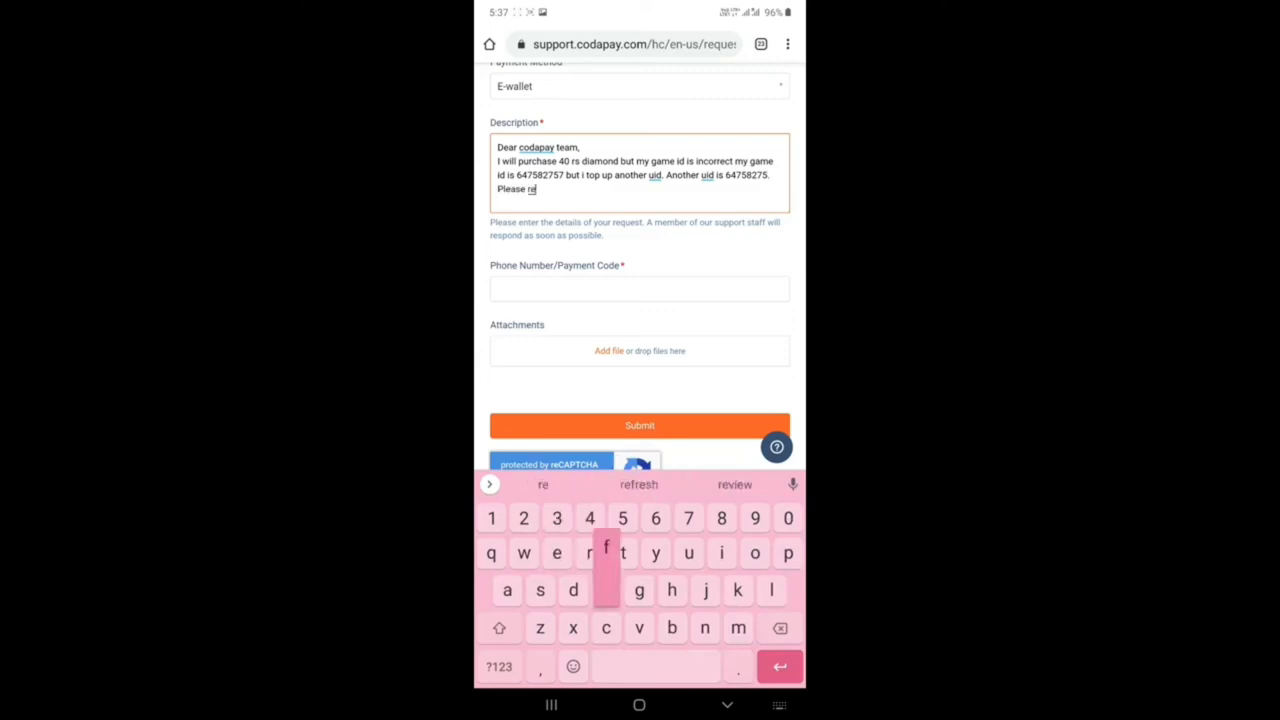
# - Ask for the money to be refunded as soon as possible and close with thank you
pyautogui.write('refund my')
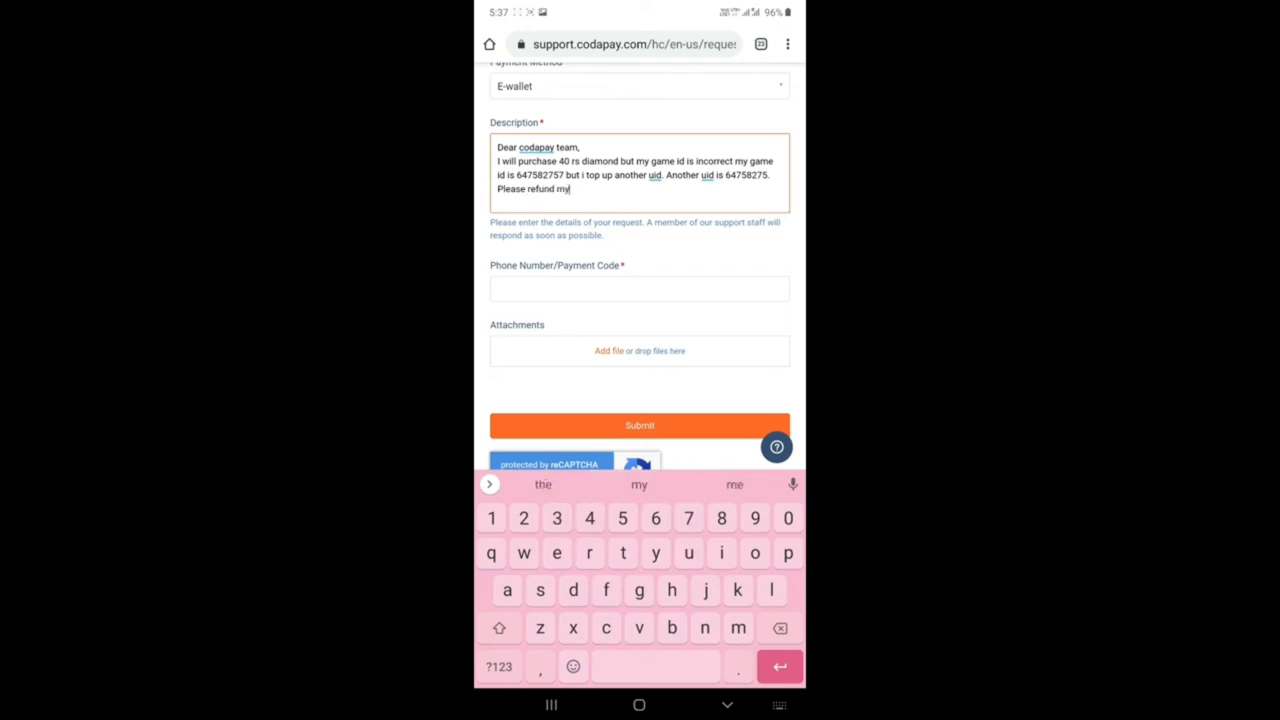
pyautogui.write('money back a')
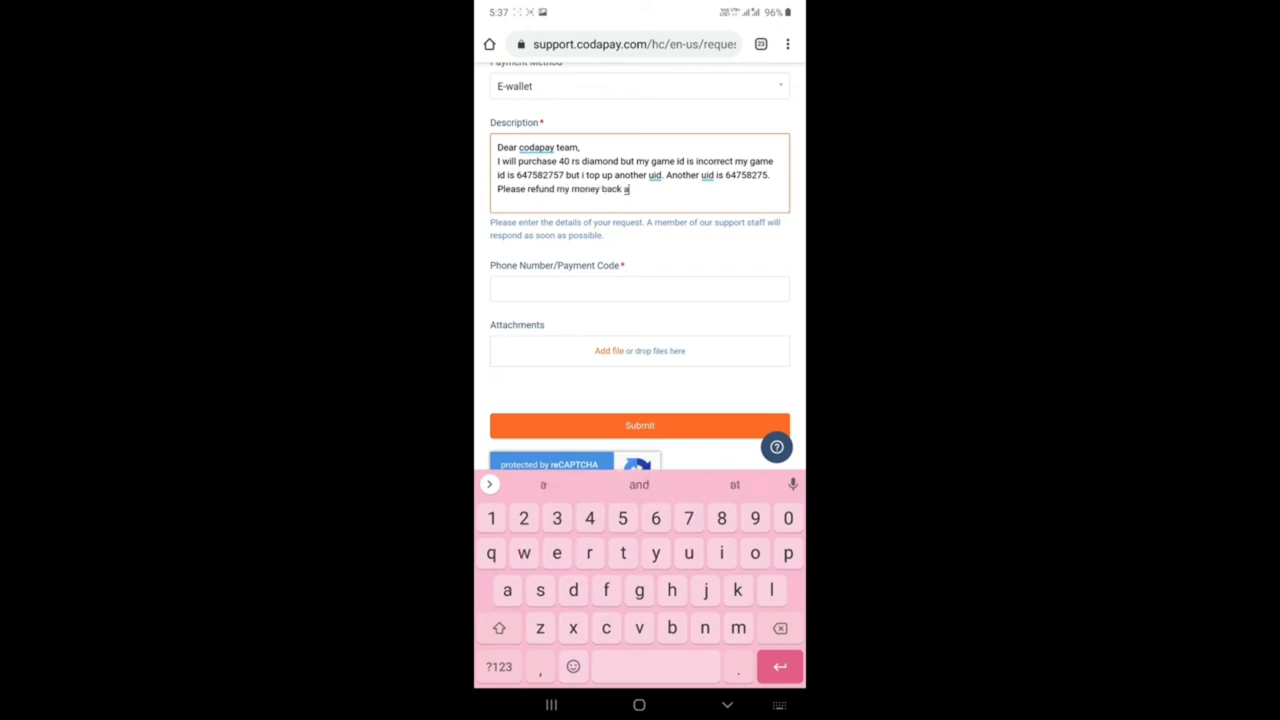
pyautogui.write('as soon as possible..')
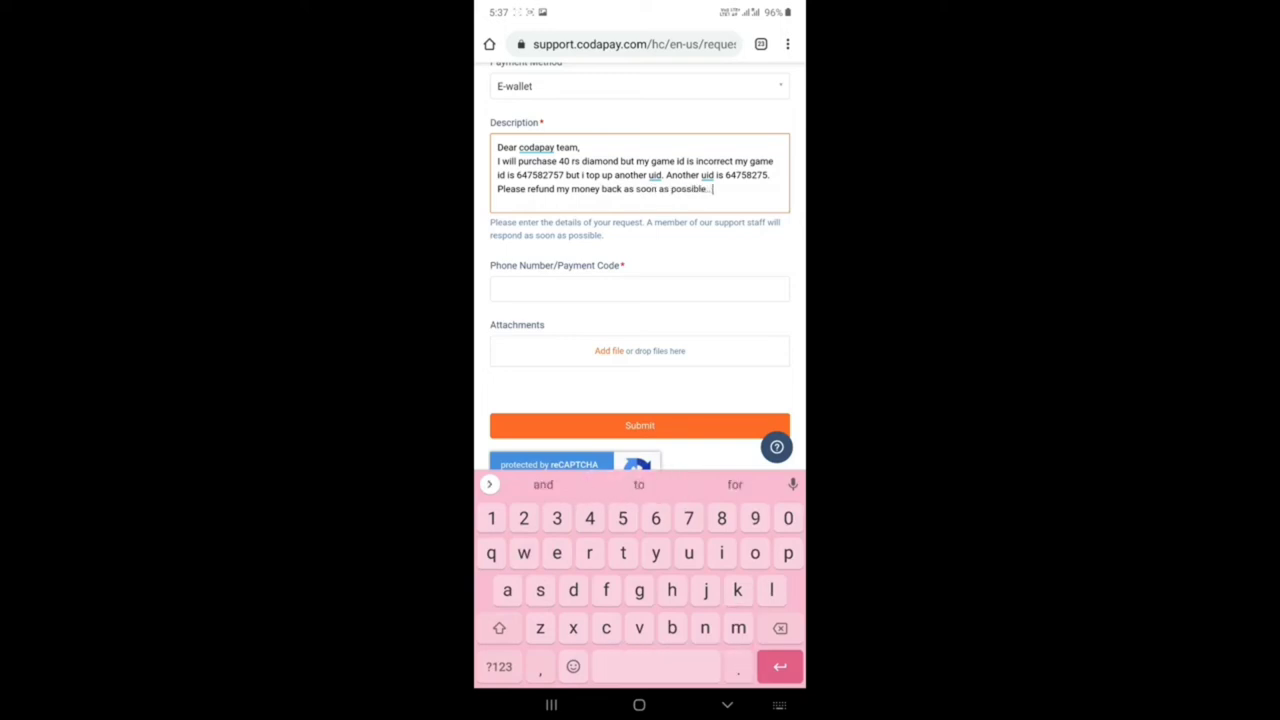
pyautogui.write('thank you')
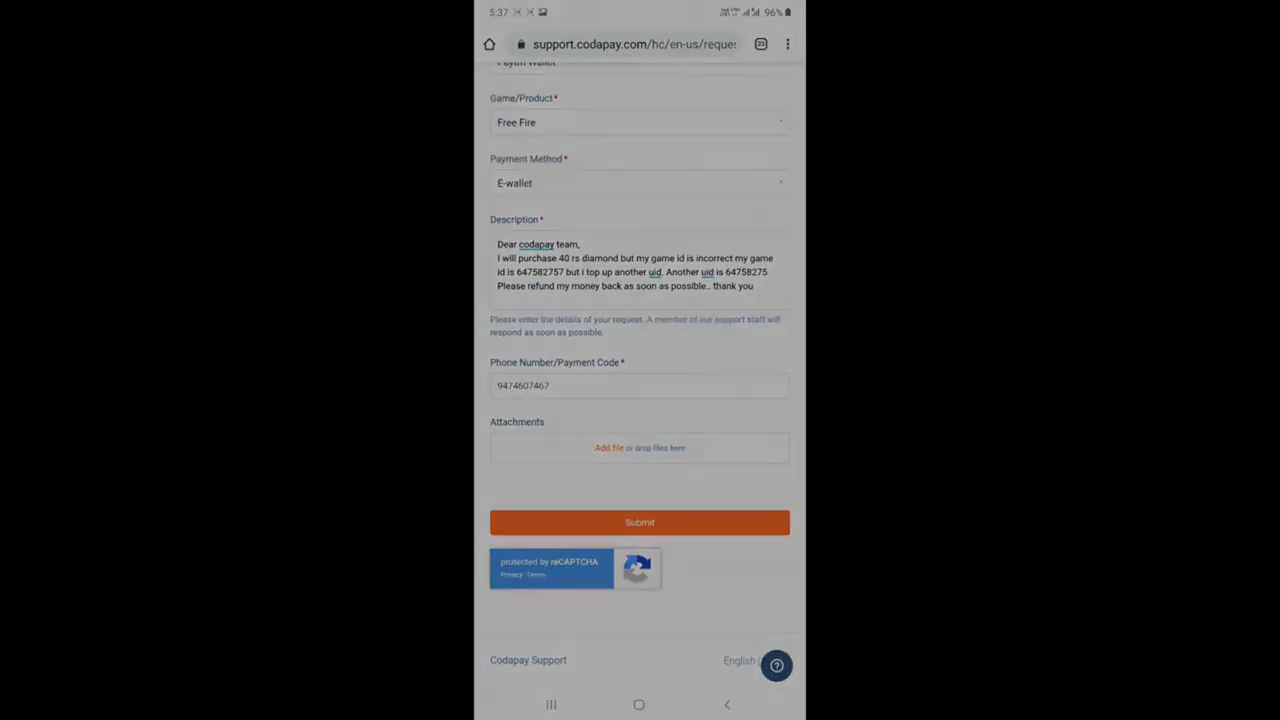
# - Attach the saved Chrome screenshot to the refund request
pyautogui.click(639, 522)
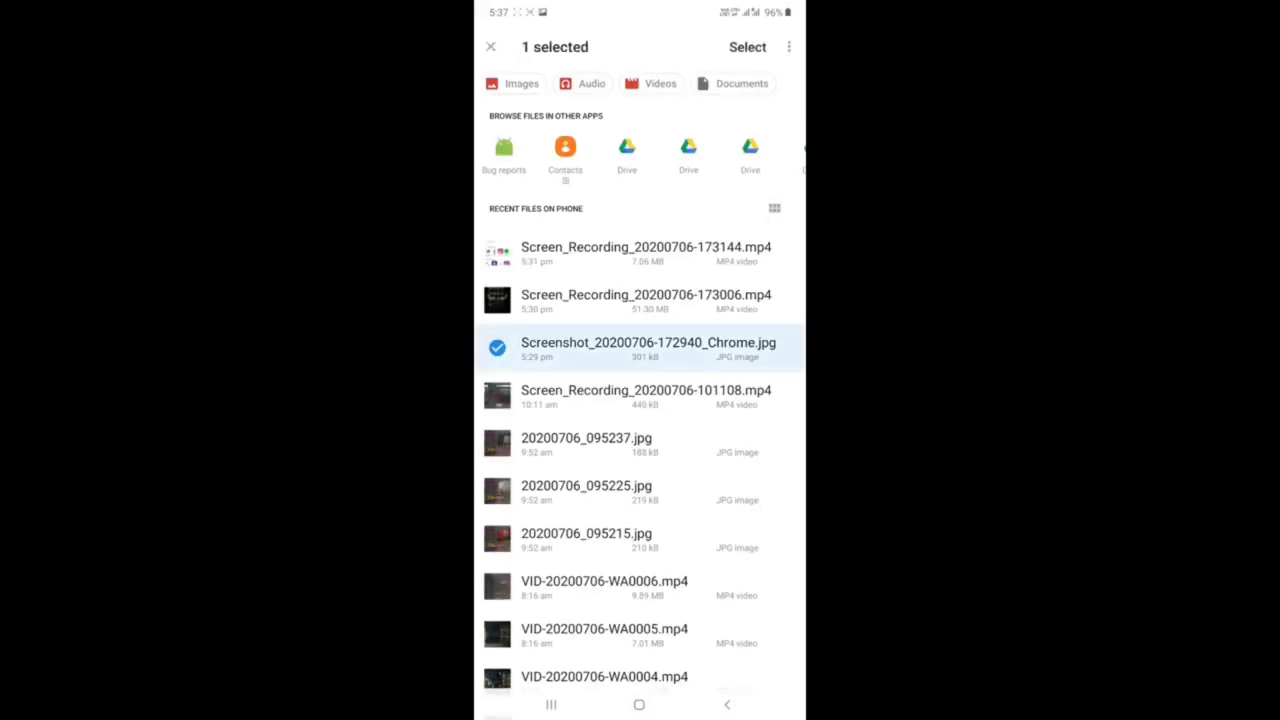
pyautogui.click(497, 347)
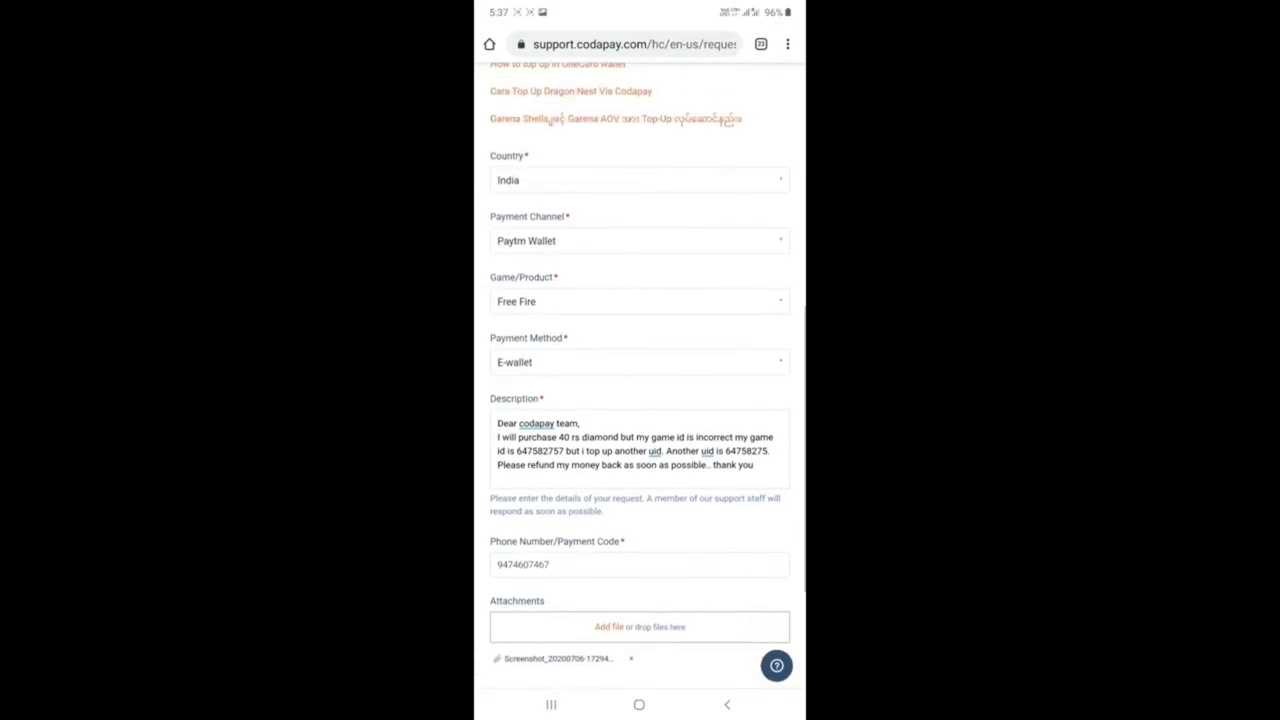
# - Submit the refund request, see the success message, and return to the phone's home screen
pyautogui.scroll(3)
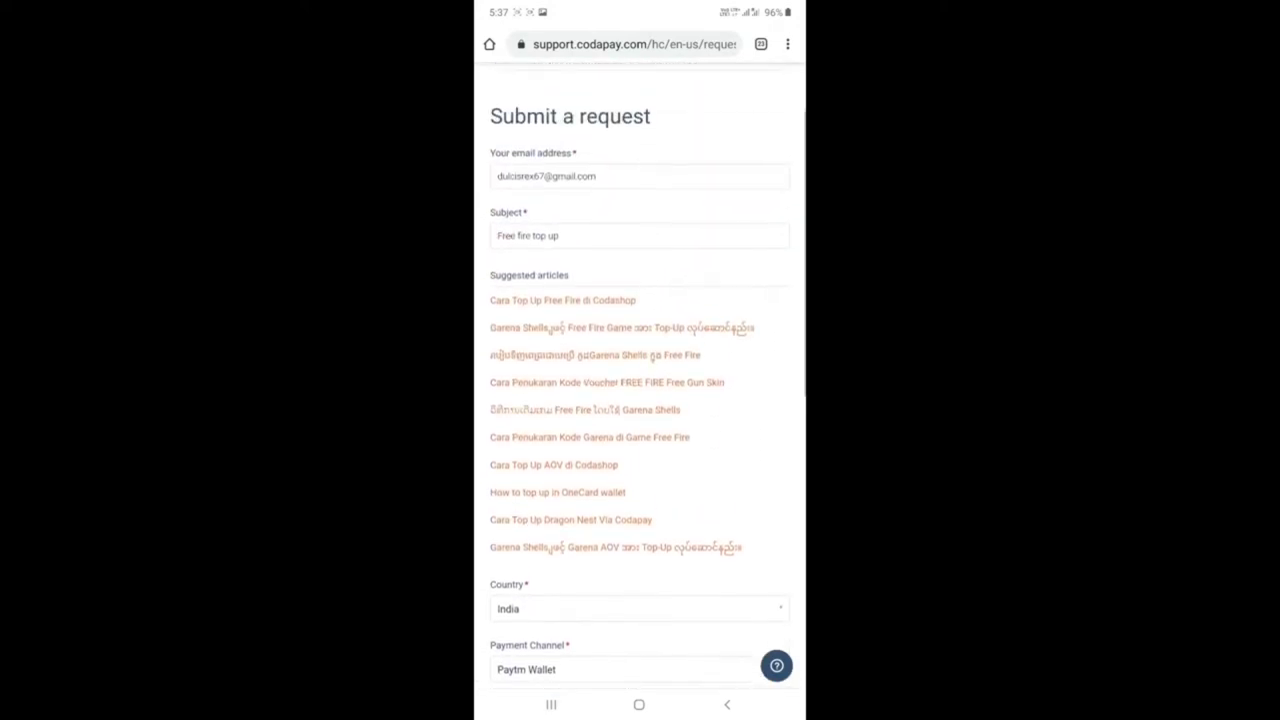
pyautogui.scroll(-3)
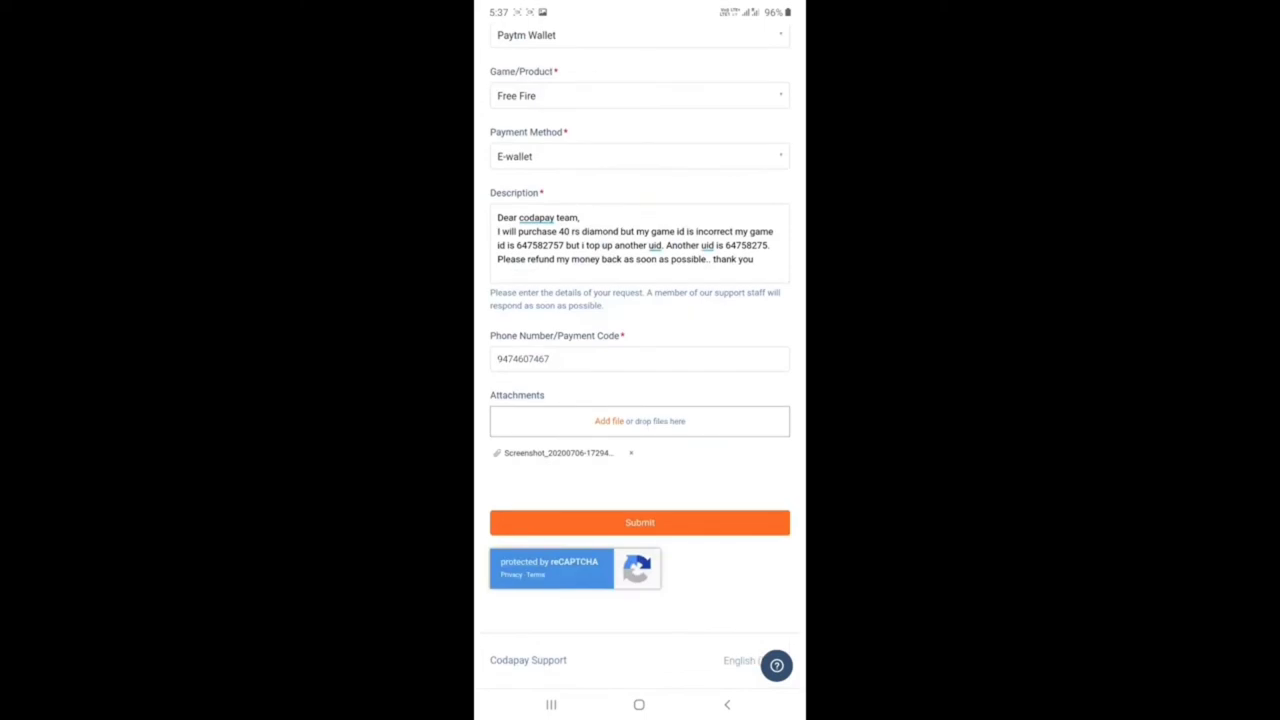
pyautogui.scroll(3)
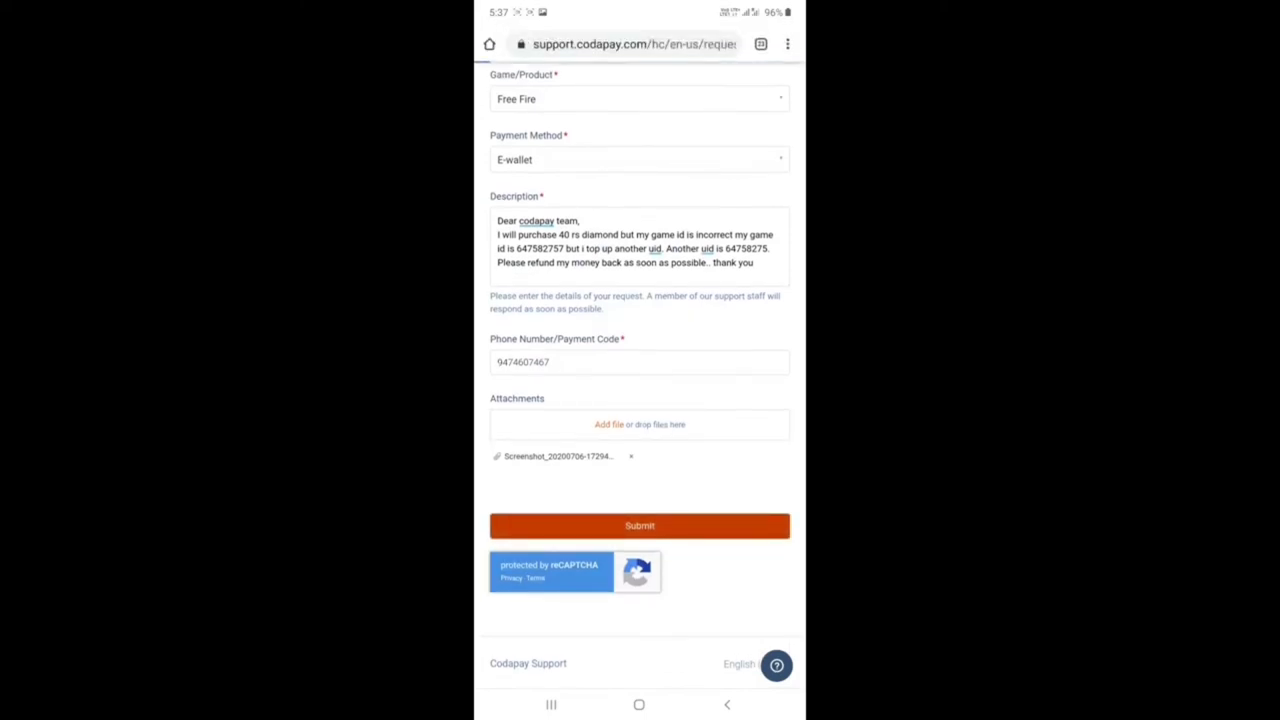
pyautogui.click(639, 525)
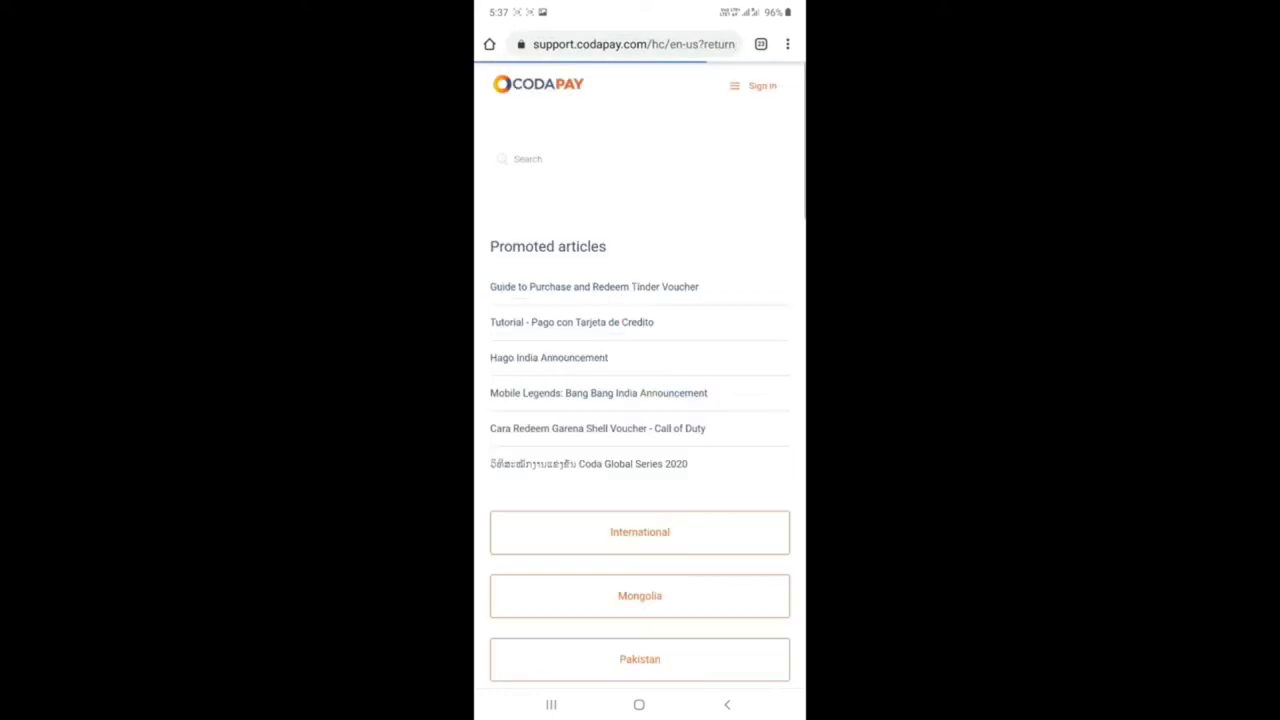
pyautogui.scroll(-3)
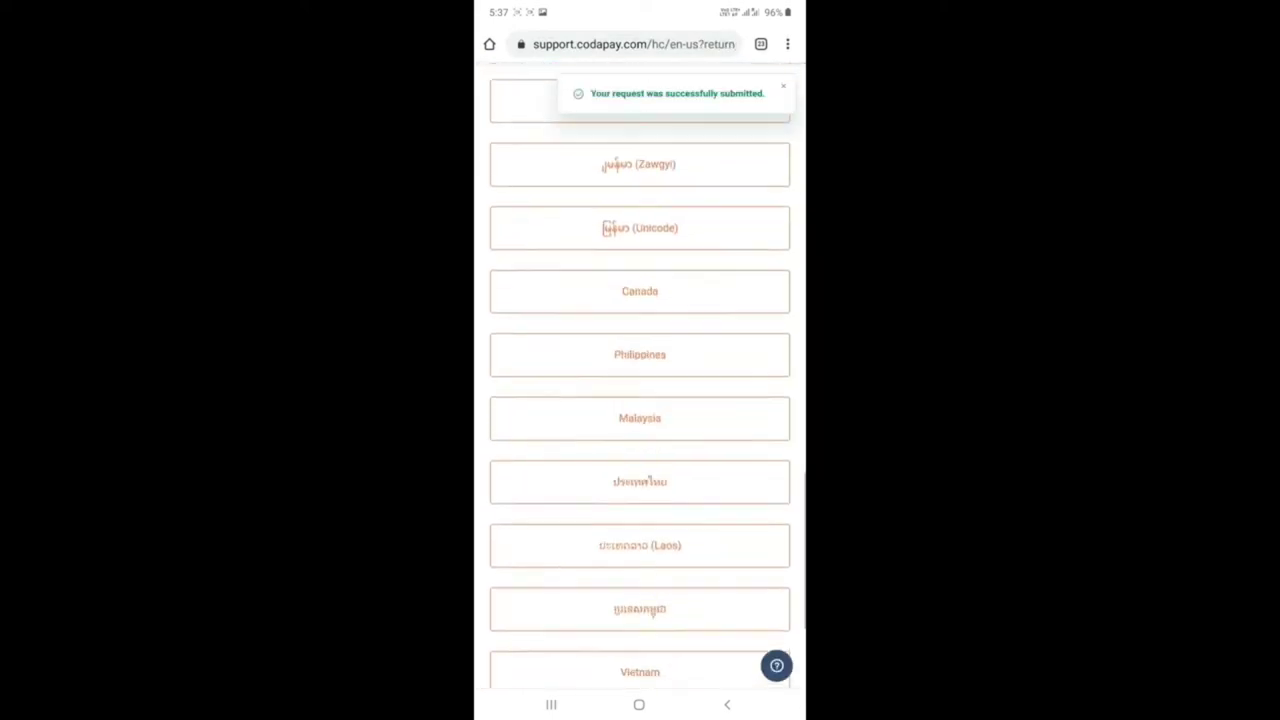
pyautogui.scroll(-3)
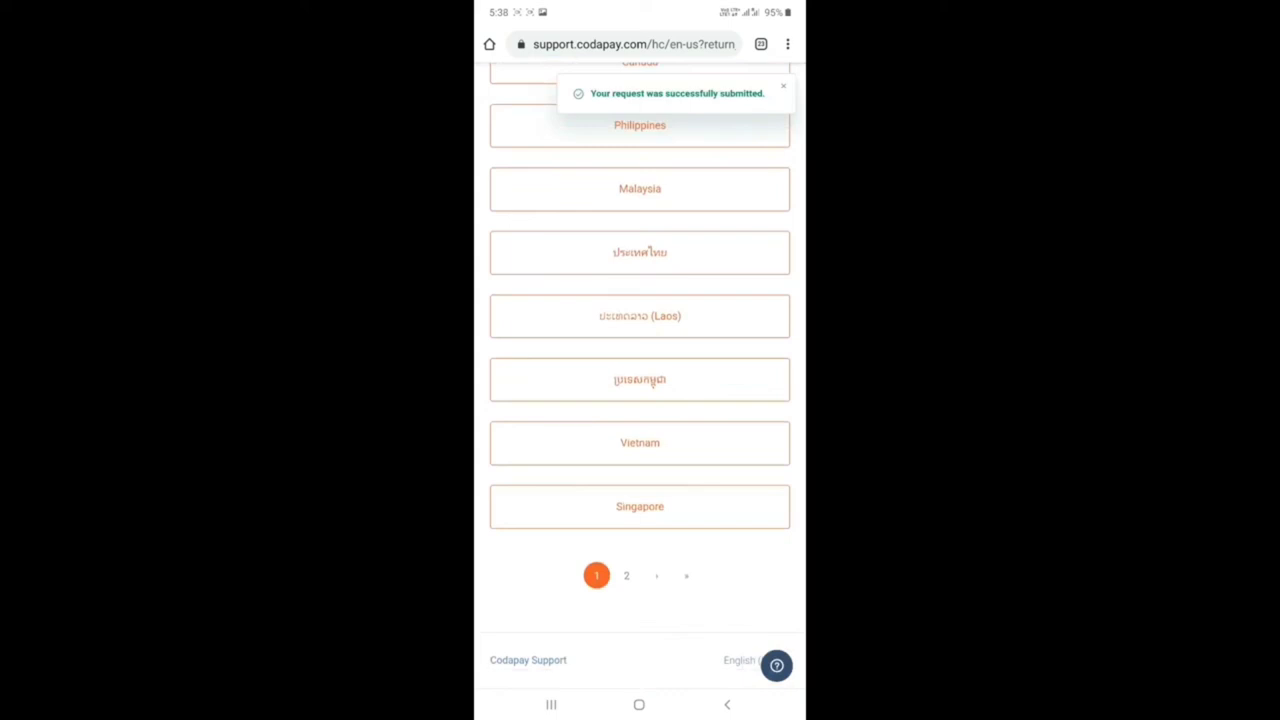
pyautogui.click(639, 705)
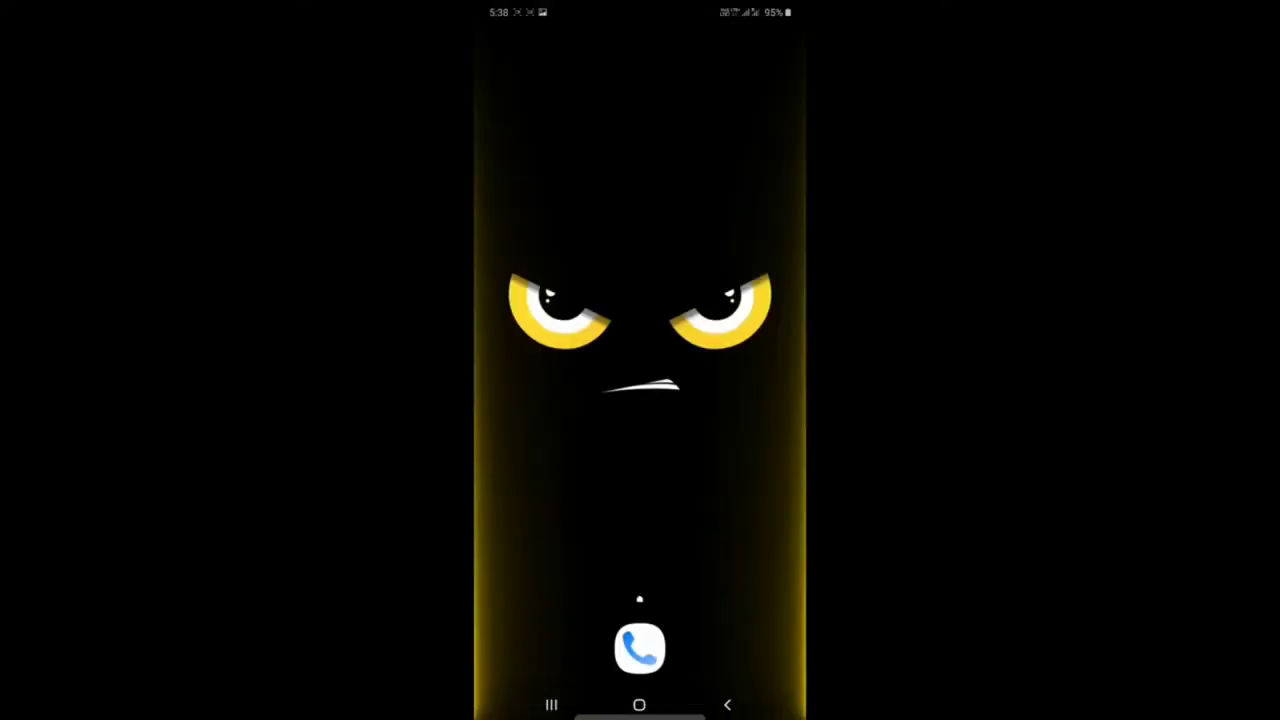
pyautogui.scroll(3)
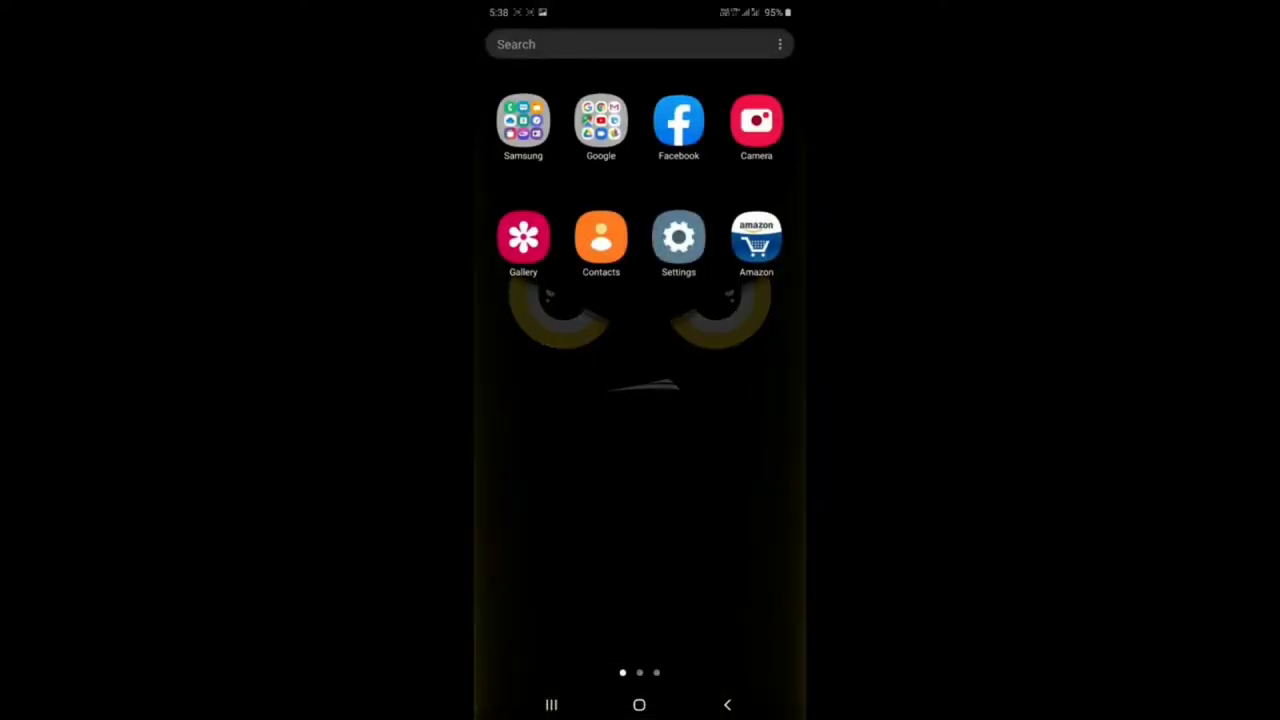